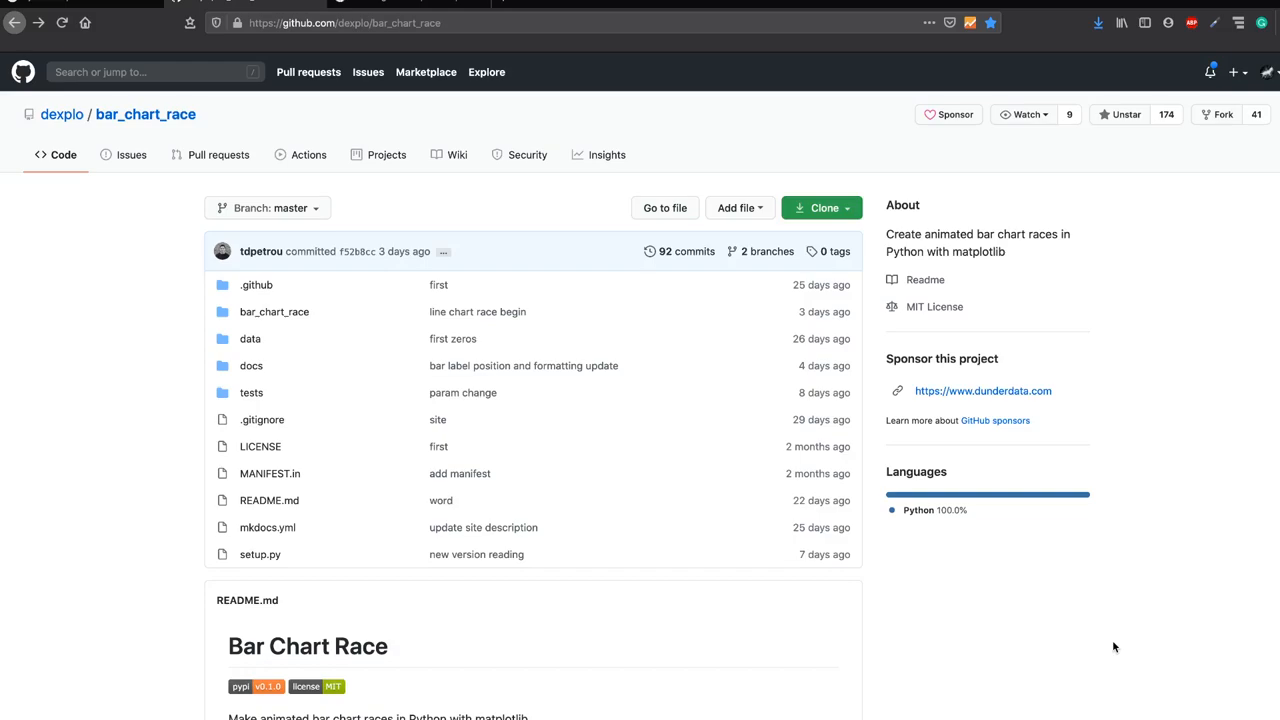
Step: Scroll the bar_chart_race README down to the animated COVID-19 Deaths by Country chart
{"action": "scroll", "scroll_direction": "down", "scroll_amount": 3}
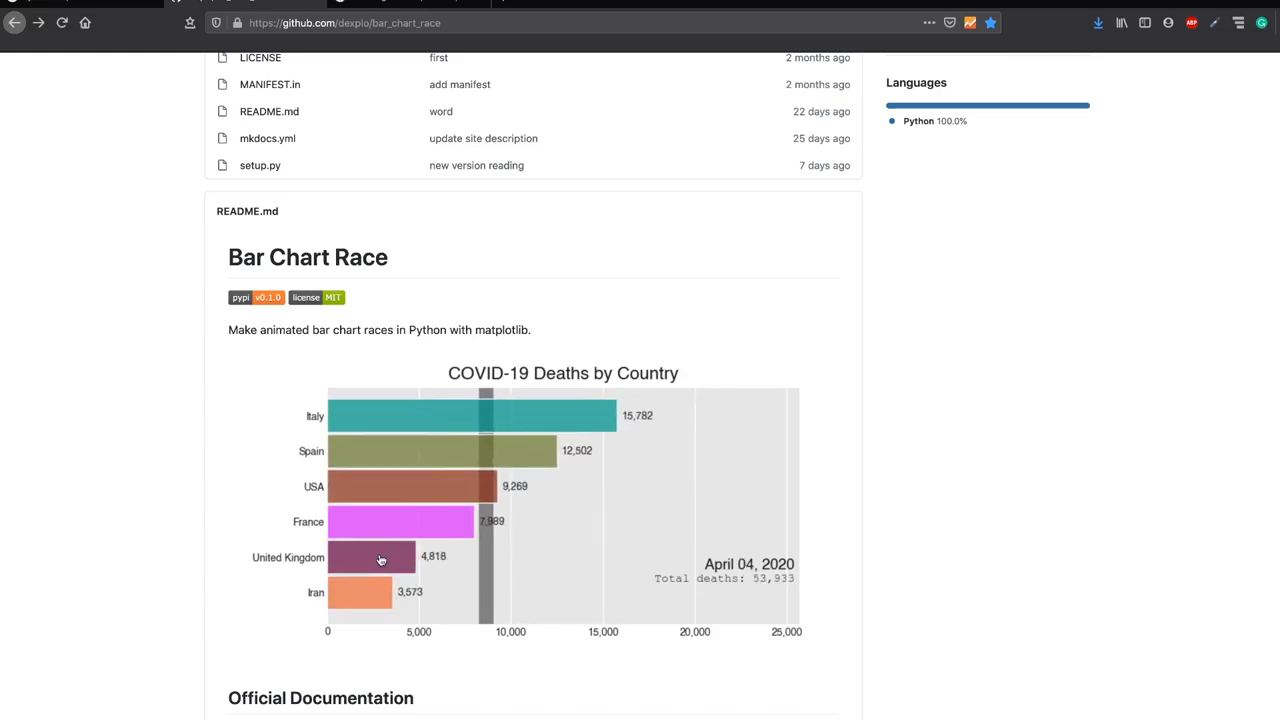
{"action": "scroll", "scroll_direction": "down", "scroll_amount": 3}
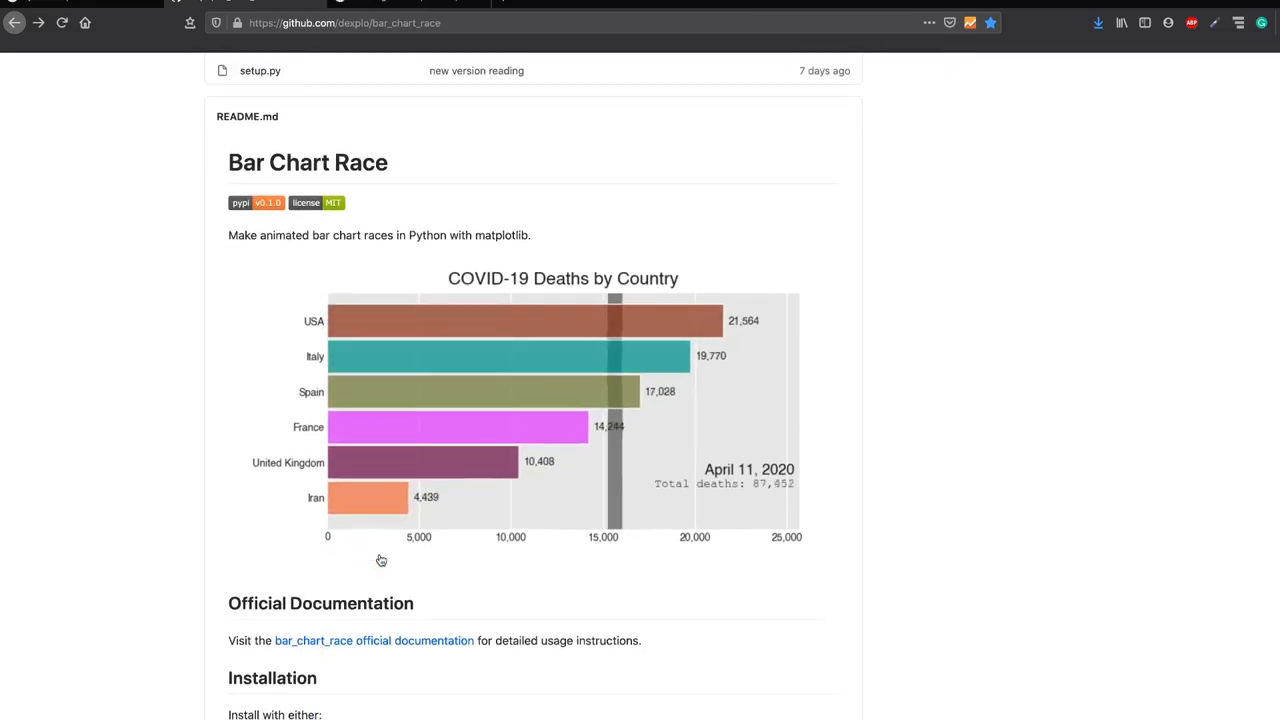
{"action": "scroll", "scroll_direction": "down", "scroll_amount": 3}
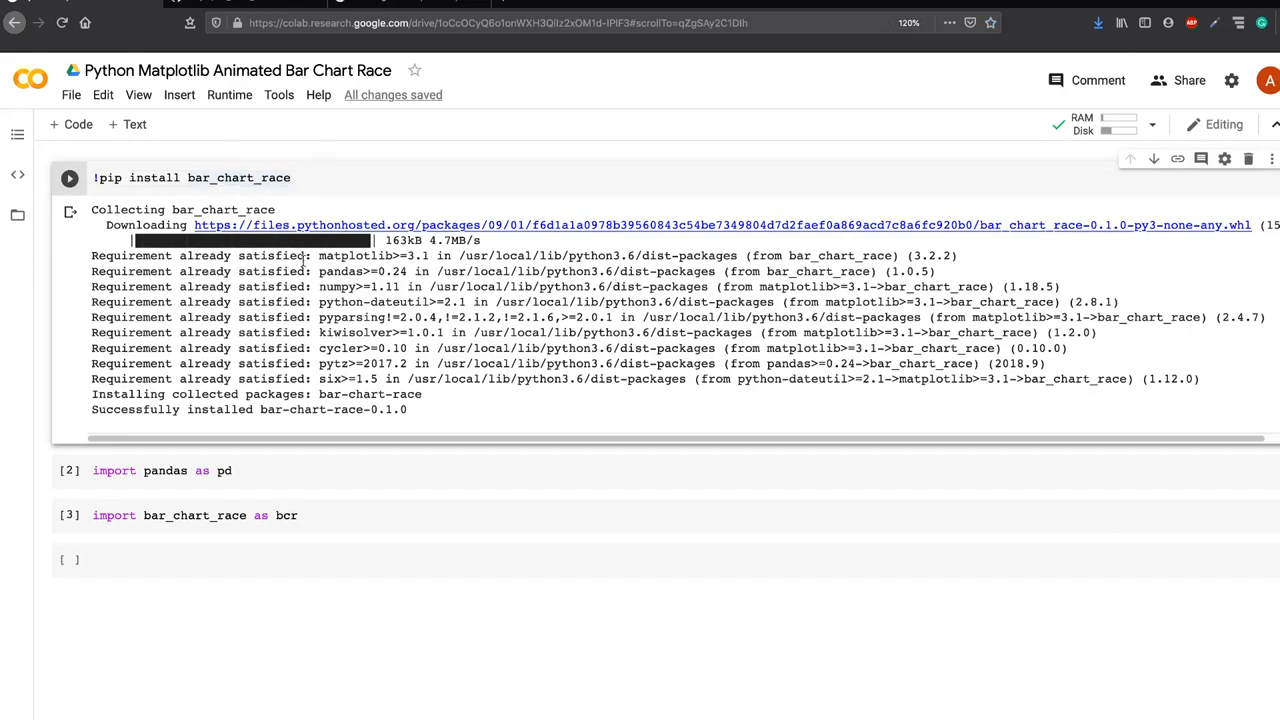
{"action": "mouse_move", "coordinate": [267, 480]}
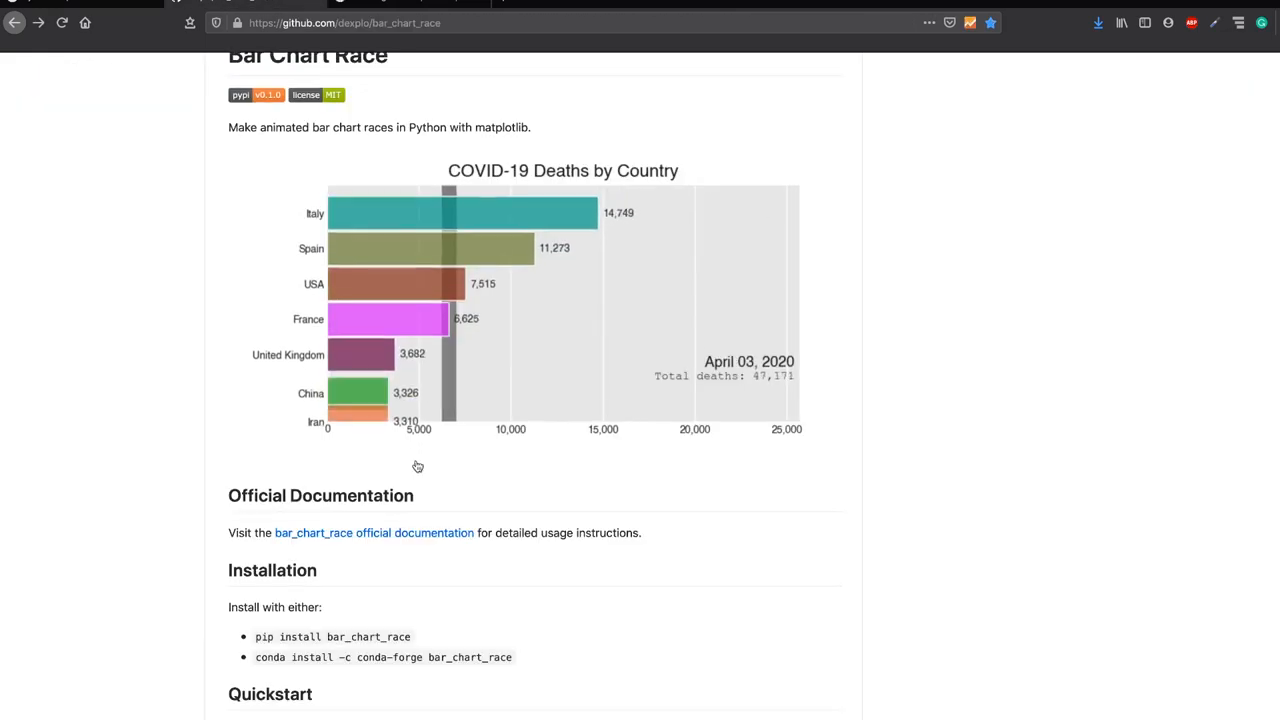
Step: Scroll the README down to the Quickstart table of wide-format COVID-19 deaths
{"action": "scroll", "scroll_direction": "down", "scroll_amount": 3}
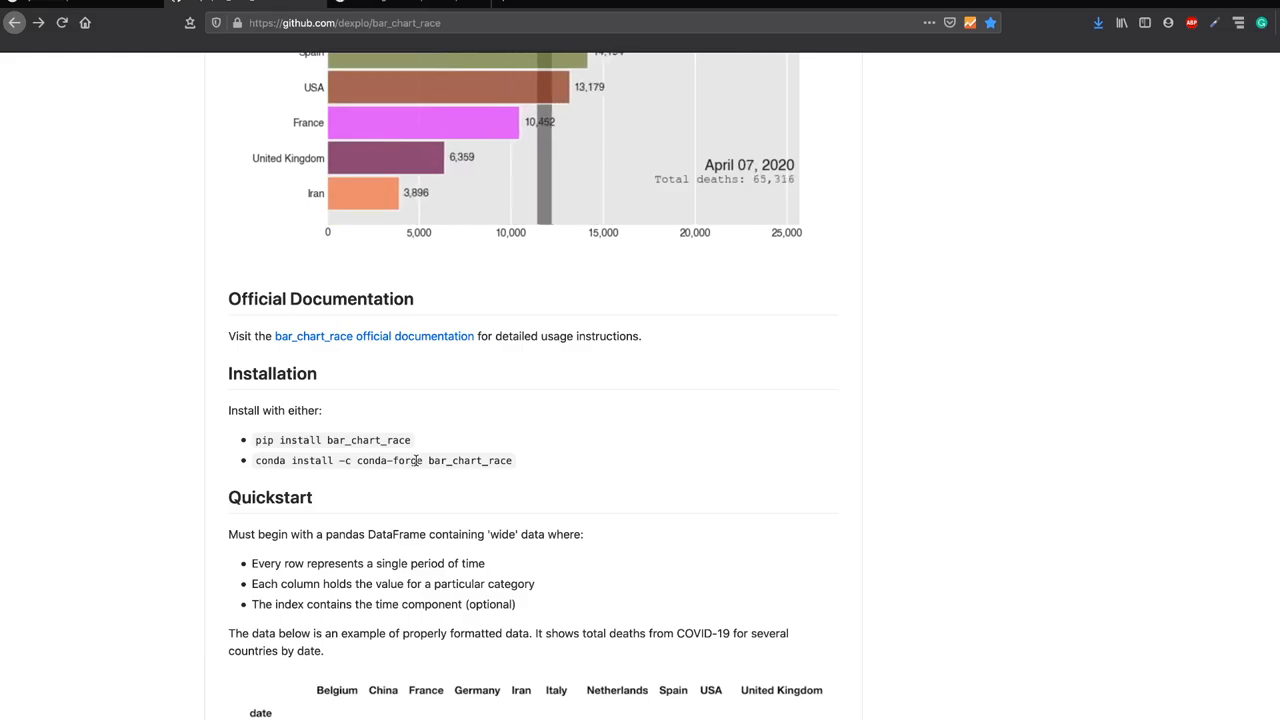
{"action": "scroll", "scroll_direction": "down", "scroll_amount": 3}
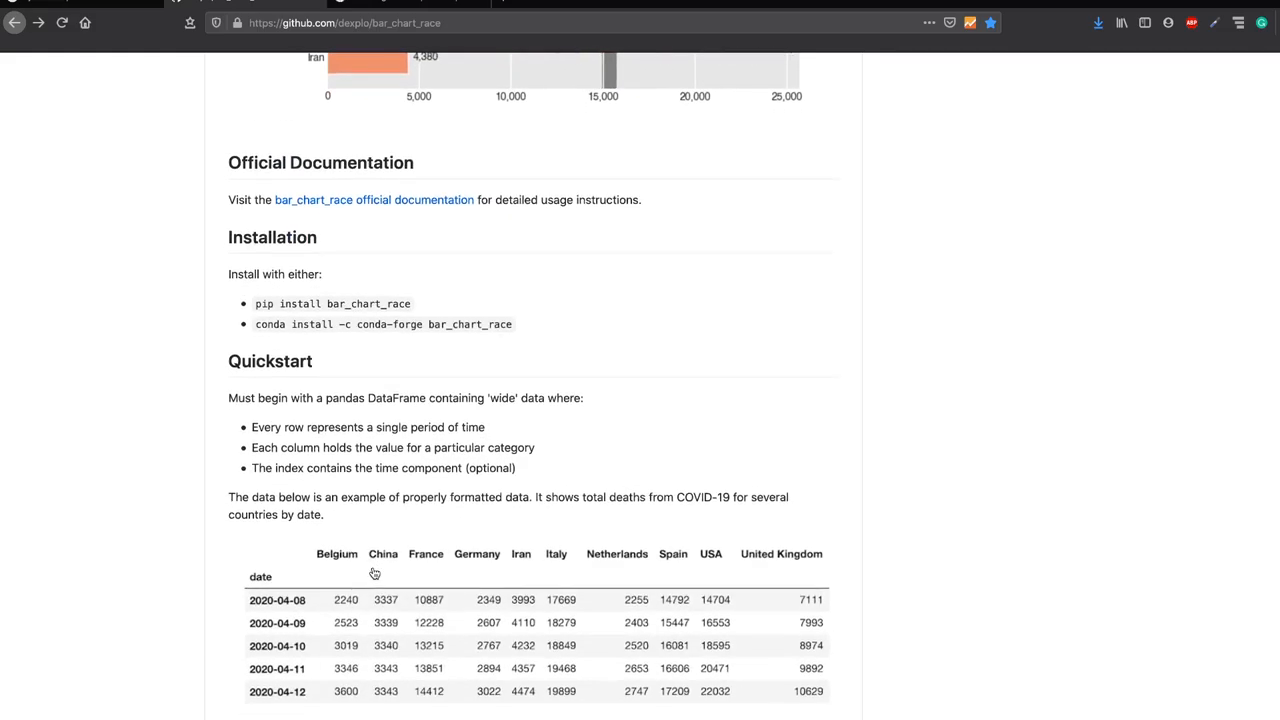
{"action": "scroll", "scroll_direction": "down", "scroll_amount": 3}
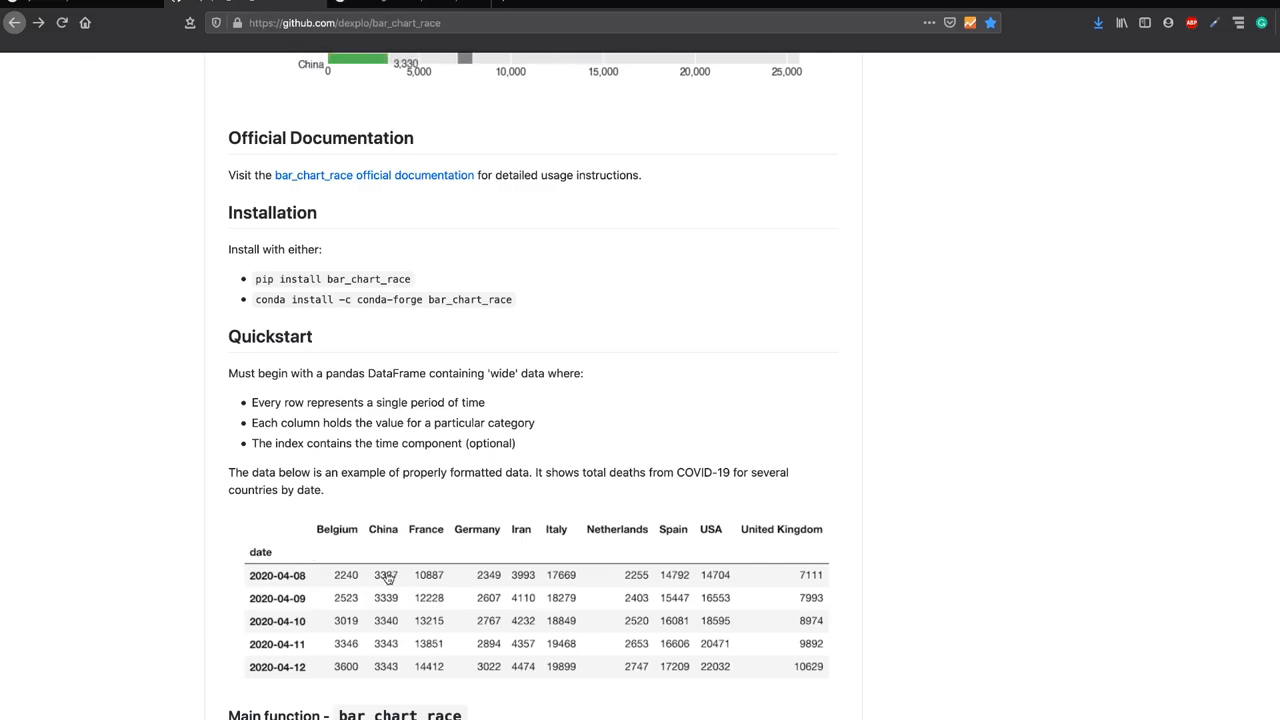
{"action": "scroll", "scroll_direction": "down", "scroll_amount": 3}
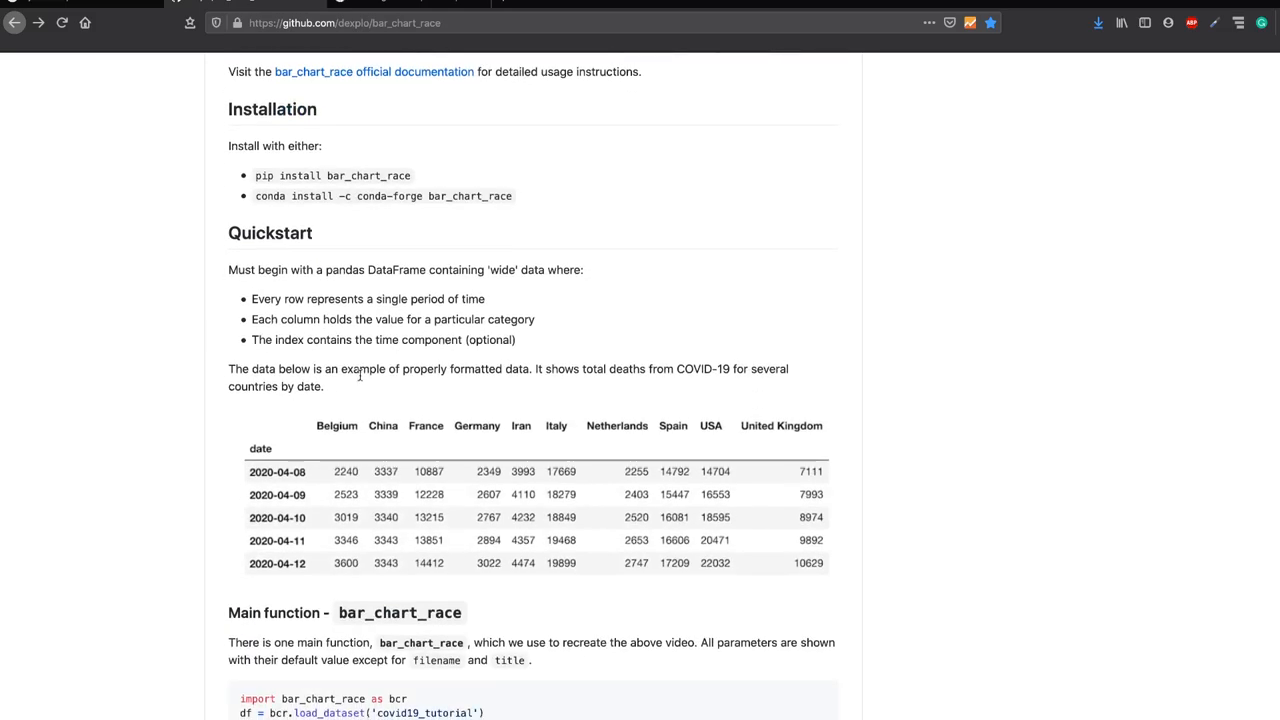
{"action": "mouse_move", "coordinate": [400, 445]}
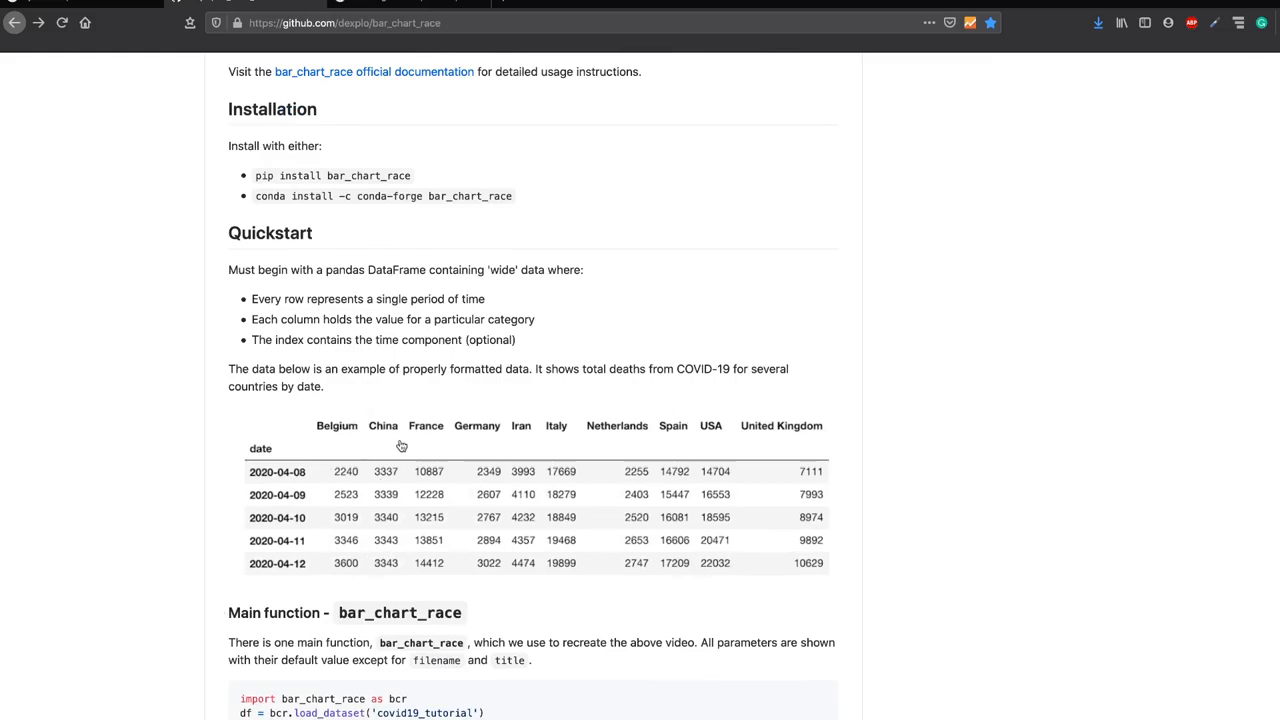
{"action": "mouse_move", "coordinate": [344, 410]}
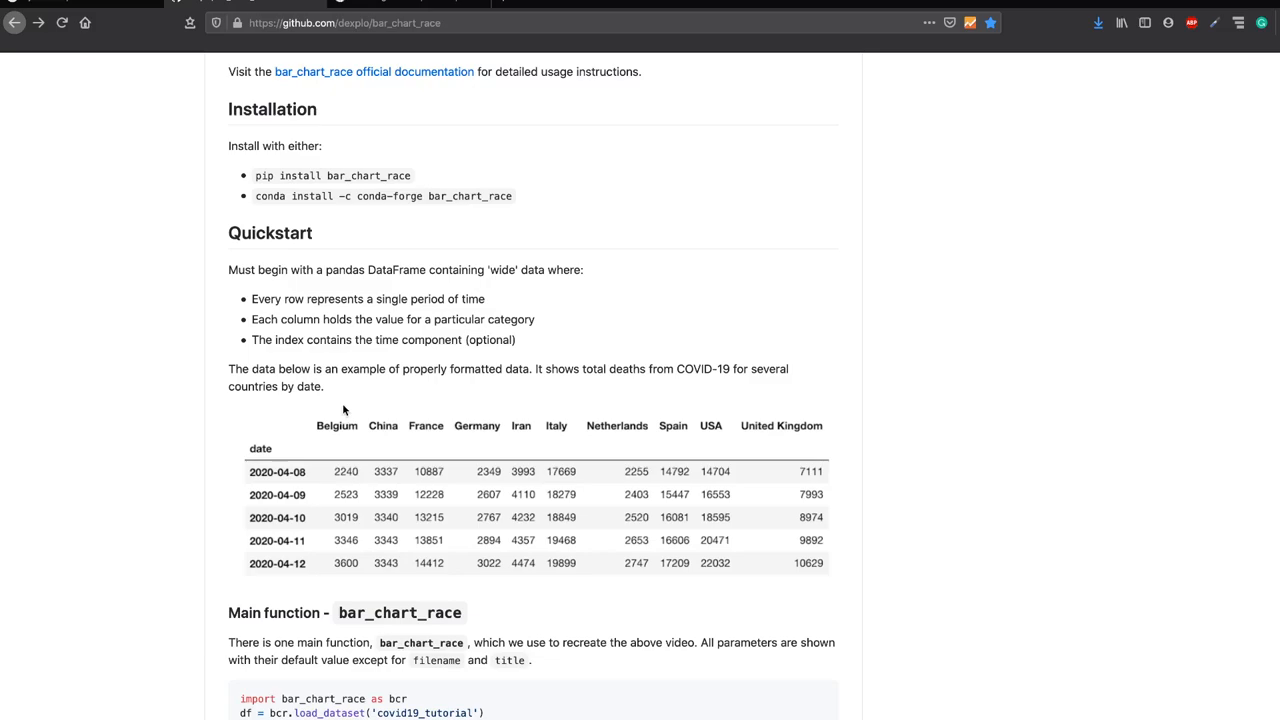
{"action": "mouse_move", "coordinate": [542, 398]}
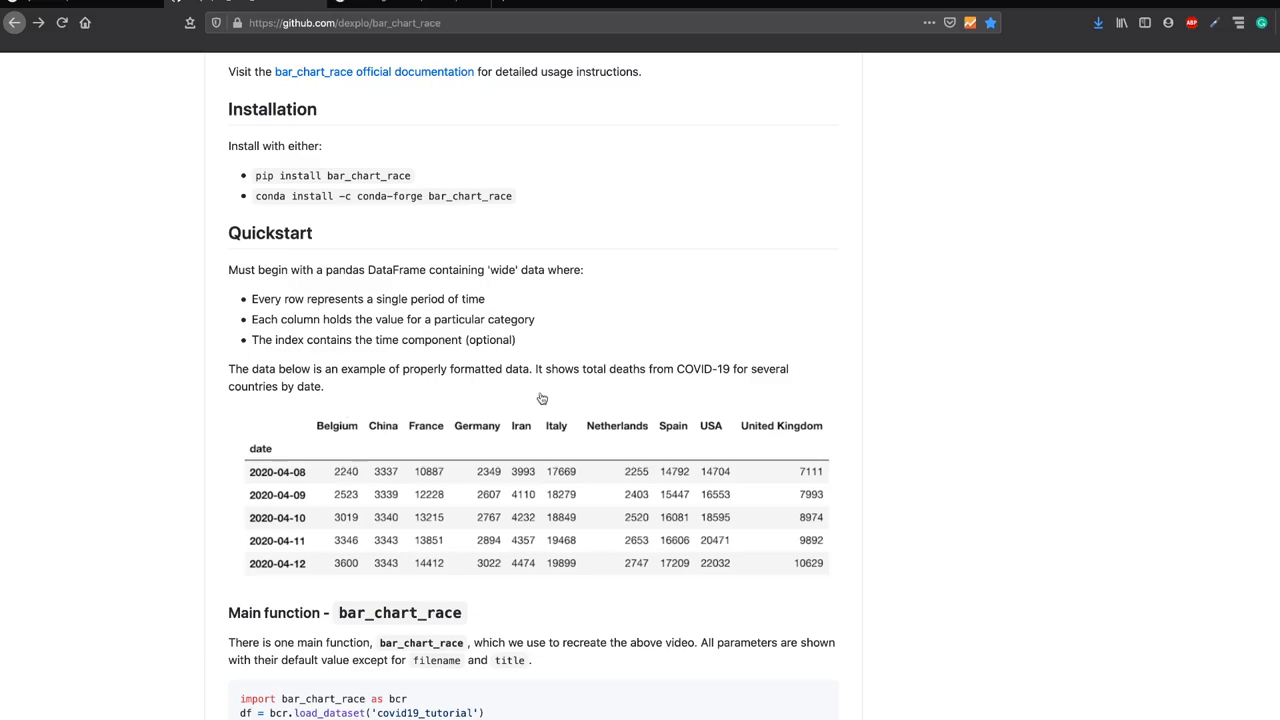
{"action": "mouse_move", "coordinate": [464, 556]}
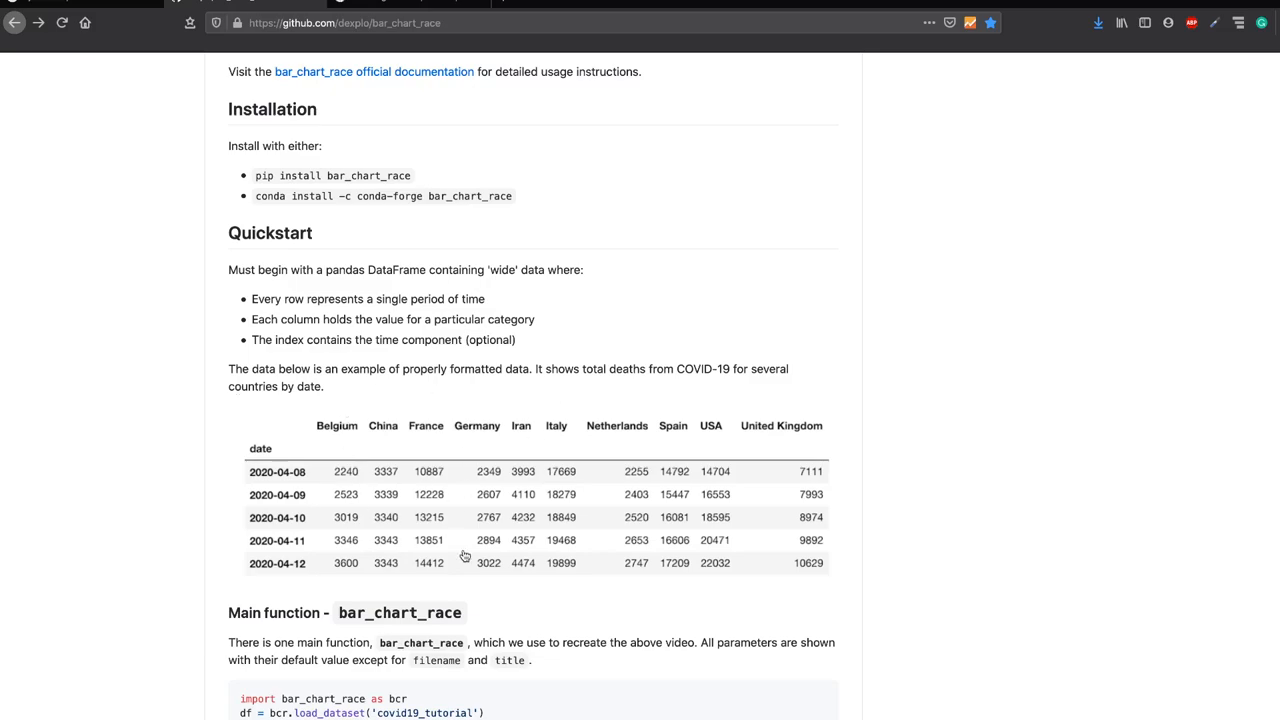
{"action": "mouse_move", "coordinate": [251, 569]}
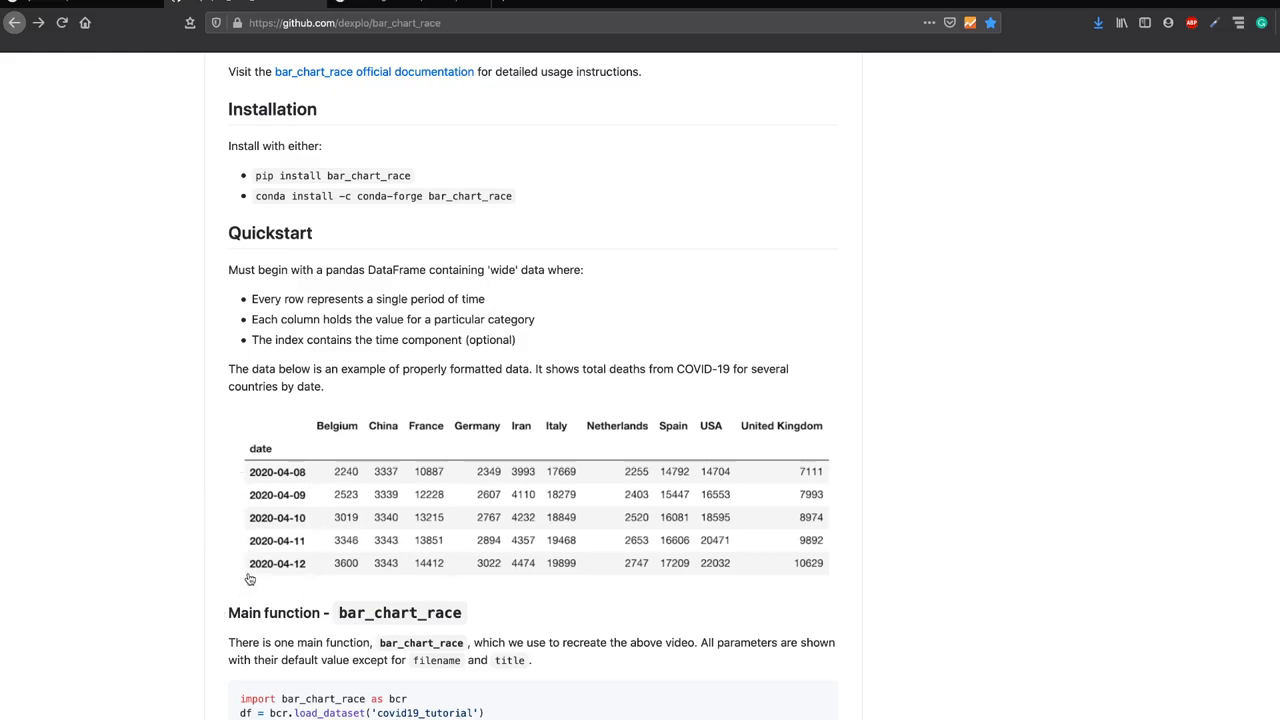
{"action": "mouse_move", "coordinate": [253, 572]}
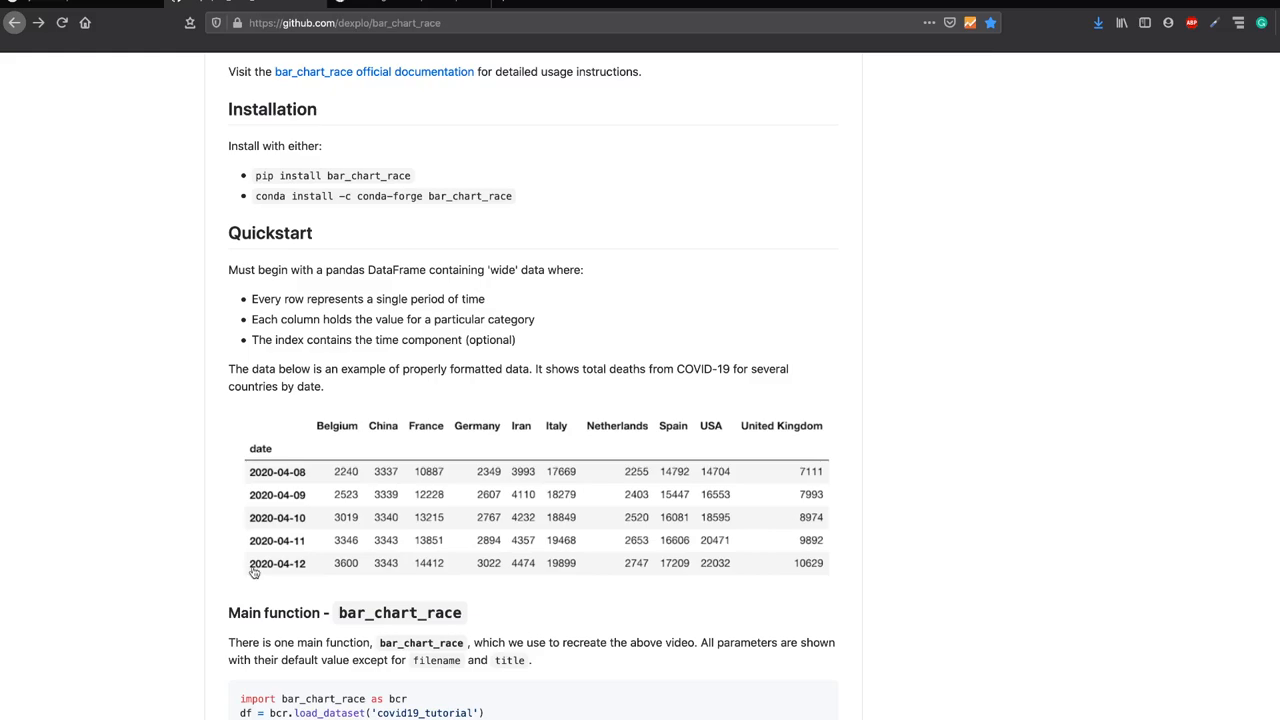
{"action": "mouse_move", "coordinate": [295, 545]}
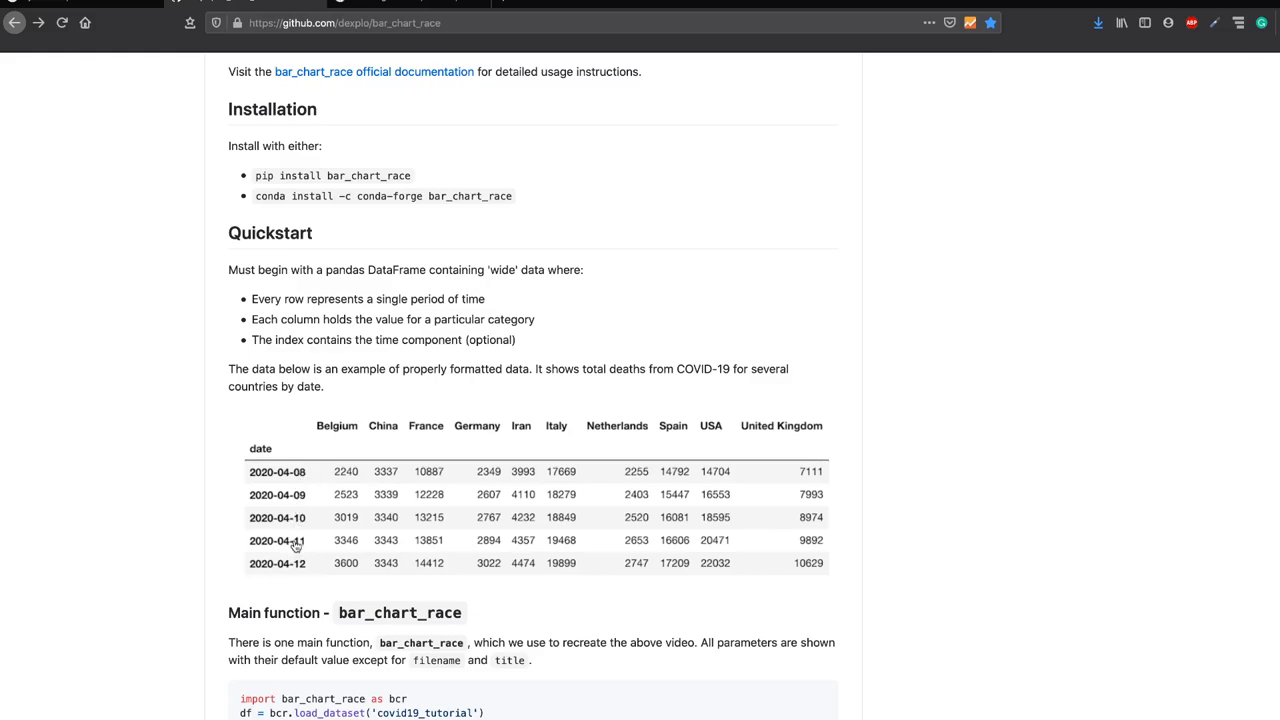
{"action": "mouse_move", "coordinate": [338, 462]}
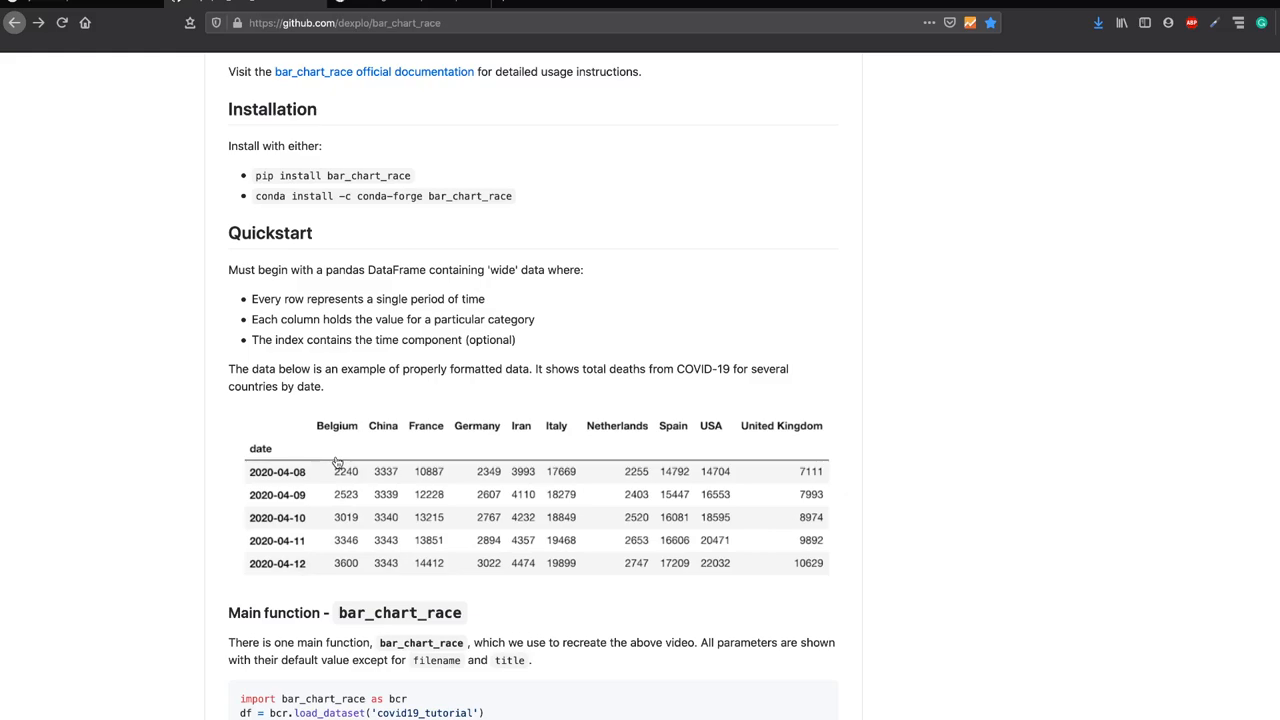
{"action": "mouse_move", "coordinate": [336, 452]}
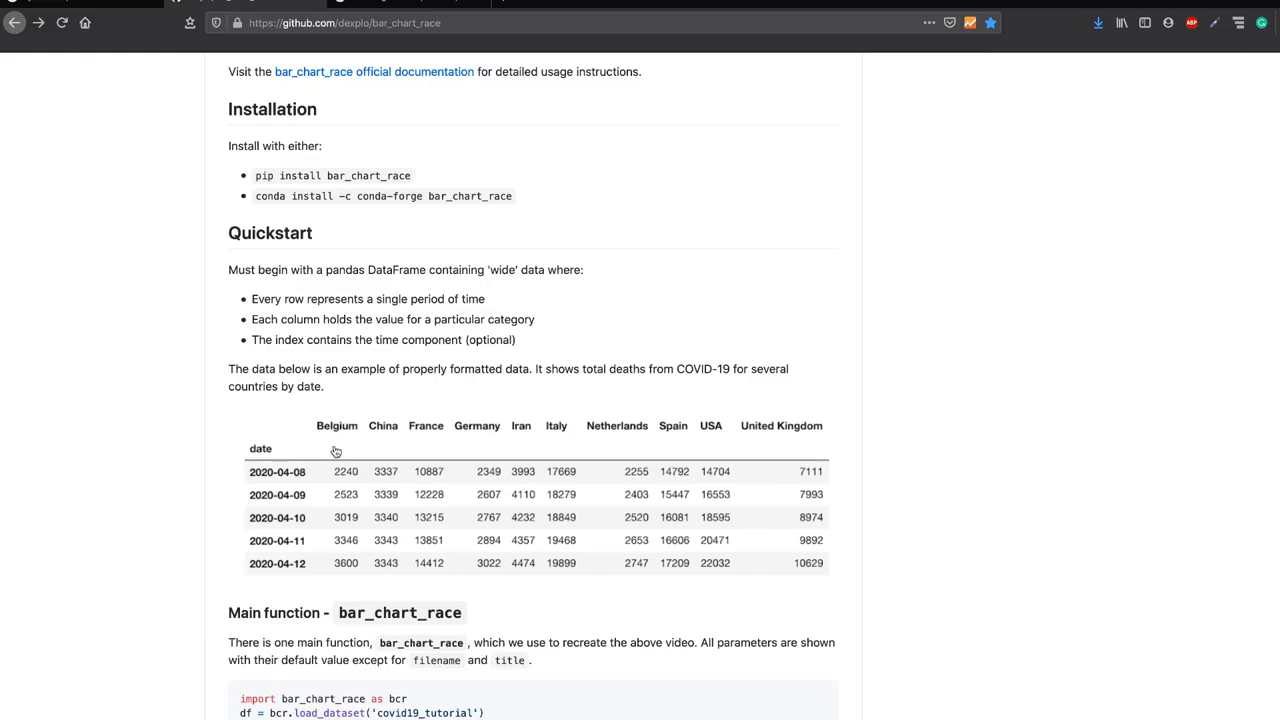
{"action": "mouse_move", "coordinate": [342, 500]}
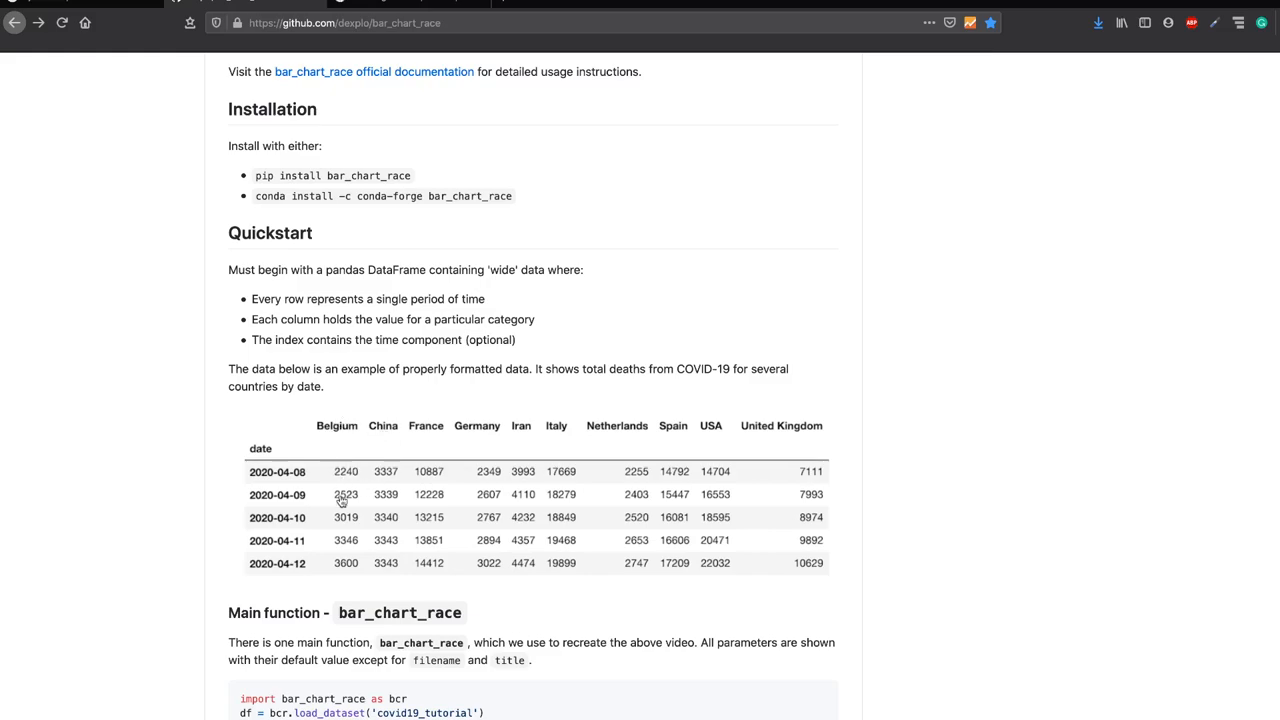
{"action": "mouse_move", "coordinate": [459, 472]}
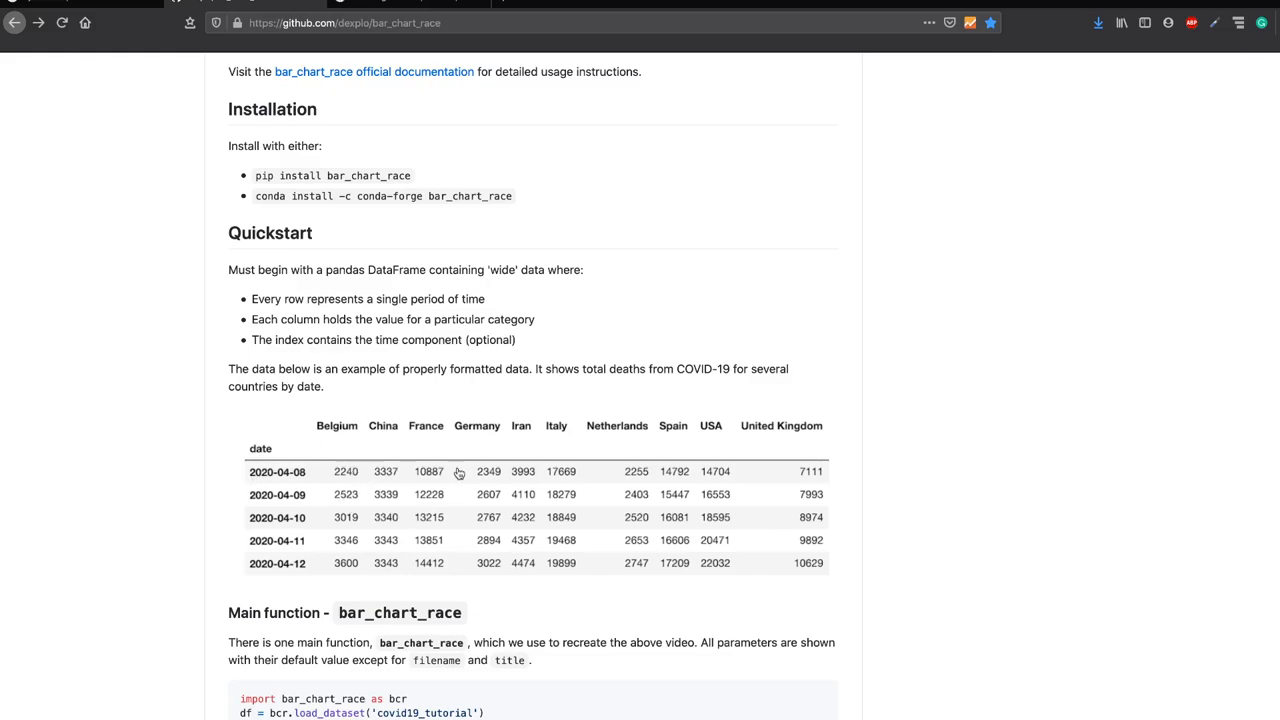
{"action": "mouse_move", "coordinate": [343, 418]}
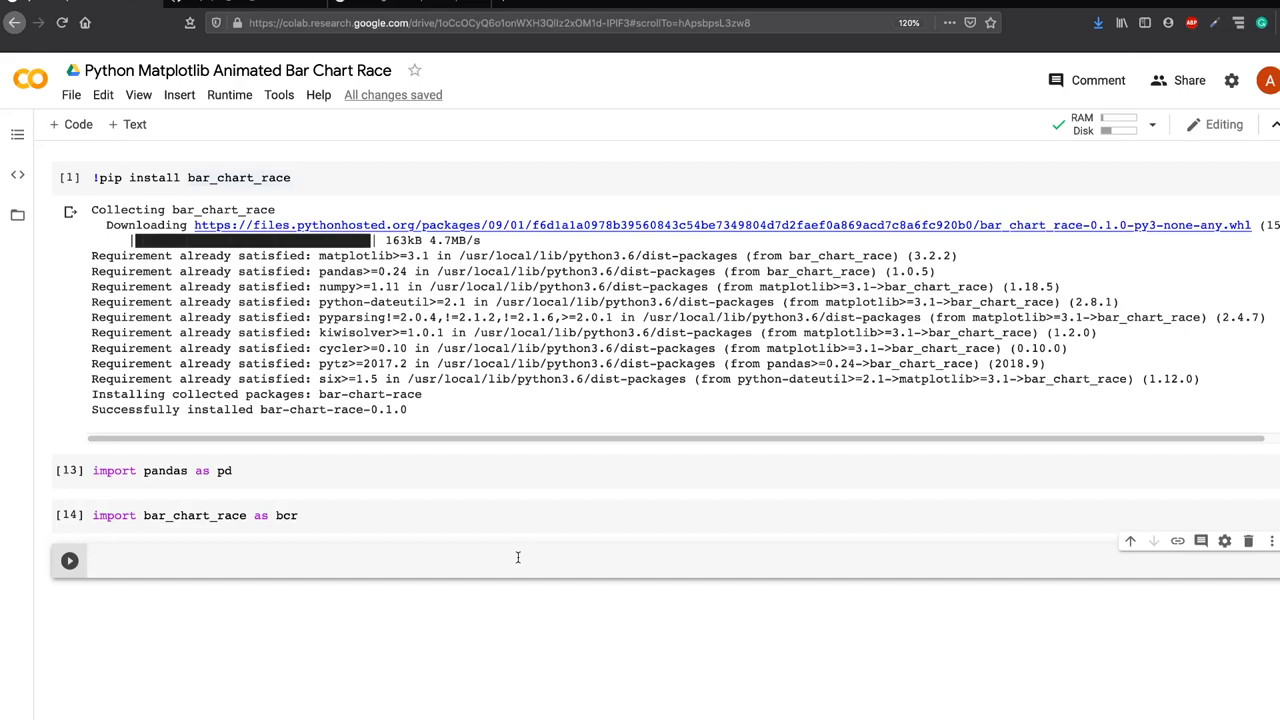
Step: Begin a bar_chart_race call by entering 'bcr.' in the empty Colab cell
{"action": "type", "text": "bcr."}
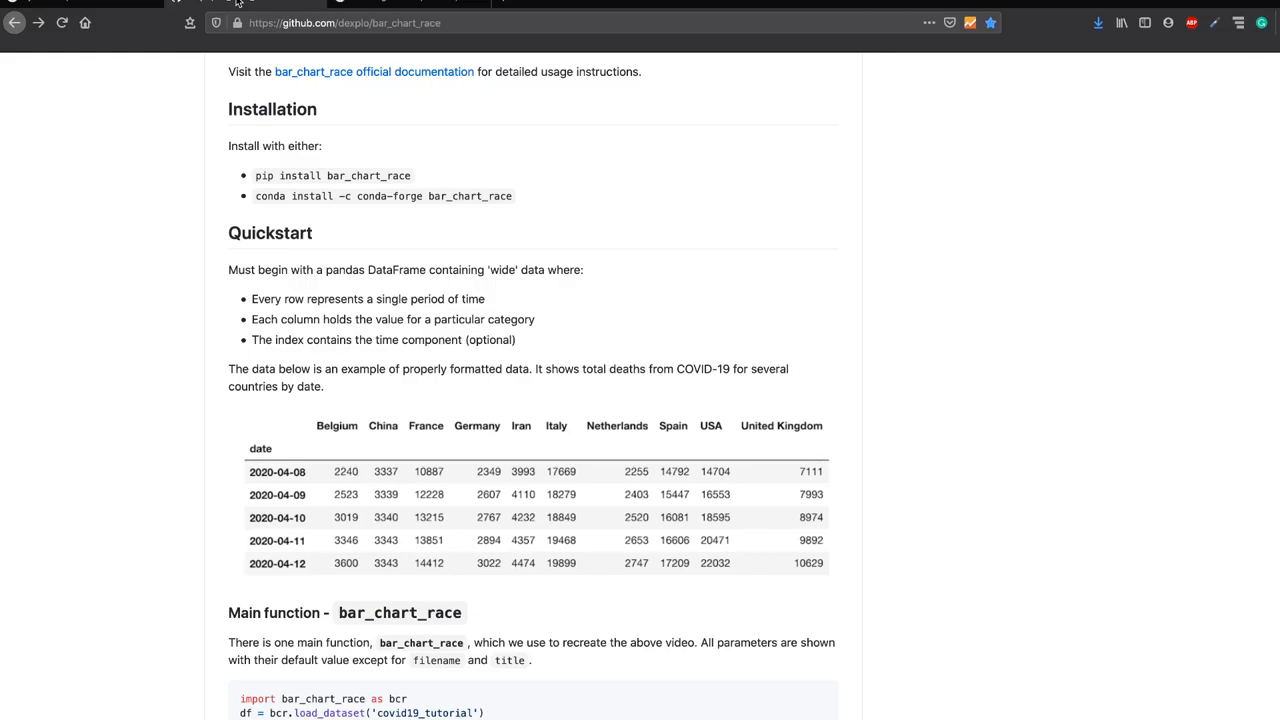
{"action": "mouse_move", "coordinate": [474, 516]}
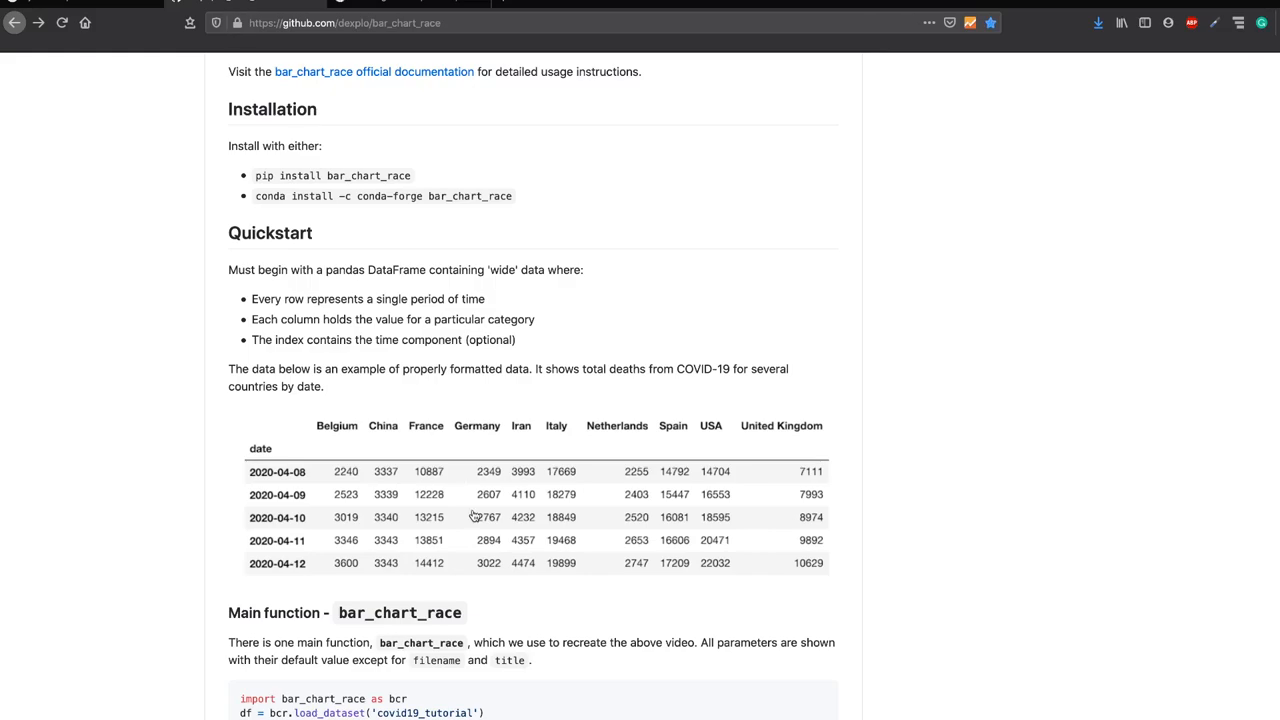
Step: Open urban_pop.csv in the repository's data folder and copy its raw file URL
{"action": "scroll", "scroll_direction": "down", "scroll_amount": 3}
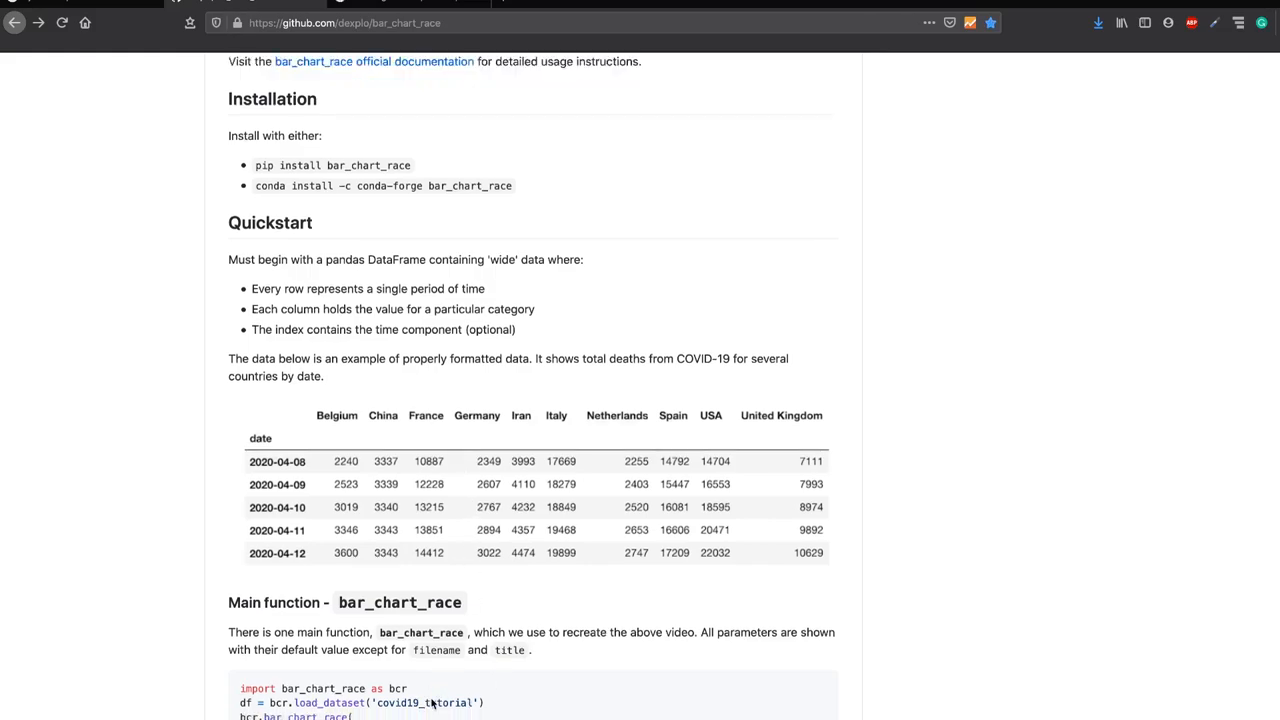
{"action": "scroll", "scroll_direction": "down", "scroll_amount": 3}
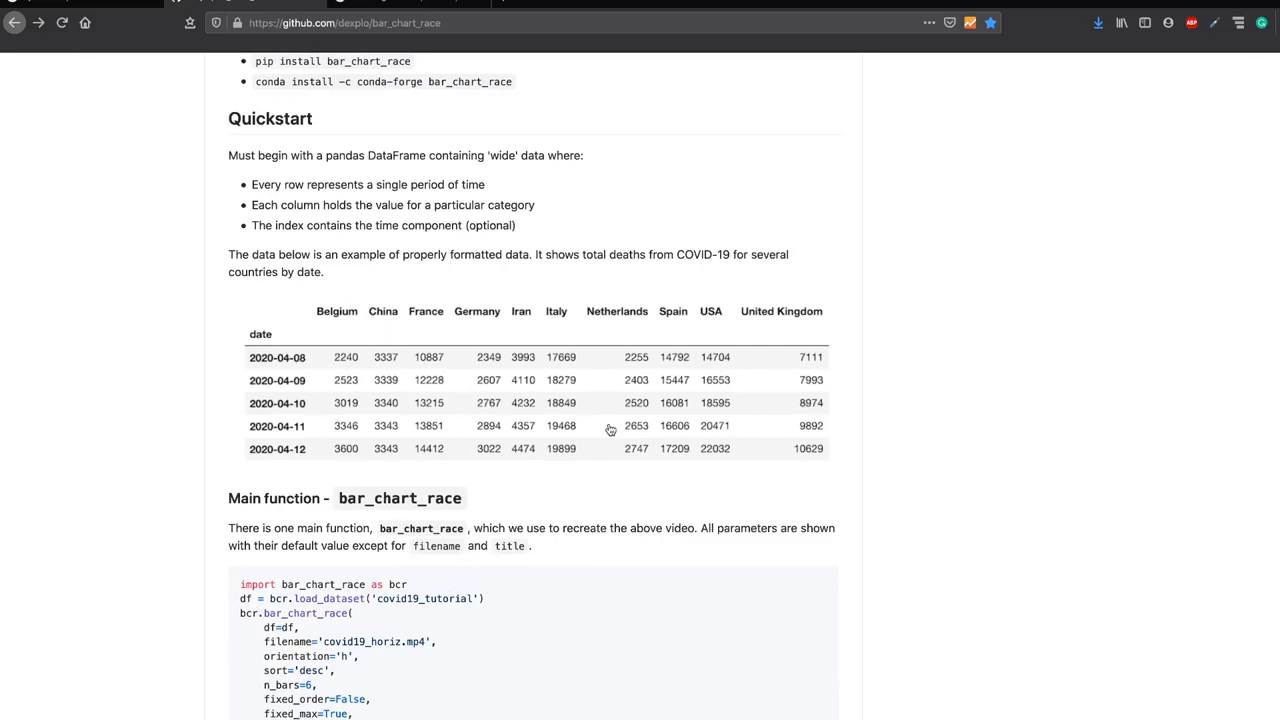
{"action": "mouse_move", "coordinate": [549, 365]}
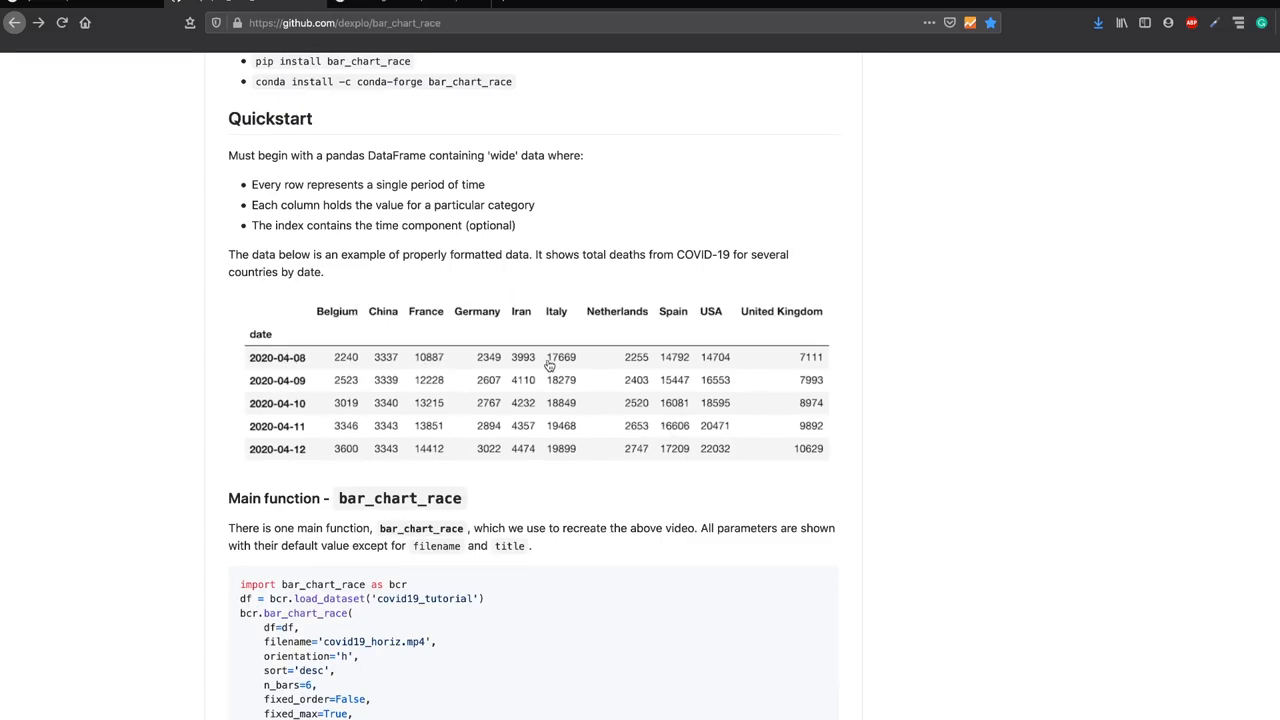
{"action": "mouse_move", "coordinate": [401, 630]}
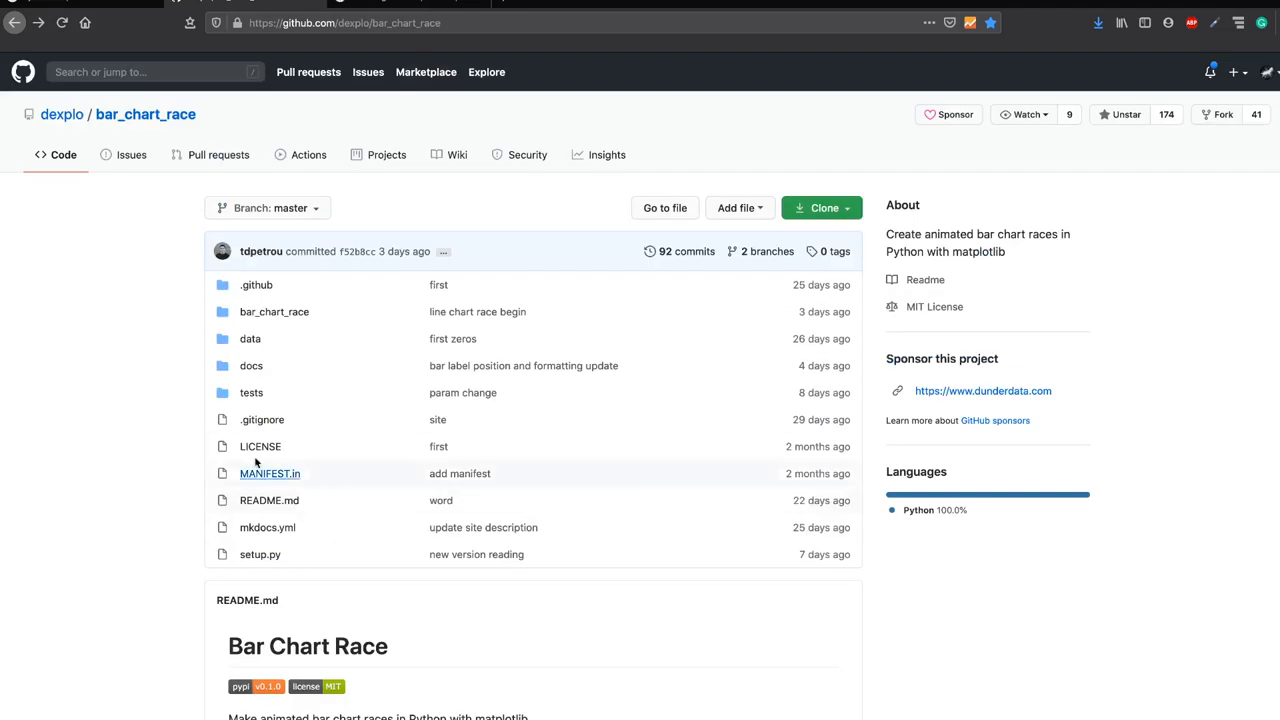
{"action": "left_click", "coordinate": [250, 338]}
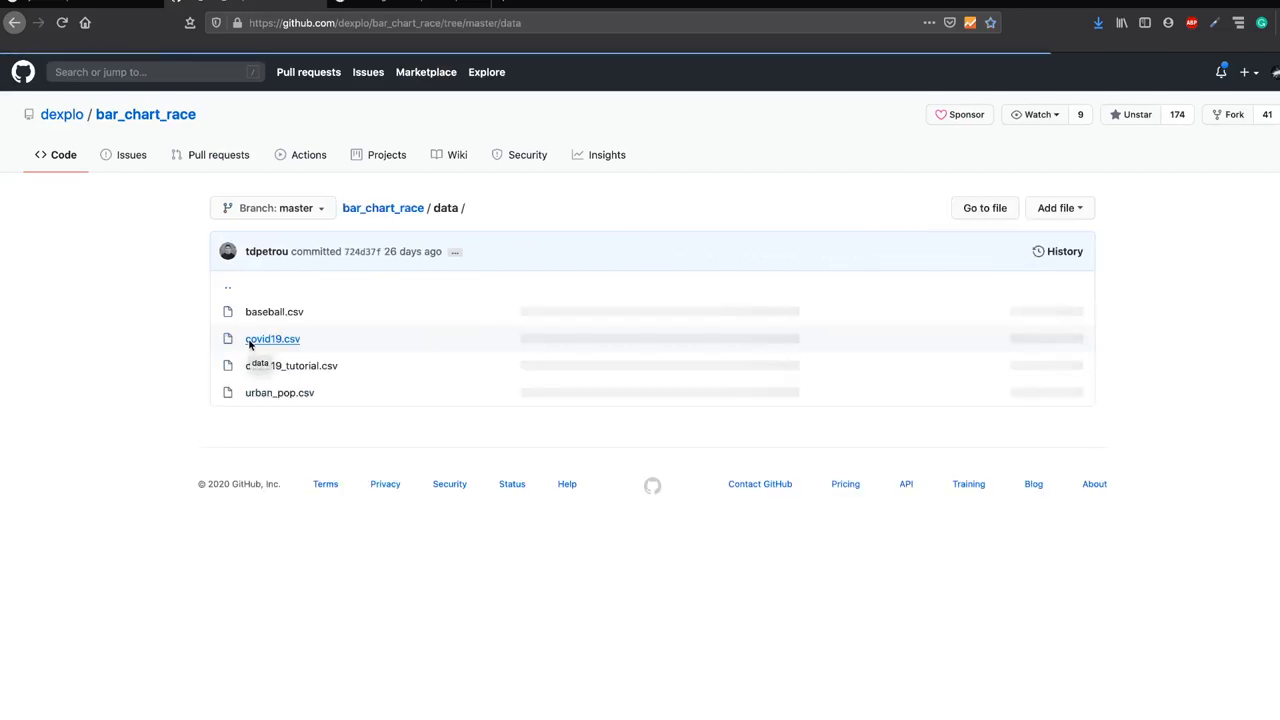
{"action": "left_click", "coordinate": [279, 392]}
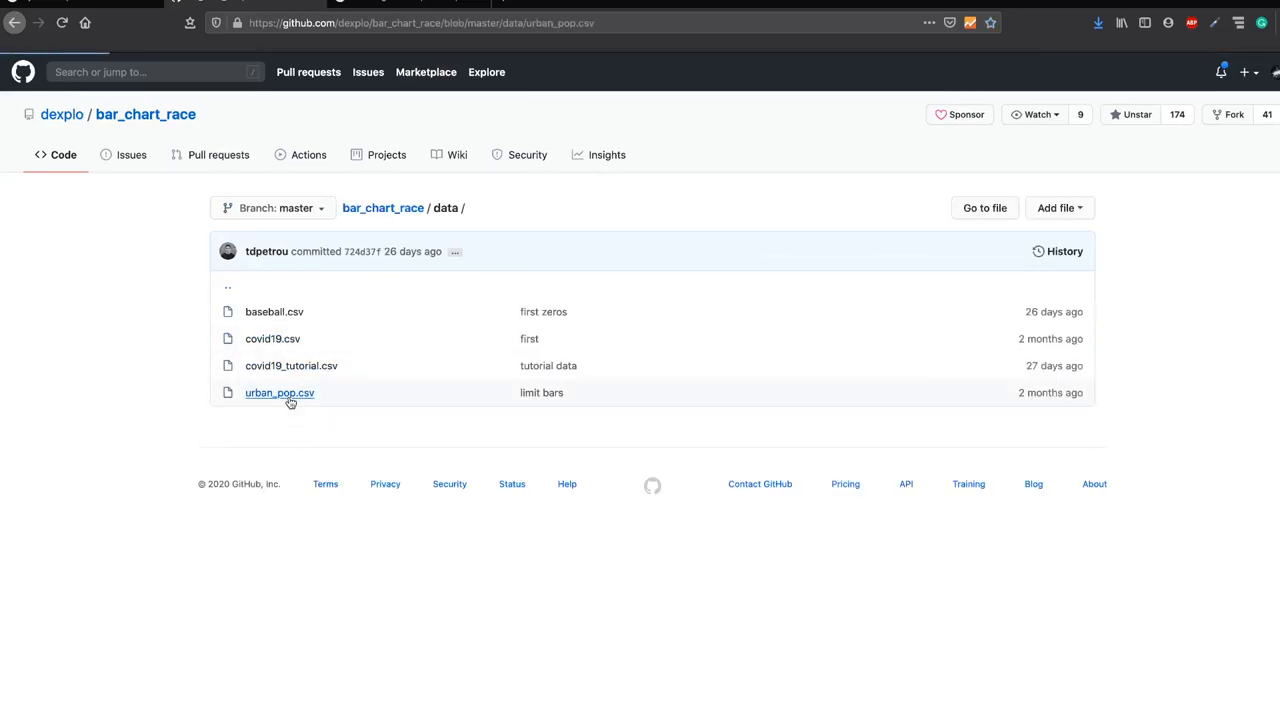
{"action": "left_click", "coordinate": [279, 392]}
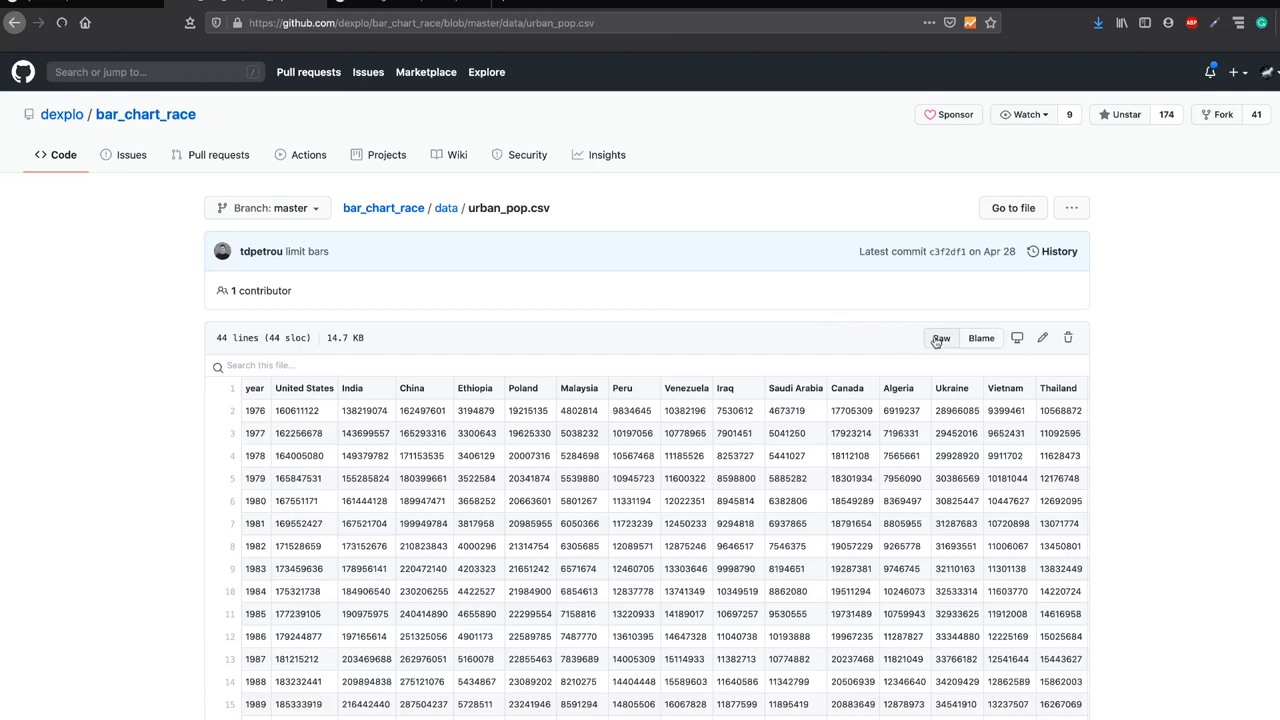
{"action": "left_click", "coordinate": [939, 337]}
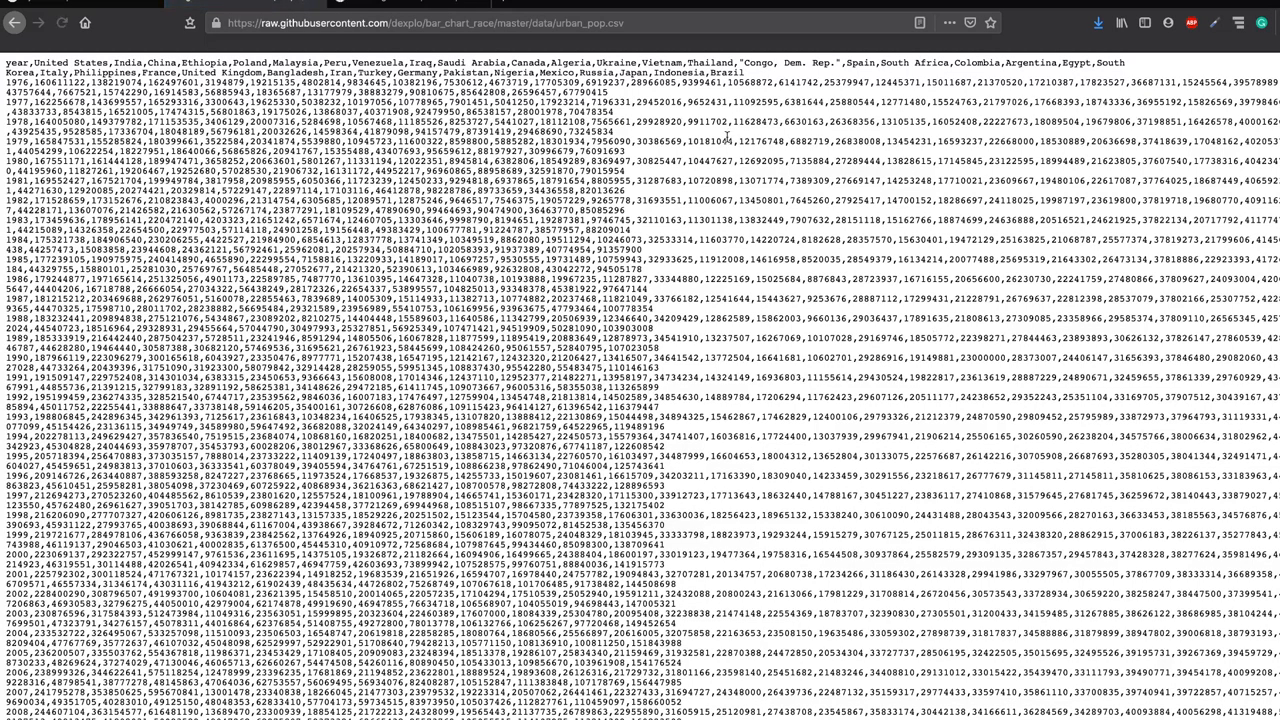
{"action": "left_click", "coordinate": [450, 22]}
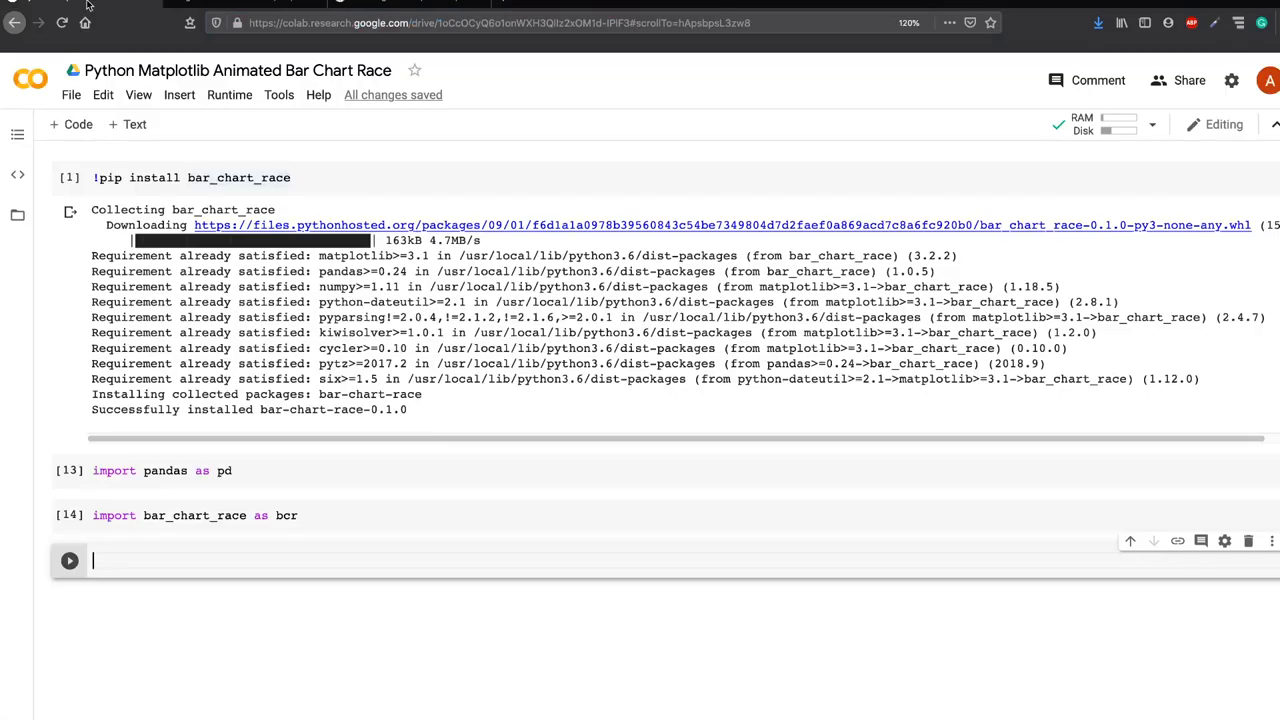
Step: Load urban_pop.csv into df with pd.read_csv and preview it with df.head()
{"action": "type", "text": "df ="}
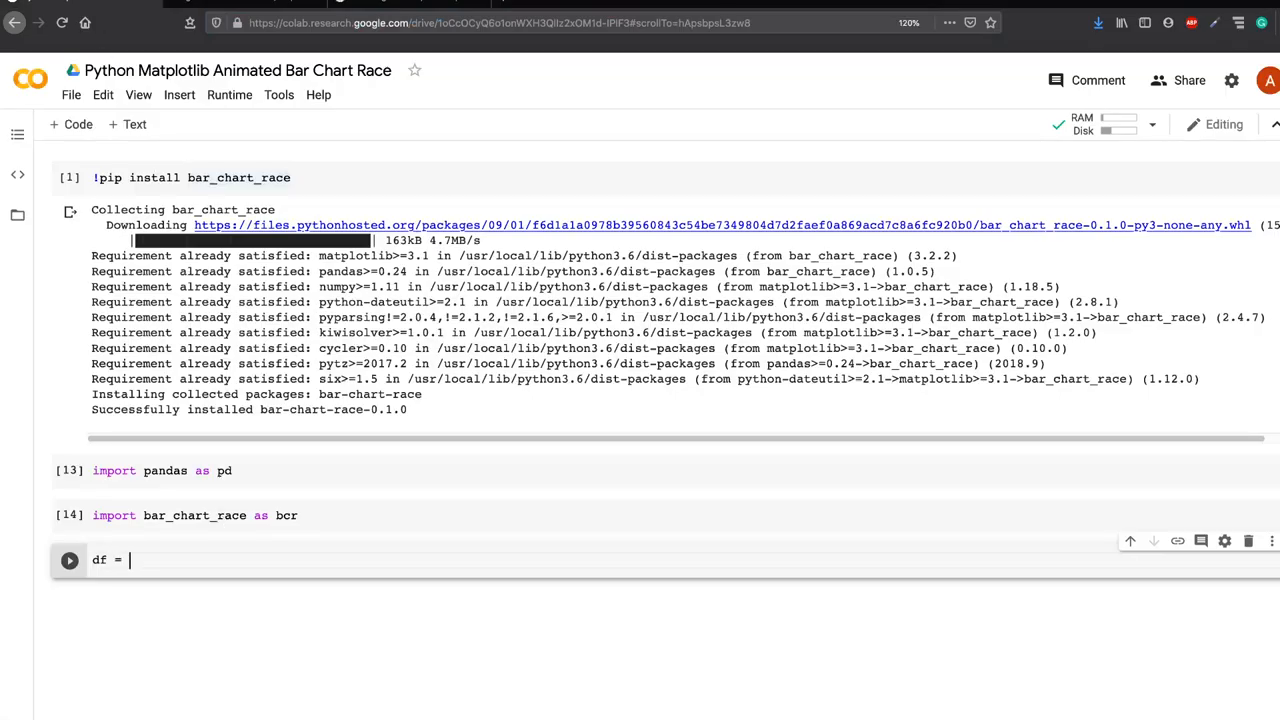
{"action": "type", "text": "pd.read_"}
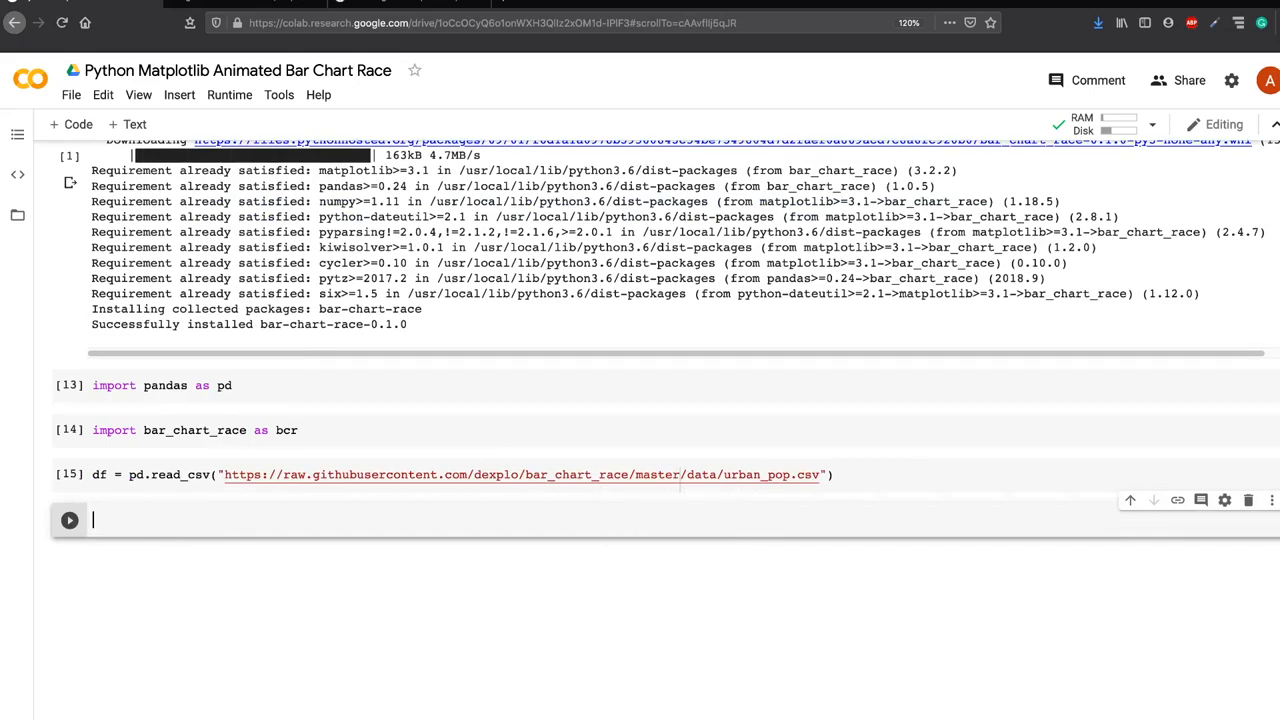
{"action": "type", "text": "df.head()"}
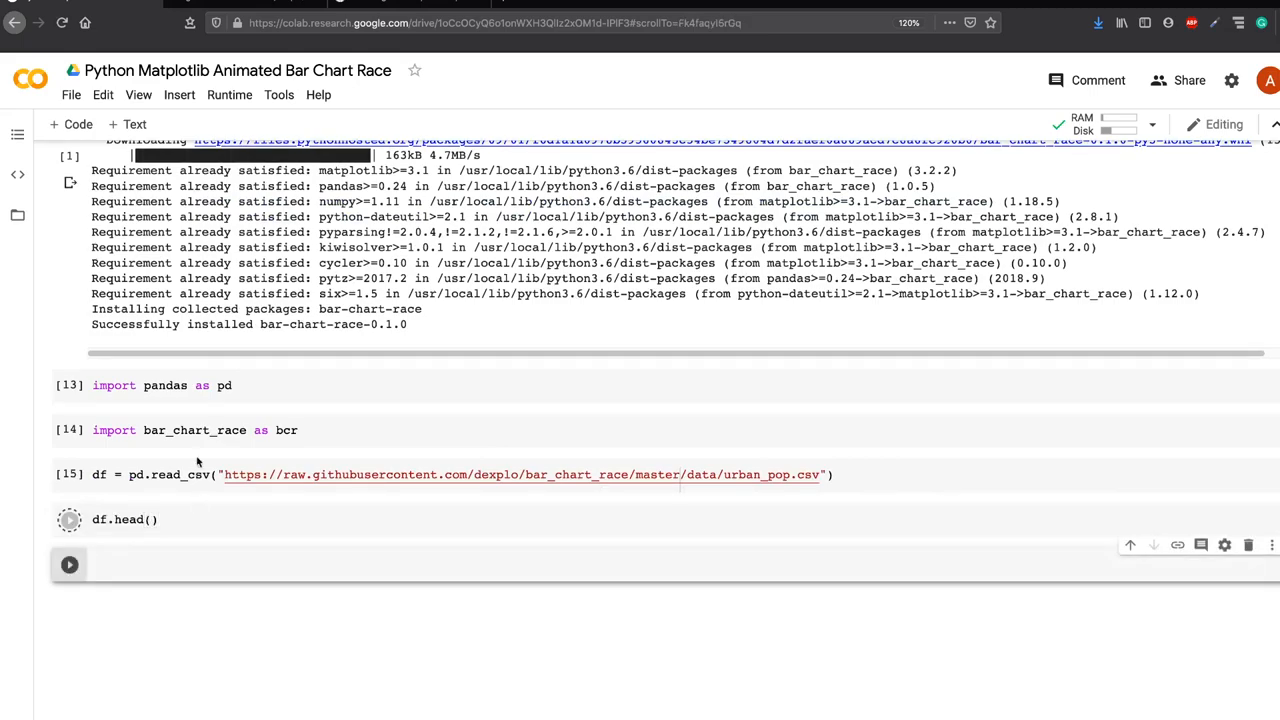
{"action": "scroll", "scroll_direction": "down", "scroll_amount": 3}
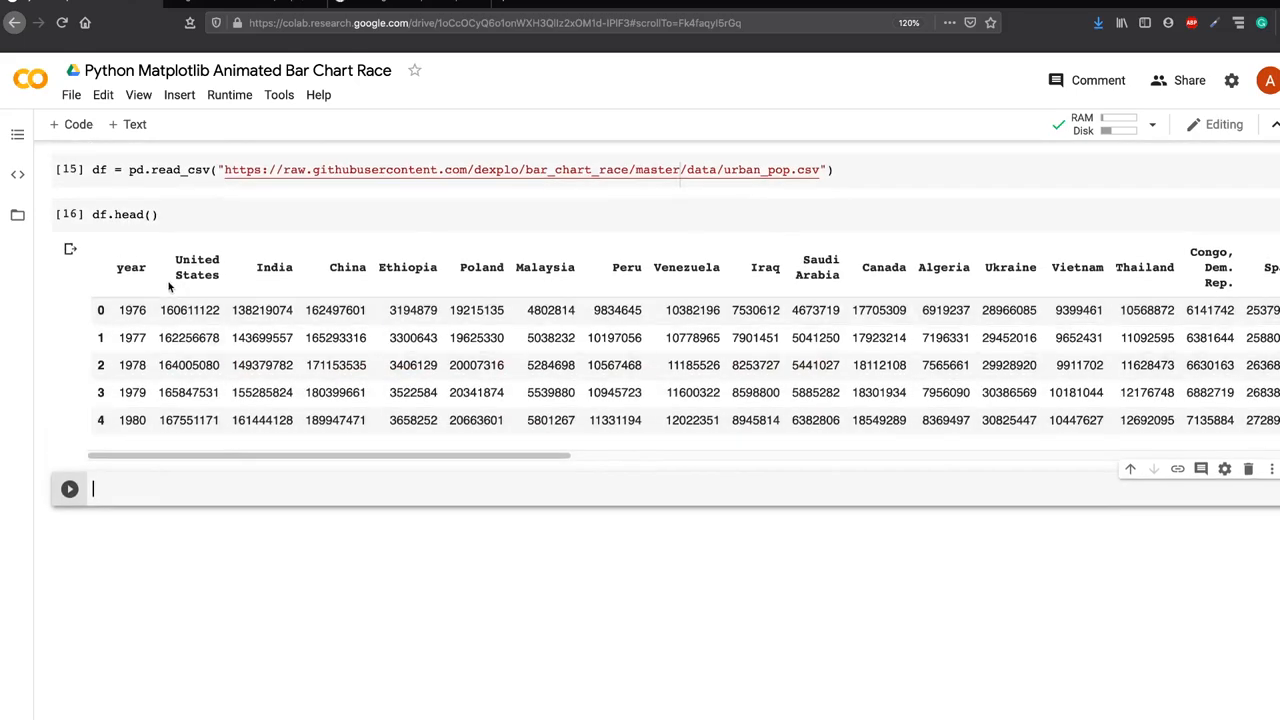
{"action": "mouse_move", "coordinate": [352, 298]}
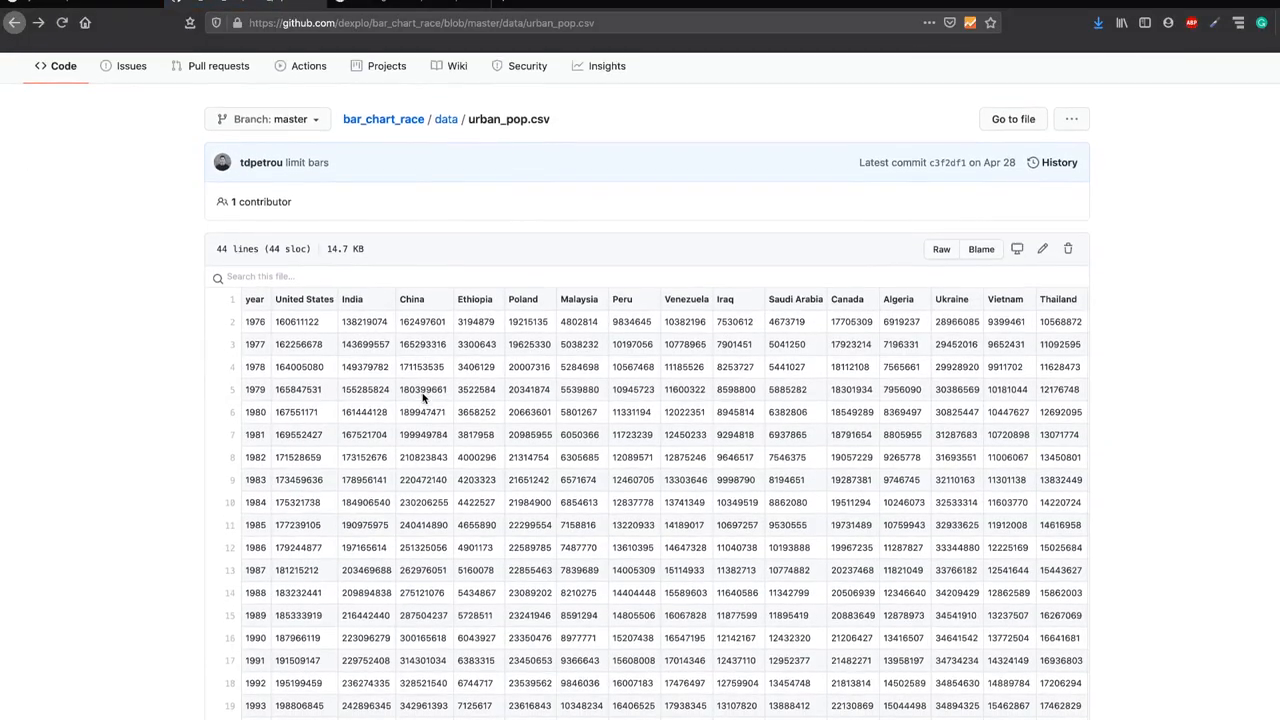
Step: Scroll back up the urban_pop.csv table on GitHub and return to Colab
{"action": "scroll", "scroll_direction": "up", "scroll_amount": 3}
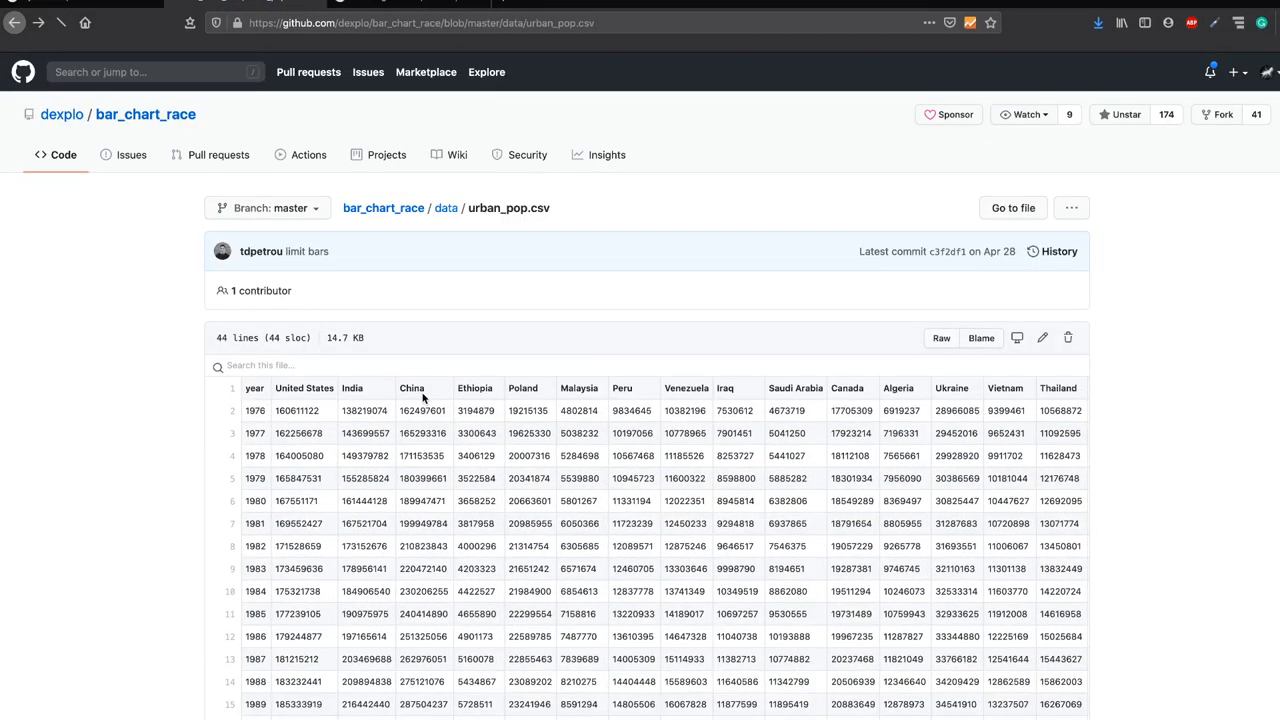
{"action": "left_click", "coordinate": [446, 207]}
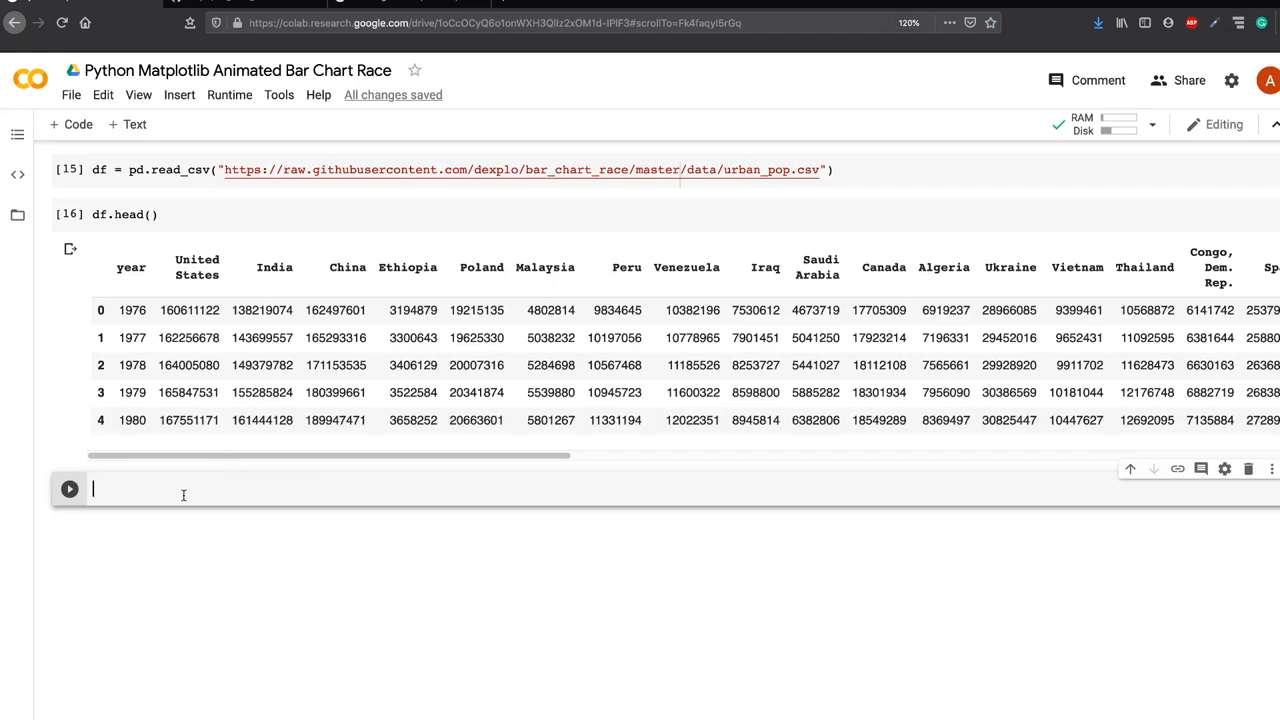
Step: Set 'year' as the df index, preview the result, and list df.columns
{"action": "type", "text": "df = df.set"}
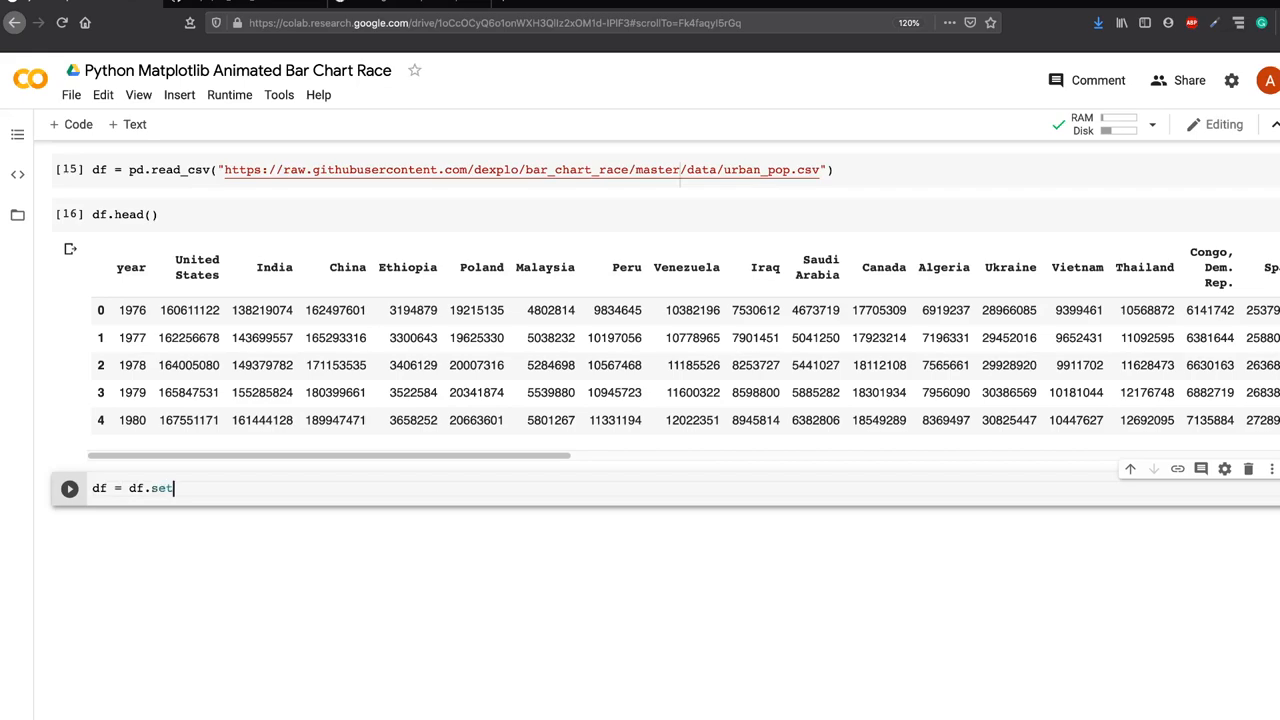
{"action": "type", "text": "_index('year"}
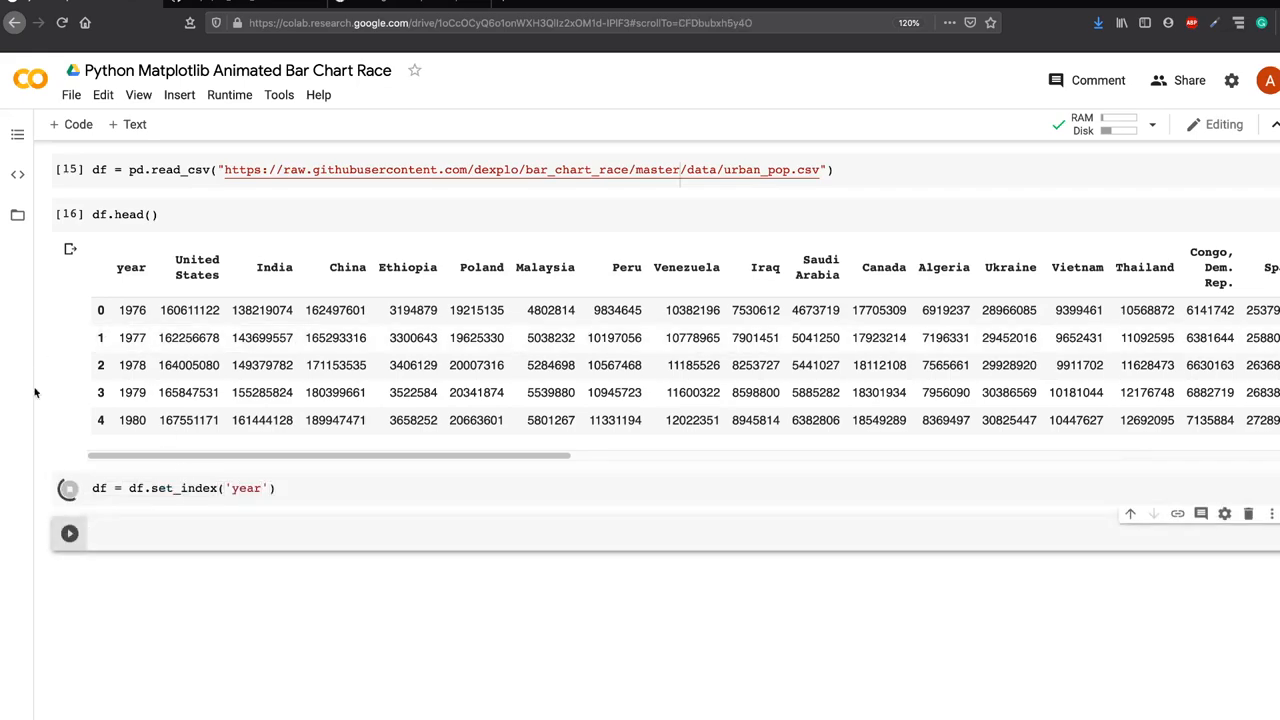
{"action": "left_click", "coordinate": [69, 488]}
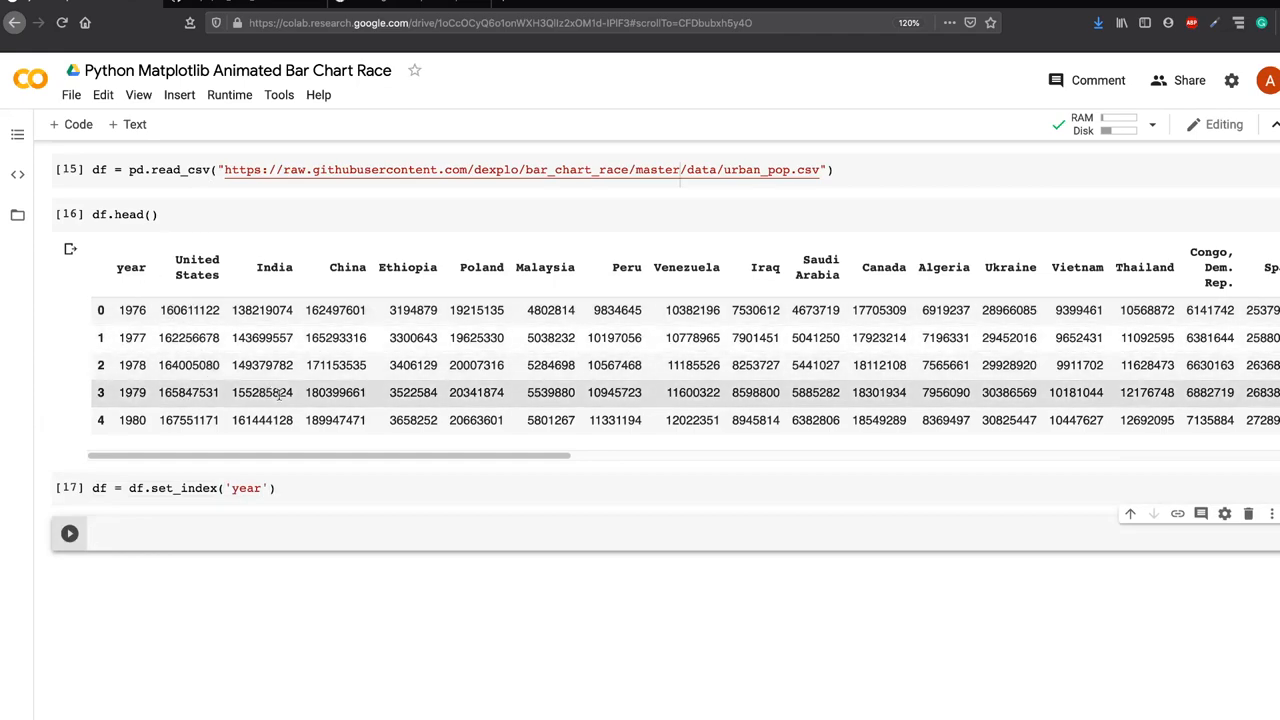
{"action": "type", "text": "df.head("}
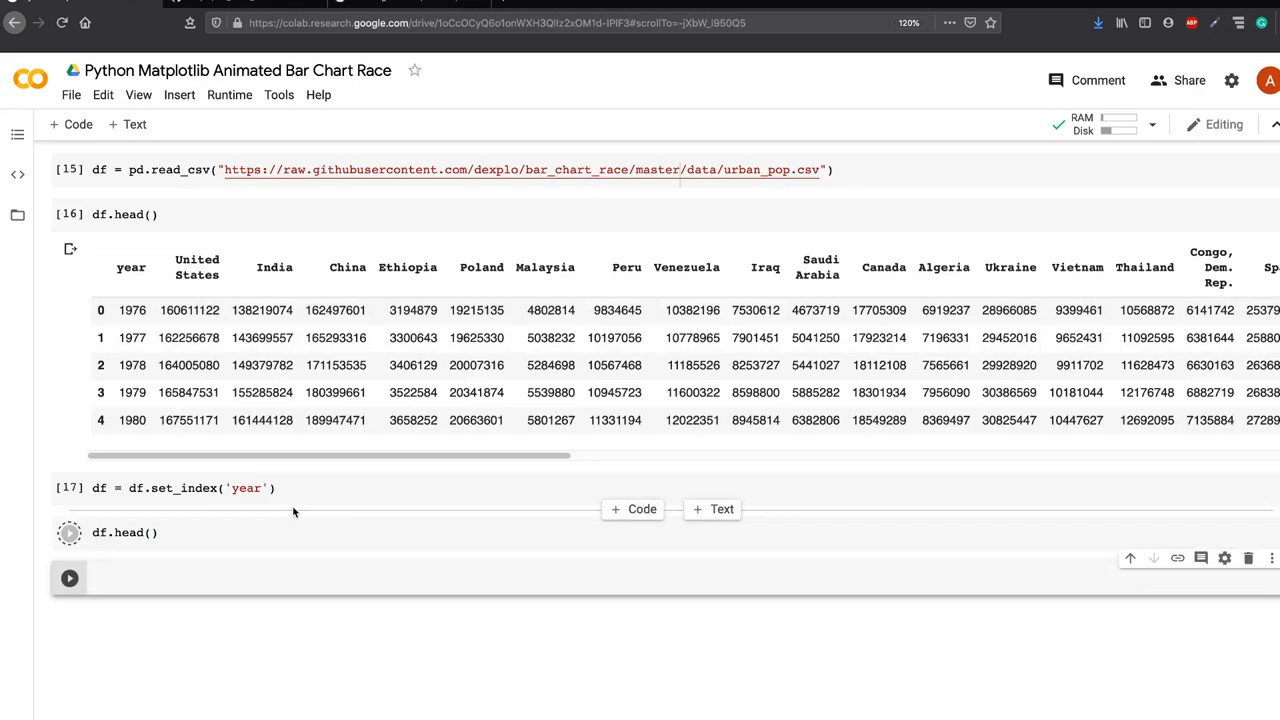
{"action": "left_click", "coordinate": [69, 577]}
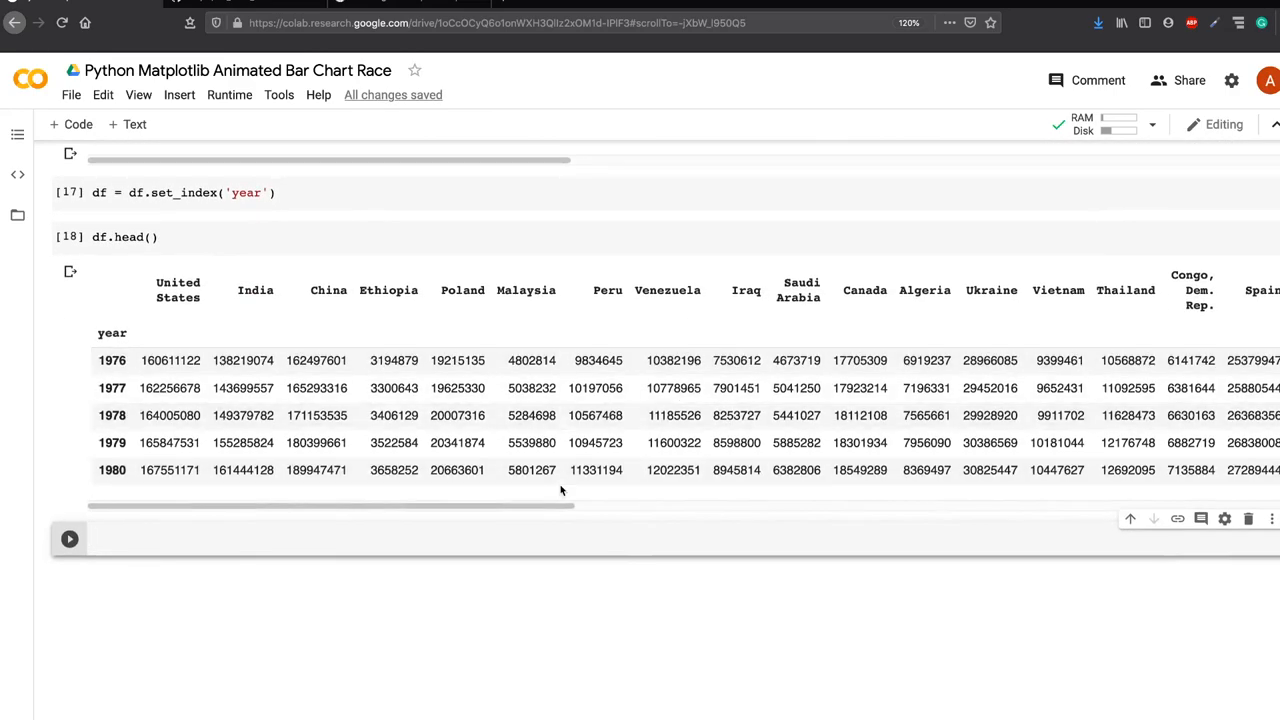
{"action": "type", "text": "df.dt"}
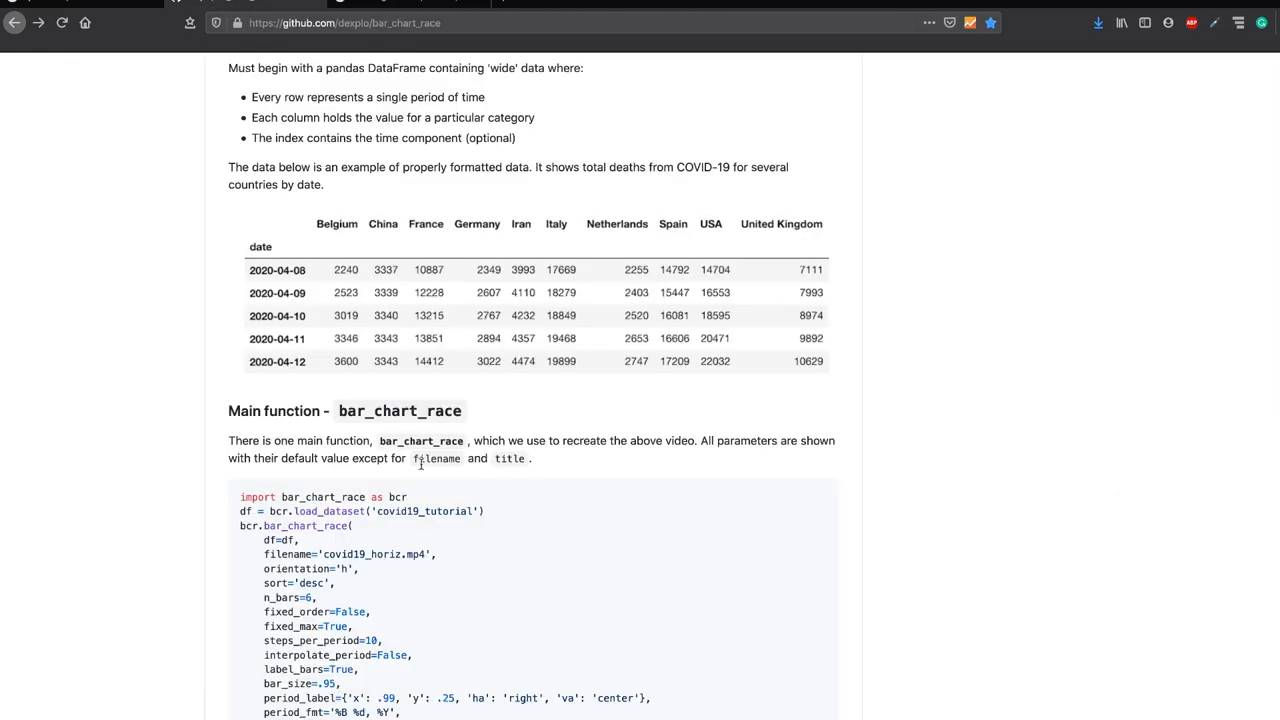
{"action": "scroll", "scroll_direction": "down", "scroll_amount": 3}
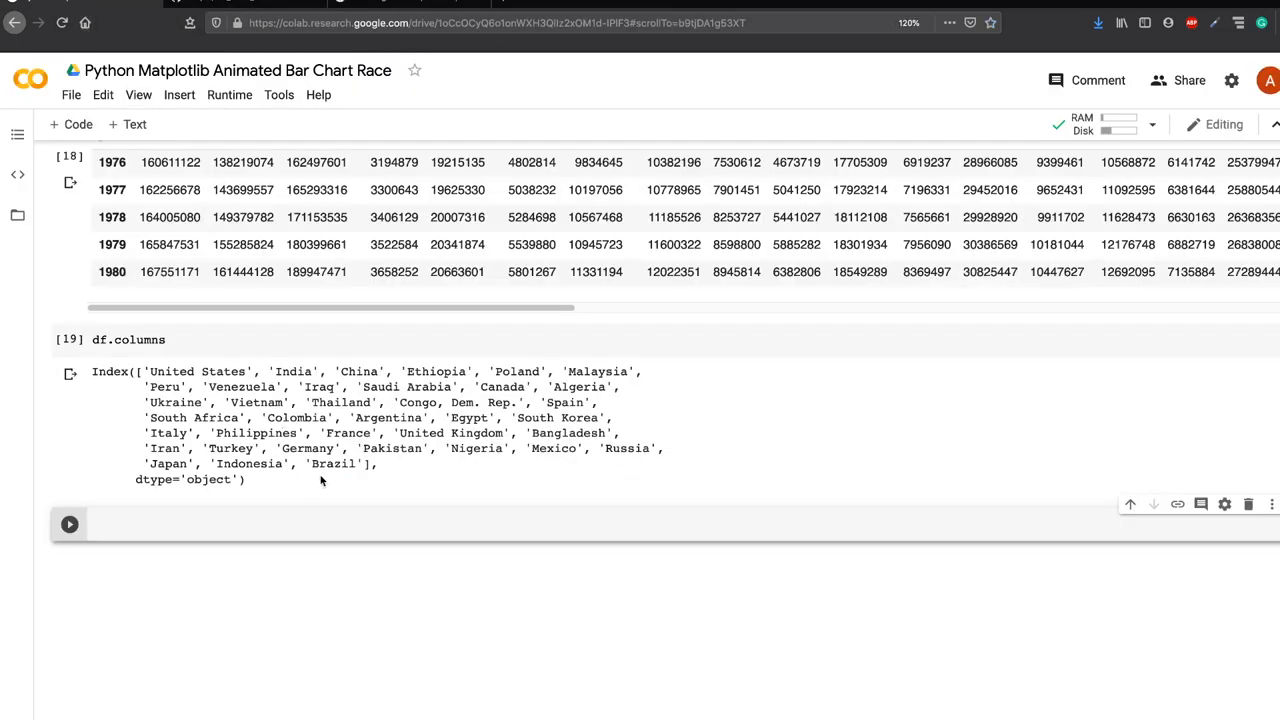
Step: Start typing a bcr library call in the new Colab cell
{"action": "type", "text": "bcr"}
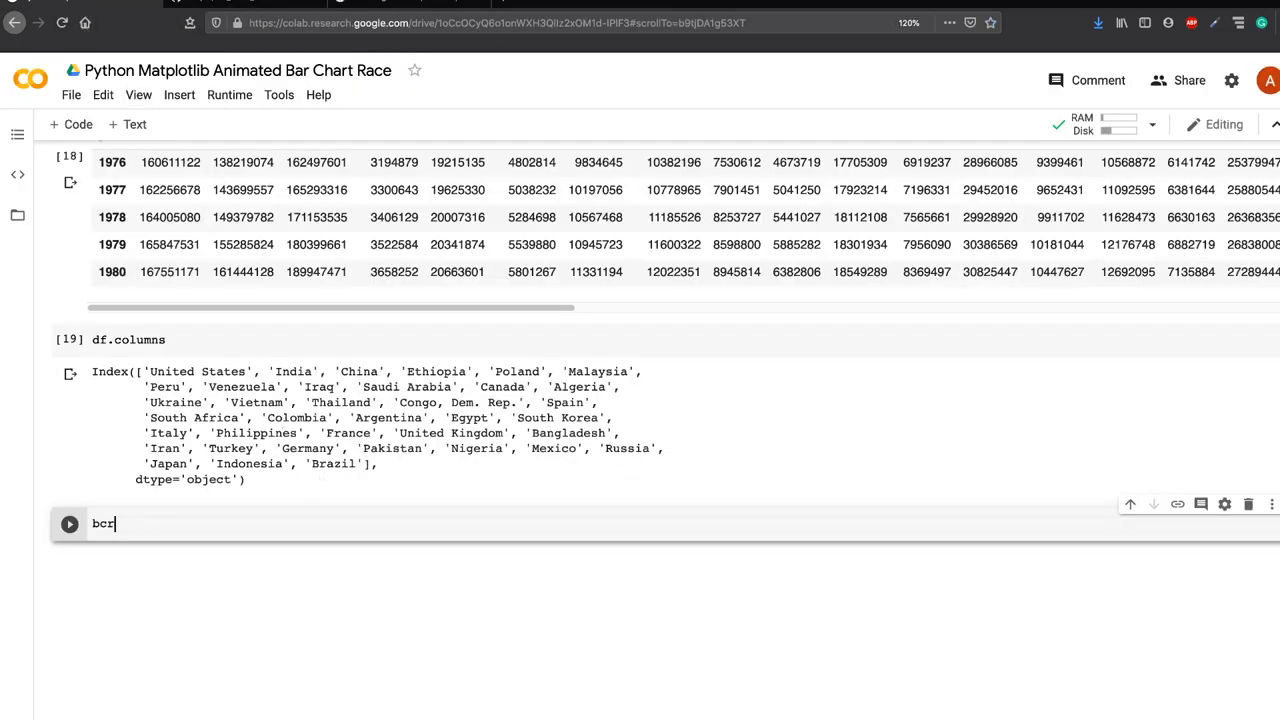
{"action": "scroll", "scroll_direction": "up", "scroll_amount": 3}
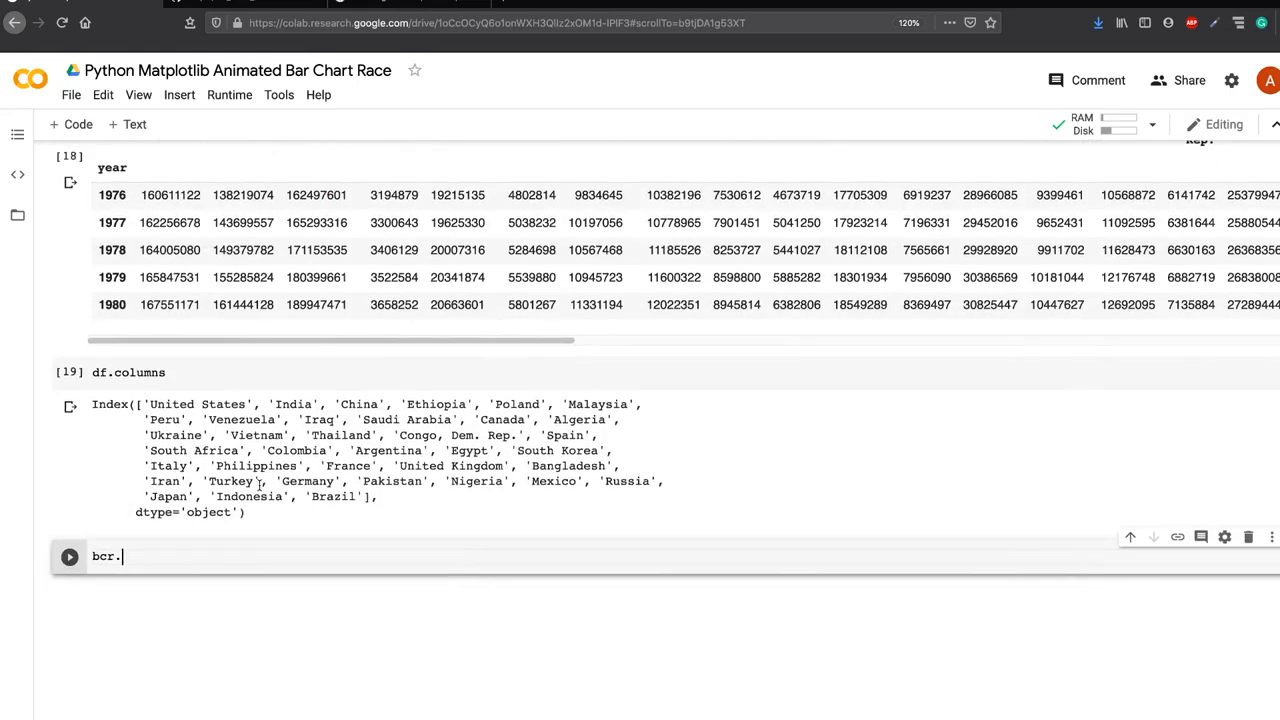
{"action": "type", "text": "b"}
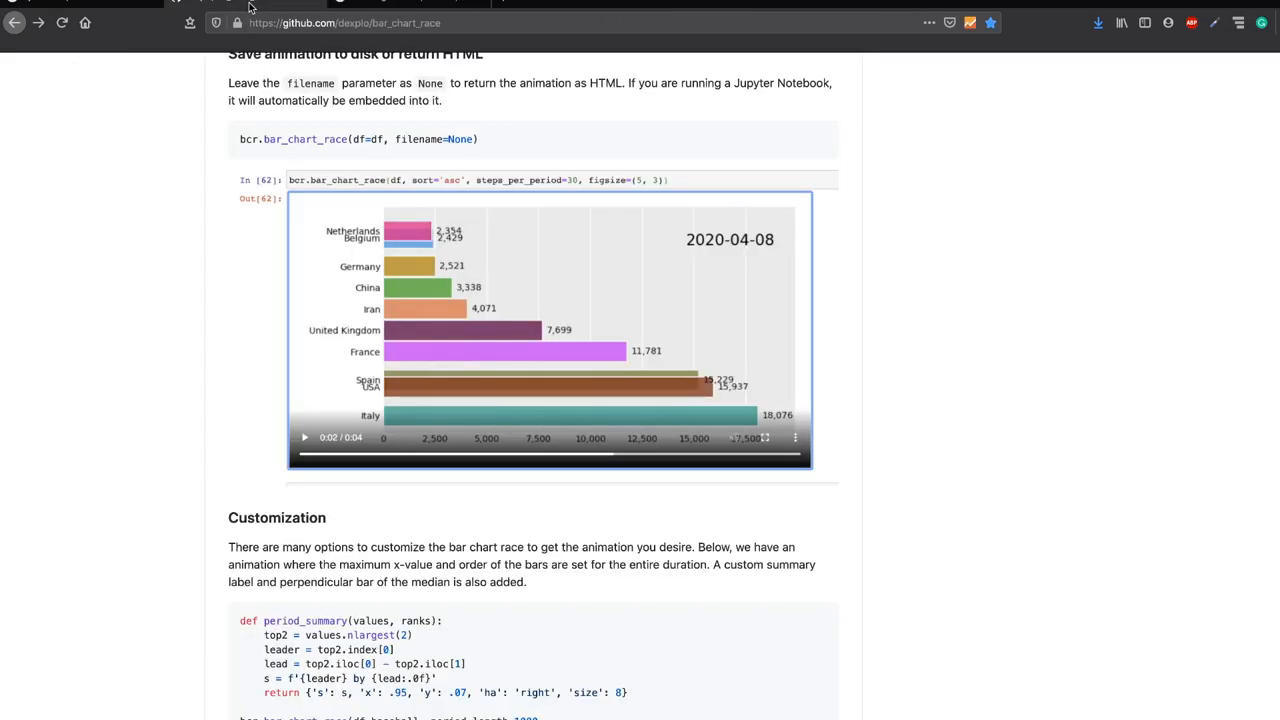
Step: Scroll the README to the 'Save animation to disk or return HTML' section
{"action": "scroll", "scroll_direction": "up", "scroll_amount": 3}
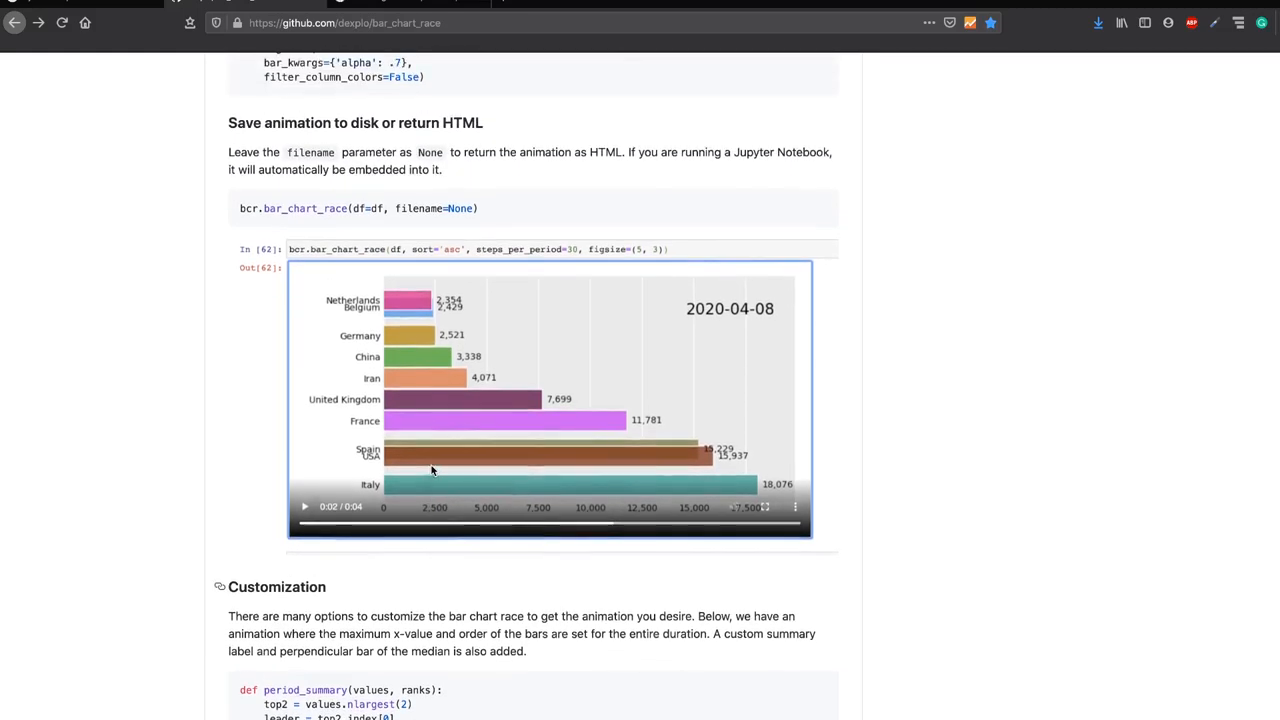
{"action": "scroll", "scroll_direction": "up", "scroll_amount": 3}
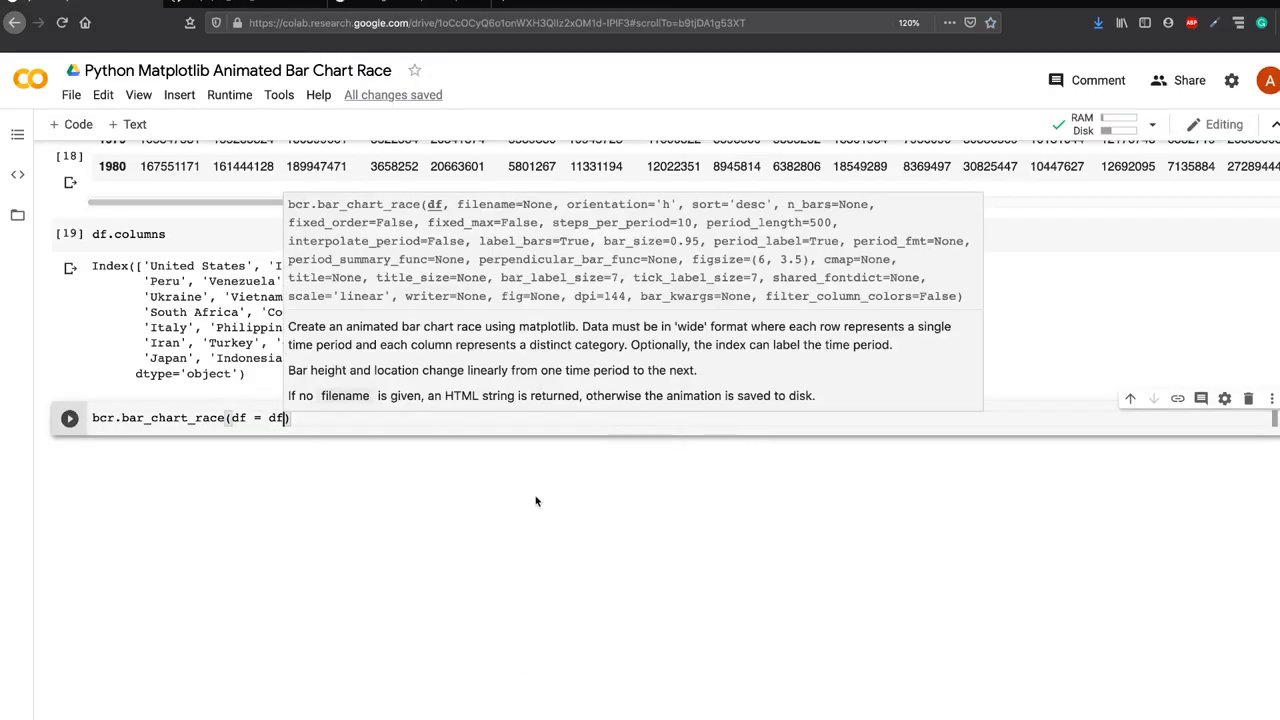
{"action": "mouse_move", "coordinate": [514, 501]}
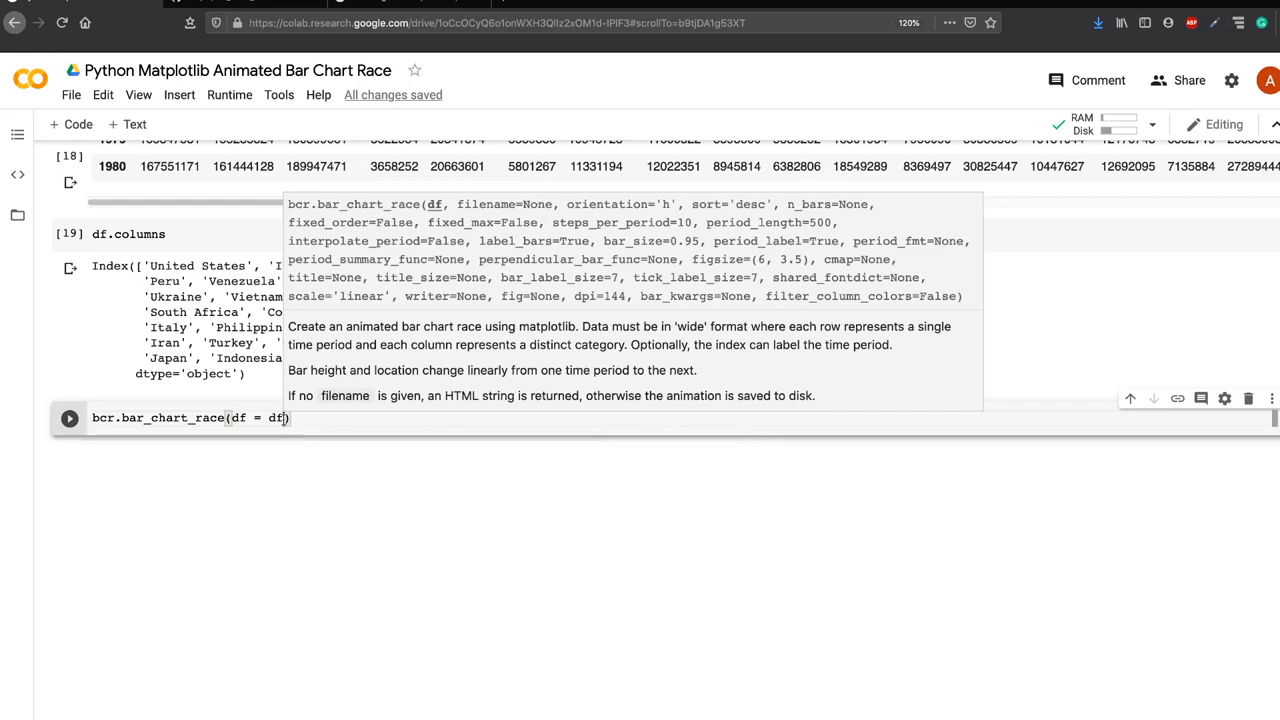
Step: Add title = "Population Growth" to the bcr.bar_chart_race(df = df) call
{"action": "type", "text": ", t"}
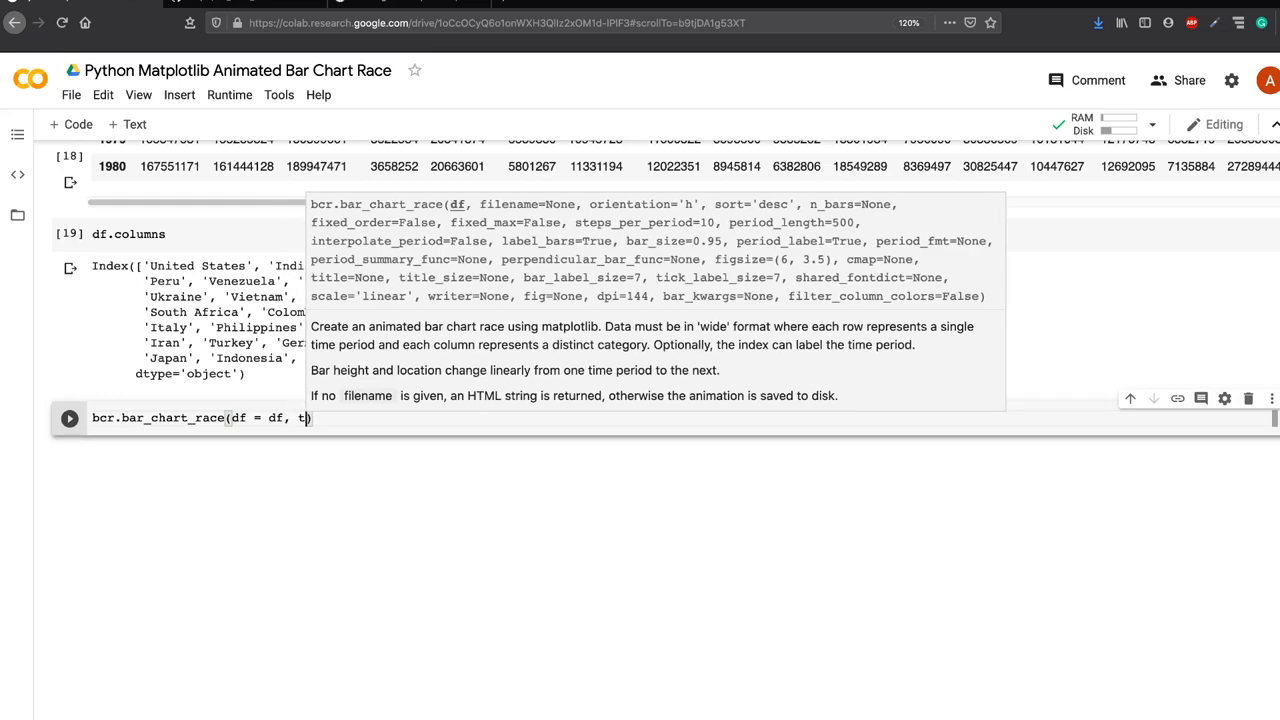
{"action": "type", "text": "itle ="}
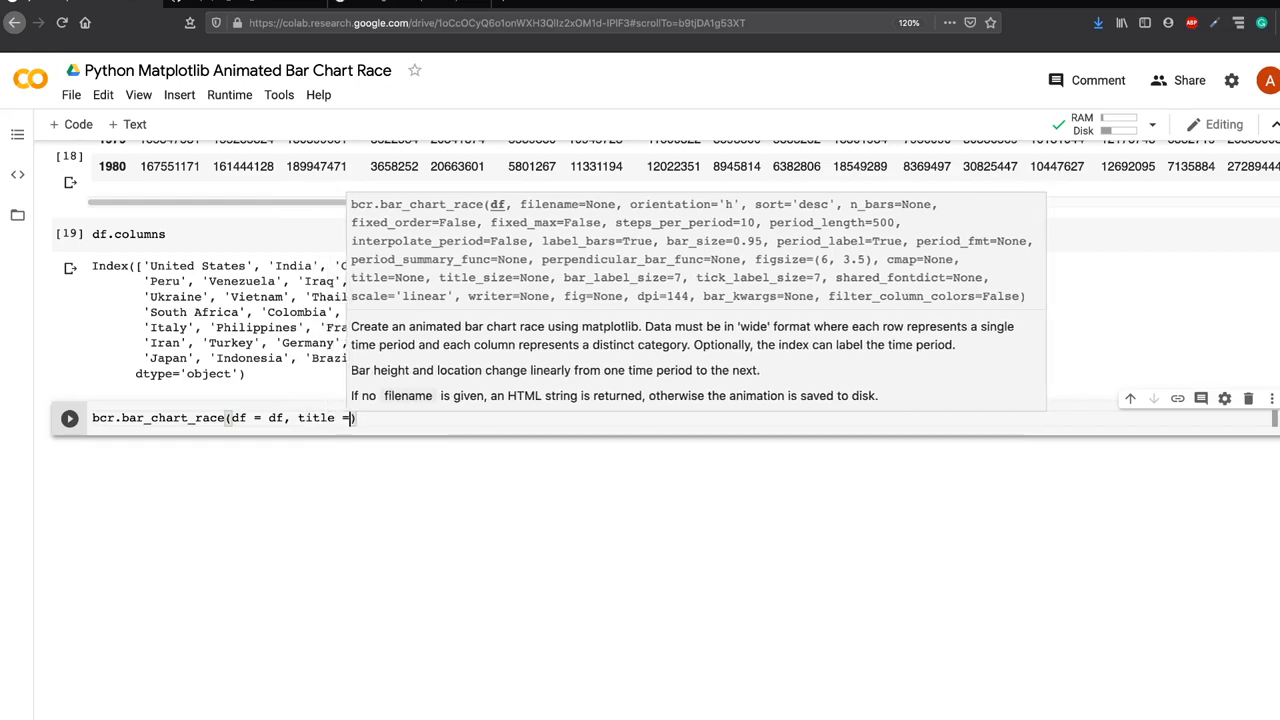
{"action": "type", "text": "\"Populat"}
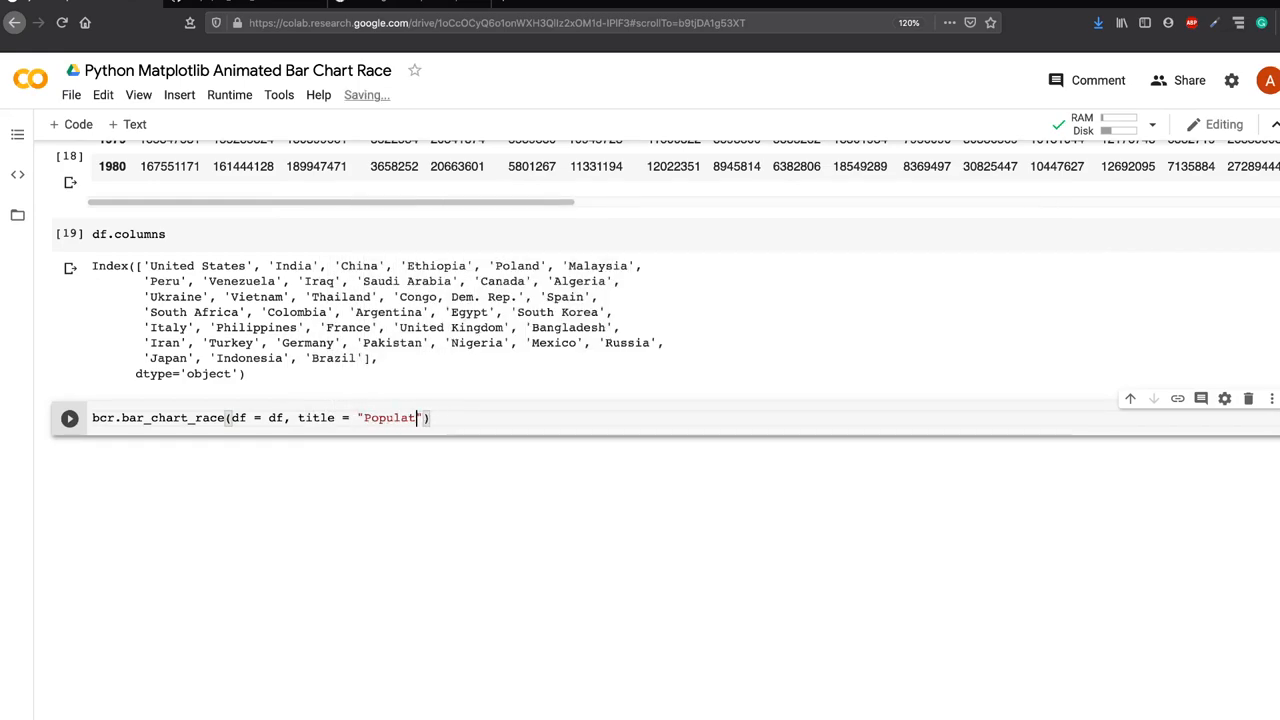
{"action": "type", "text": "ion Growth"}
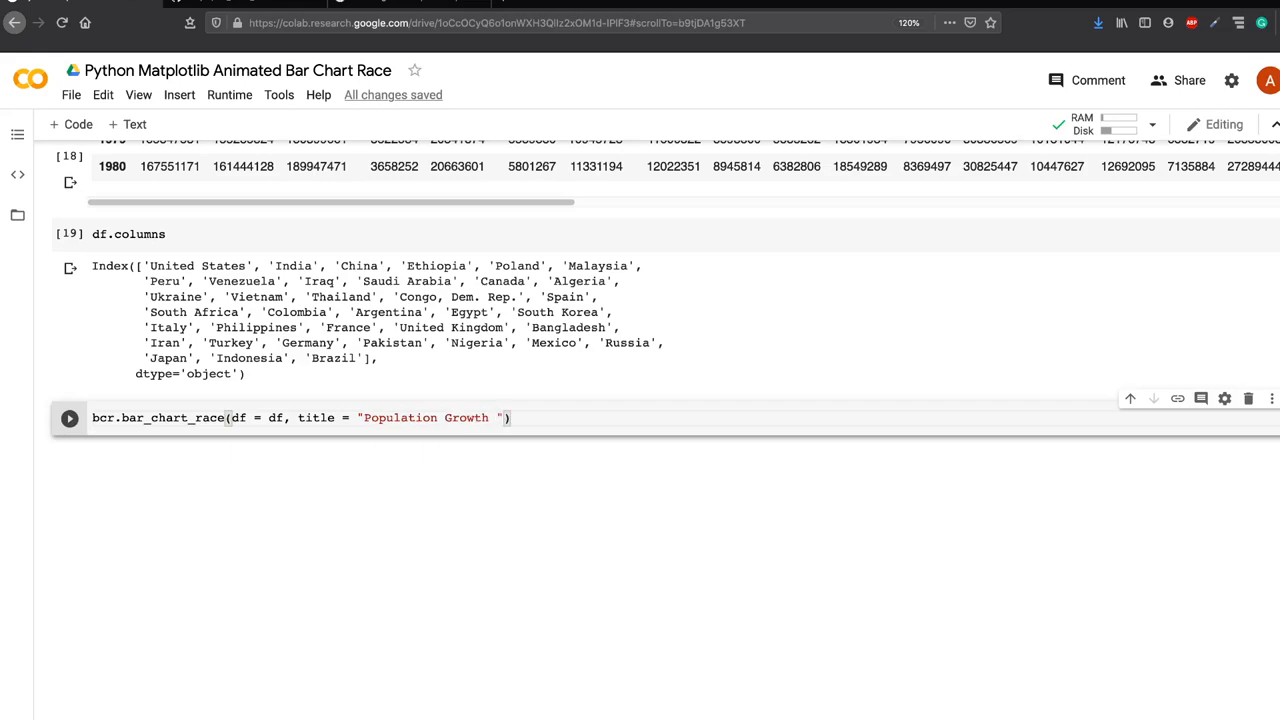
{"action": "key", "text": "Backspace"}
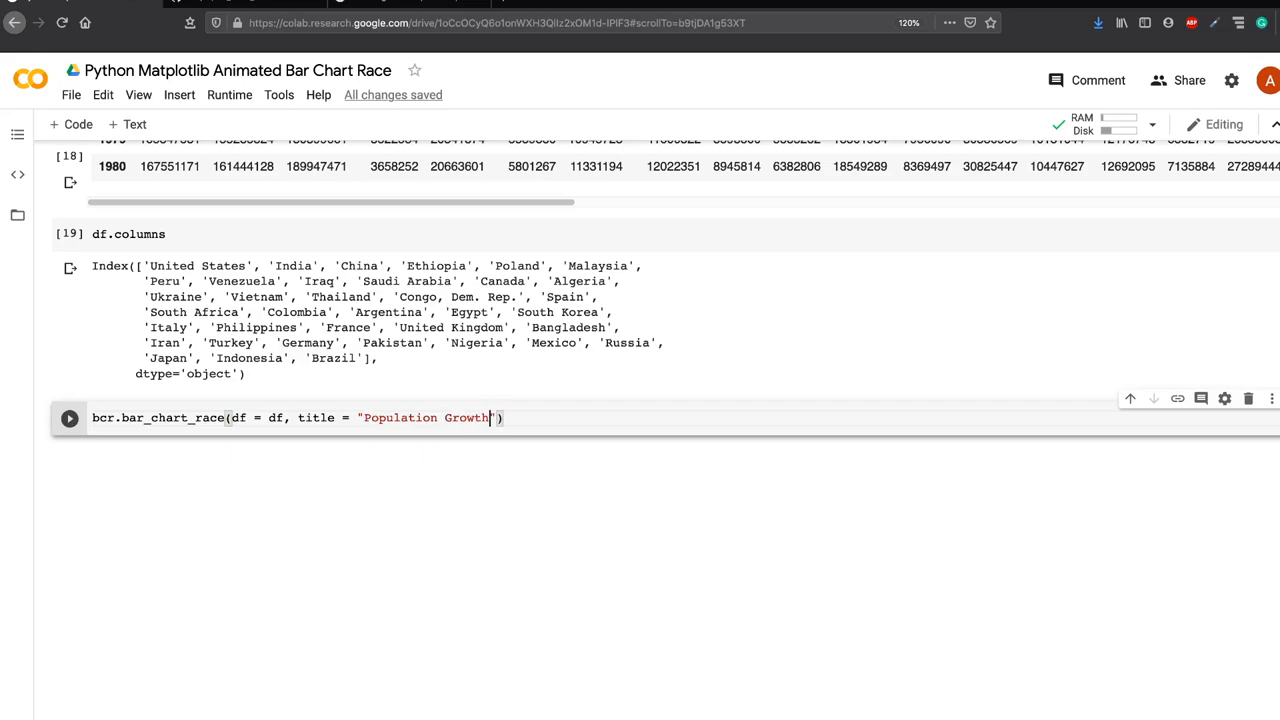
{"action": "left_click", "coordinate": [69, 417]}
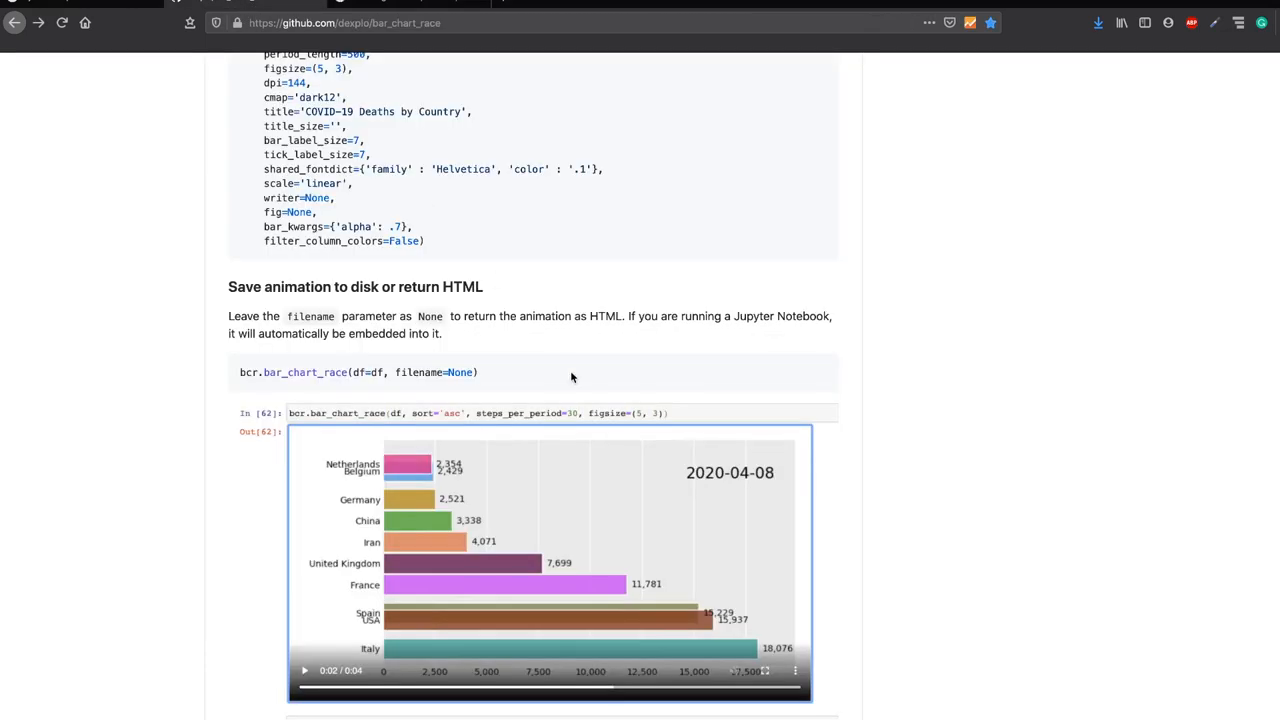
Step: Review the README's bar_chart_race example defaults, highlighting figsize=(5, 3), dpi and steps_per_period=10
{"action": "scroll", "scroll_direction": "up", "scroll_amount": 3}
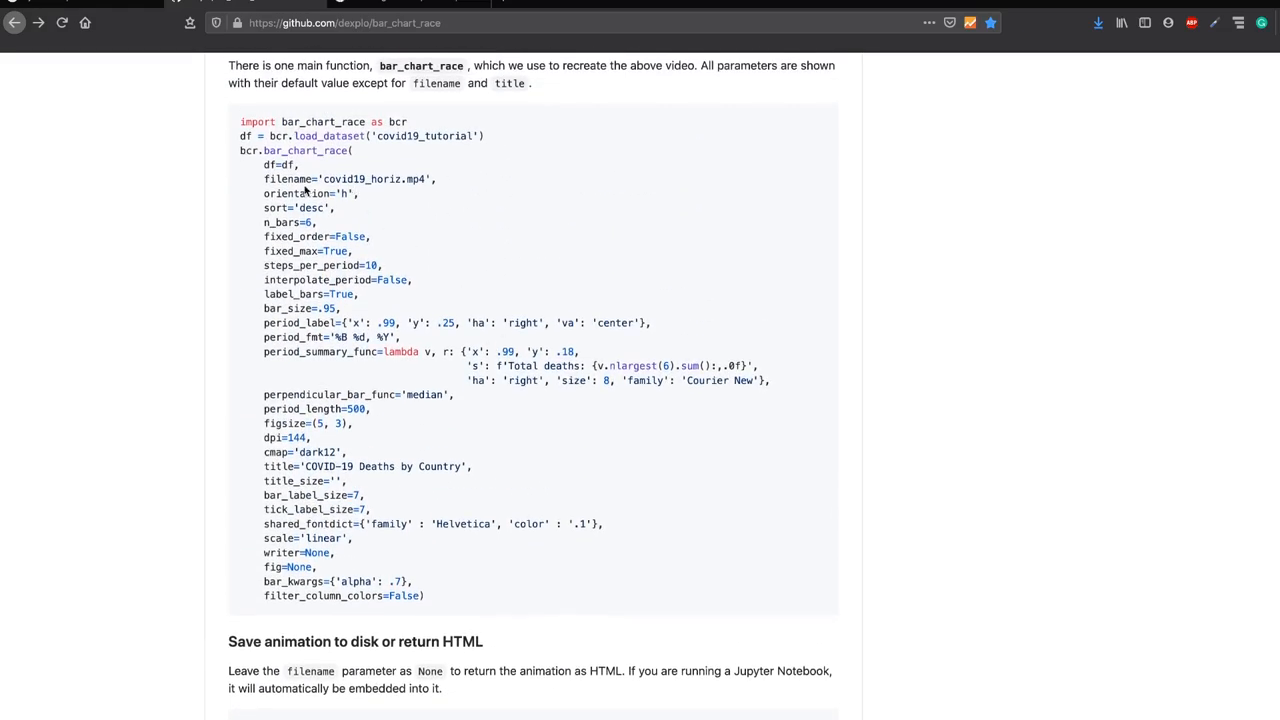
{"action": "double_click", "coordinate": [305, 150]}
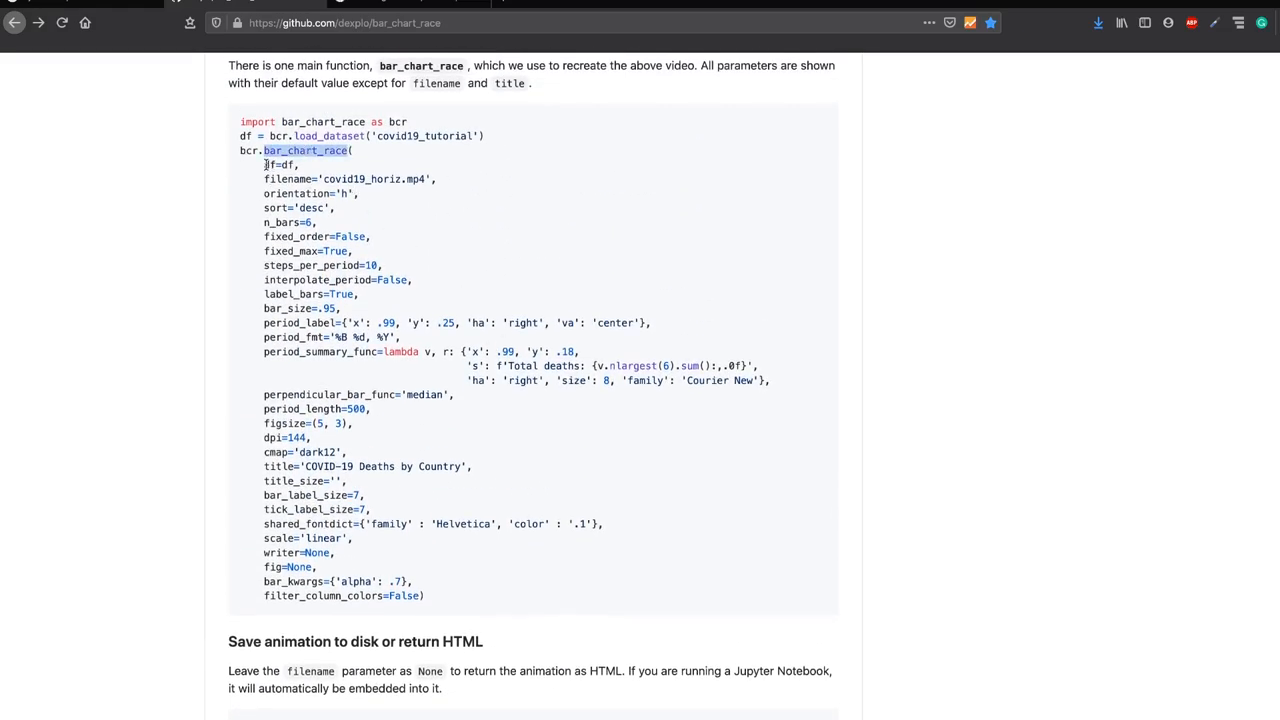
{"action": "left_click_drag", "start_coordinate": [264, 164], "coordinate": [476, 596]}
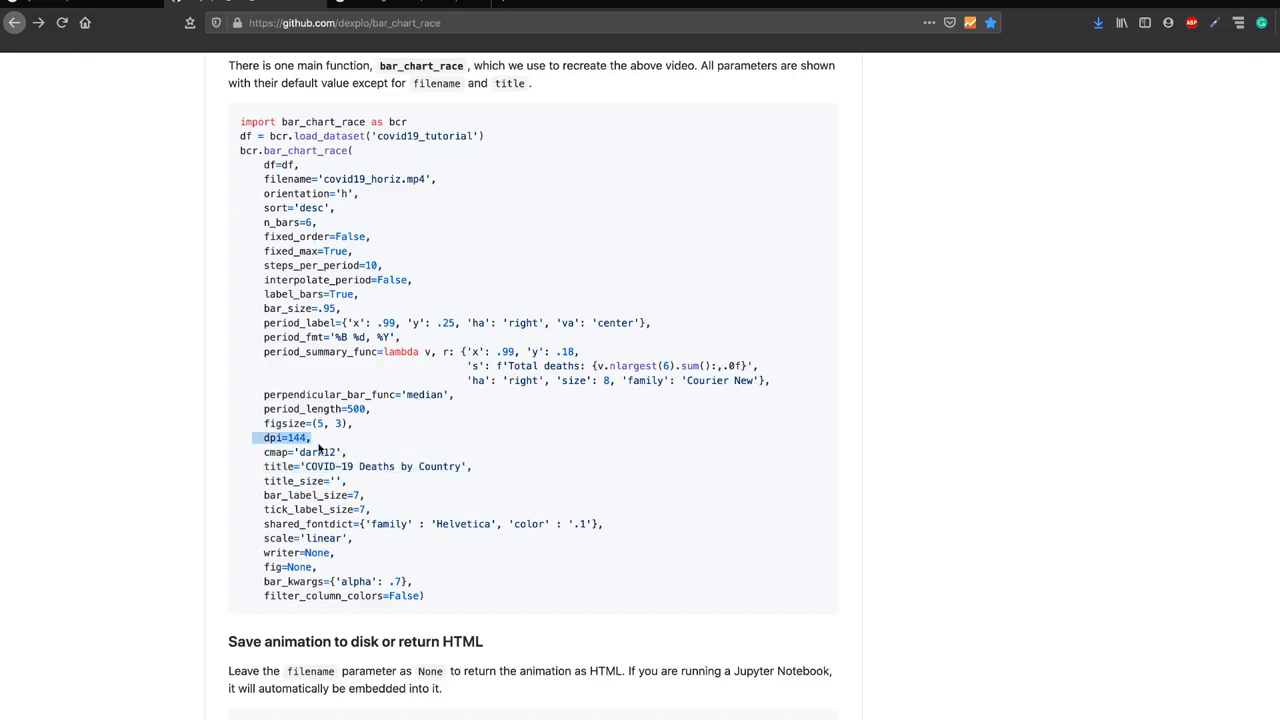
{"action": "left_click", "coordinate": [305, 423]}
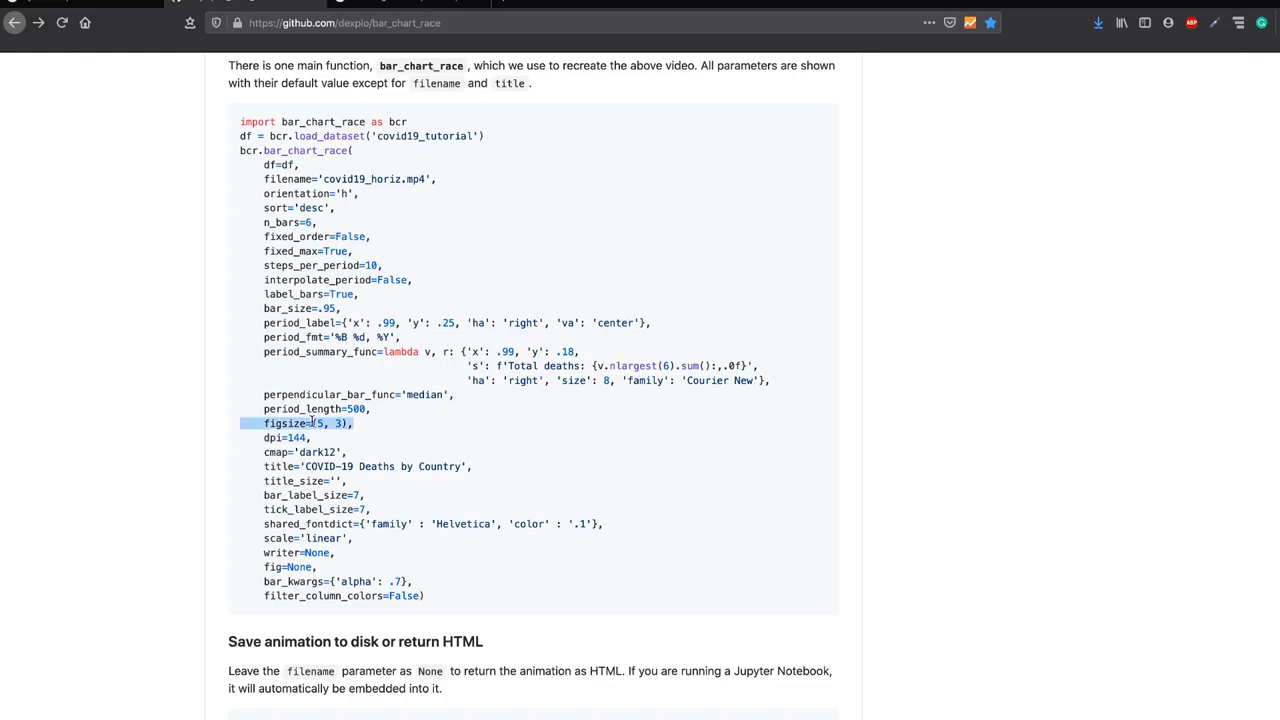
{"action": "scroll", "scroll_direction": "up", "scroll_amount": 3}
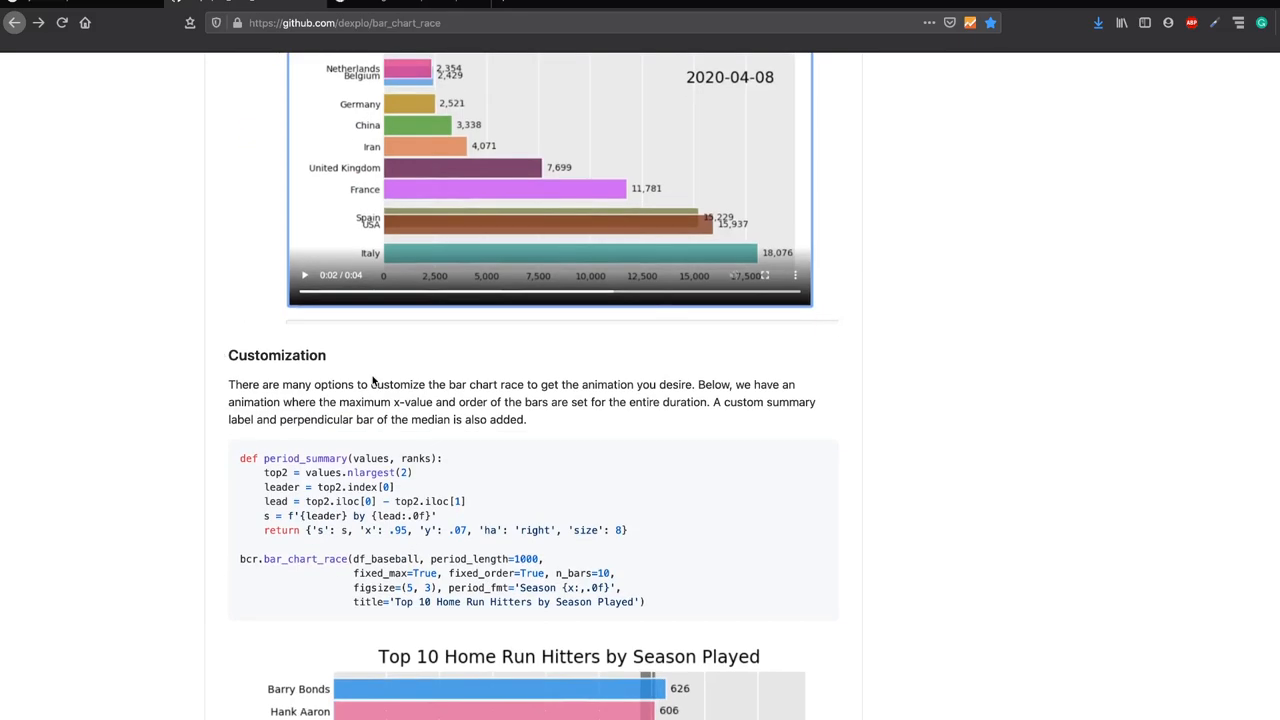
{"action": "scroll", "scroll_direction": "down", "scroll_amount": 3}
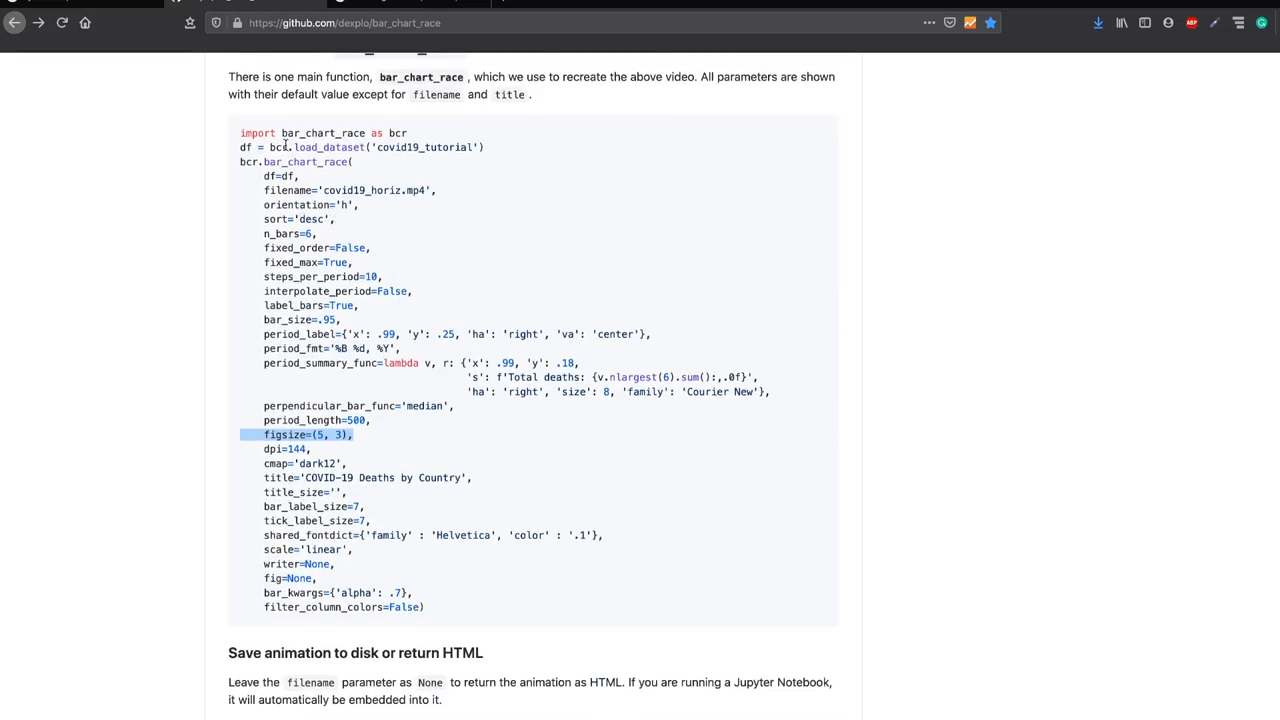
{"action": "mouse_move", "coordinate": [363, 560]}
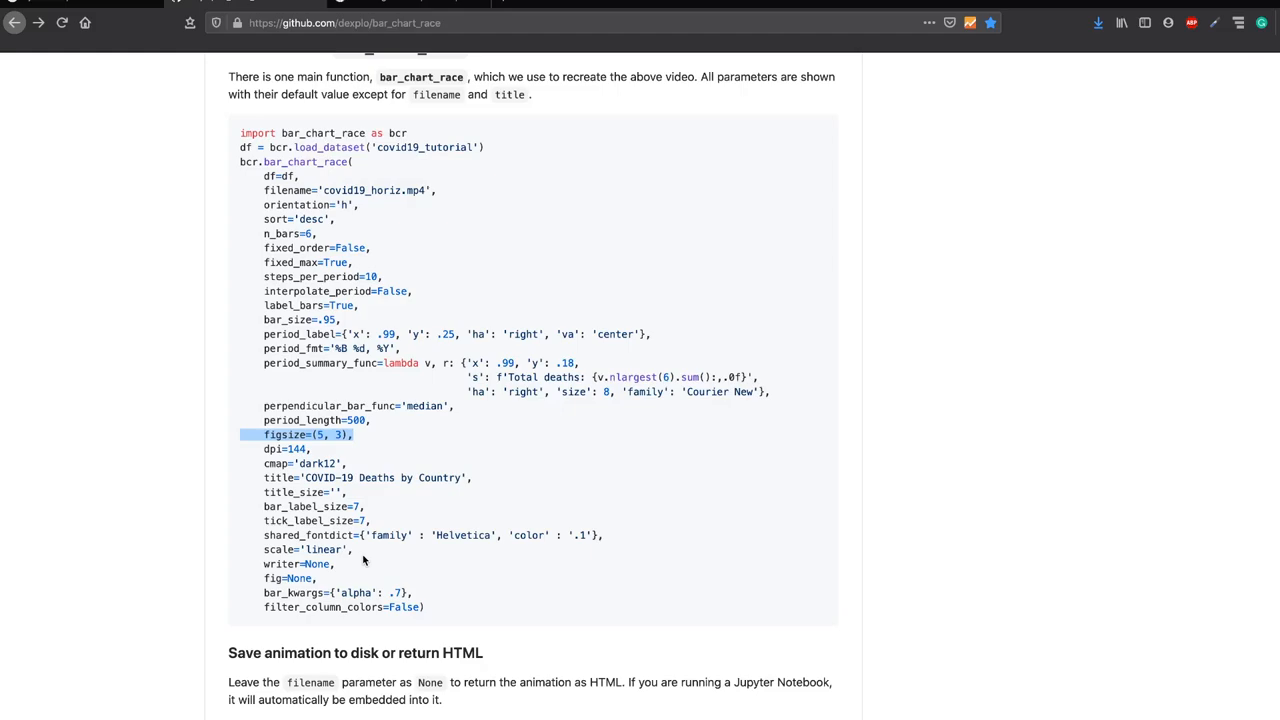
{"action": "scroll", "scroll_direction": "down", "scroll_amount": 3}
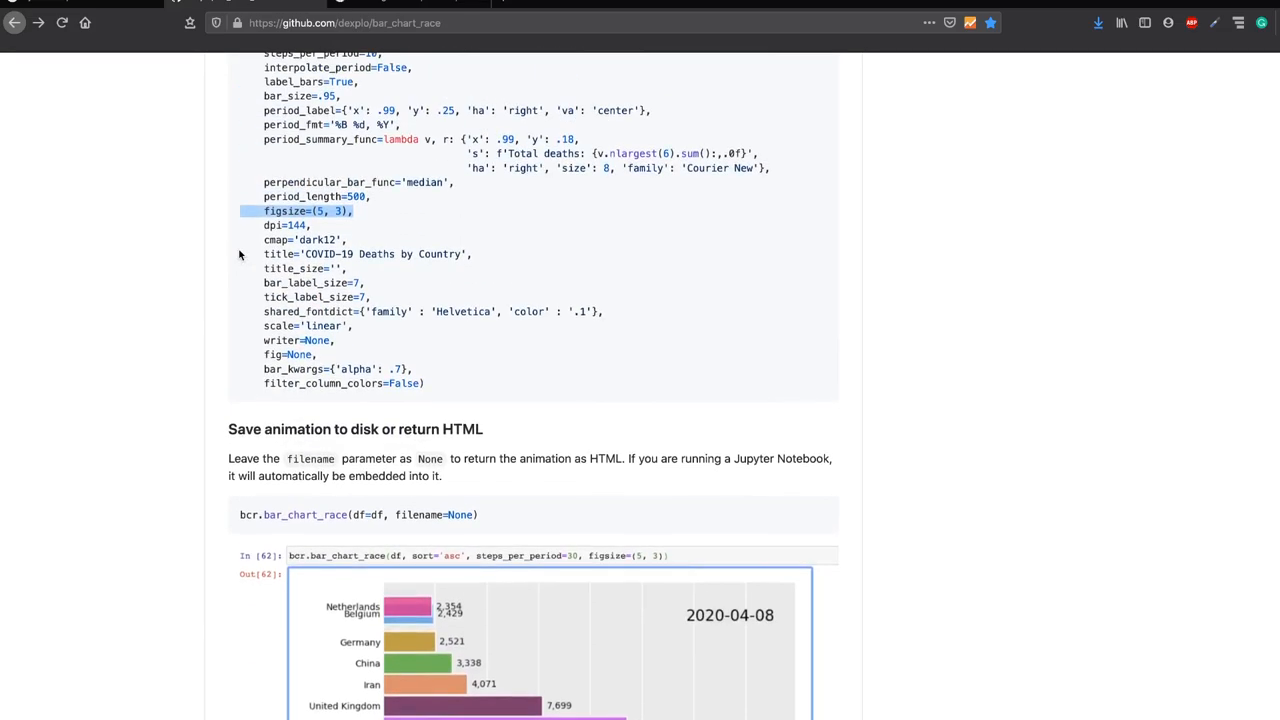
{"action": "scroll", "scroll_direction": "up", "scroll_amount": 3}
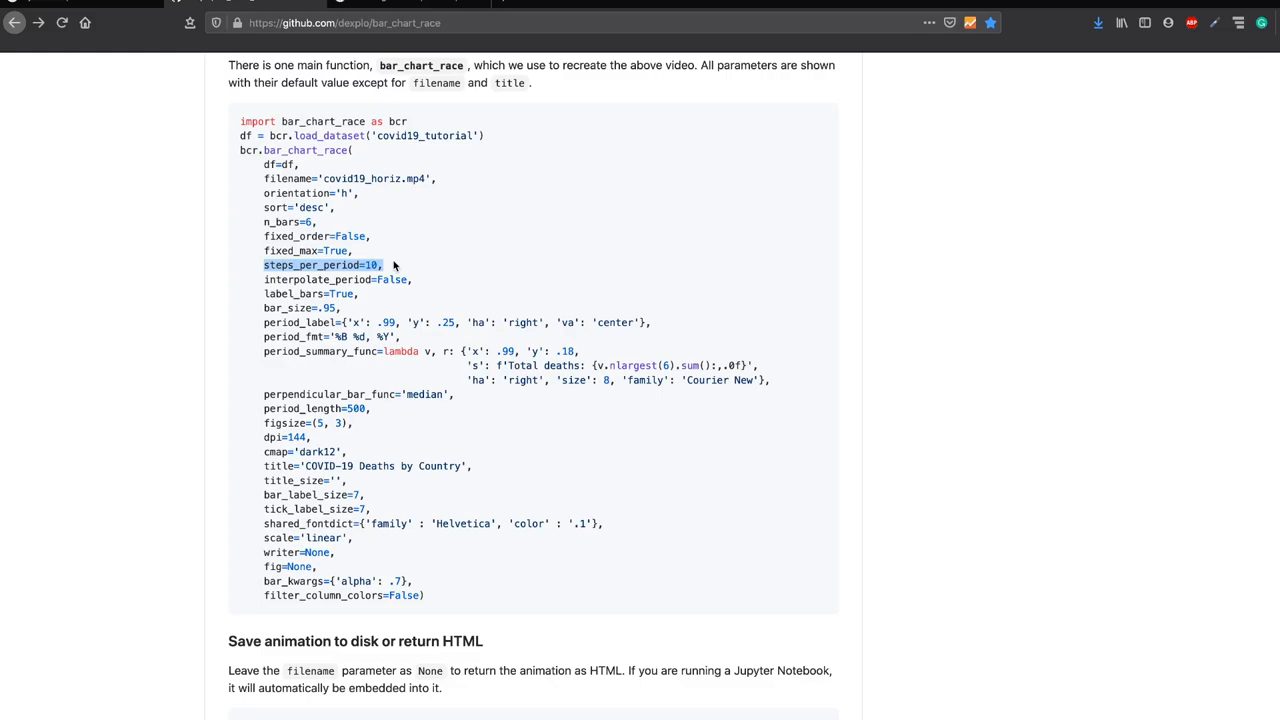
{"action": "mouse_move", "coordinate": [362, 262]}
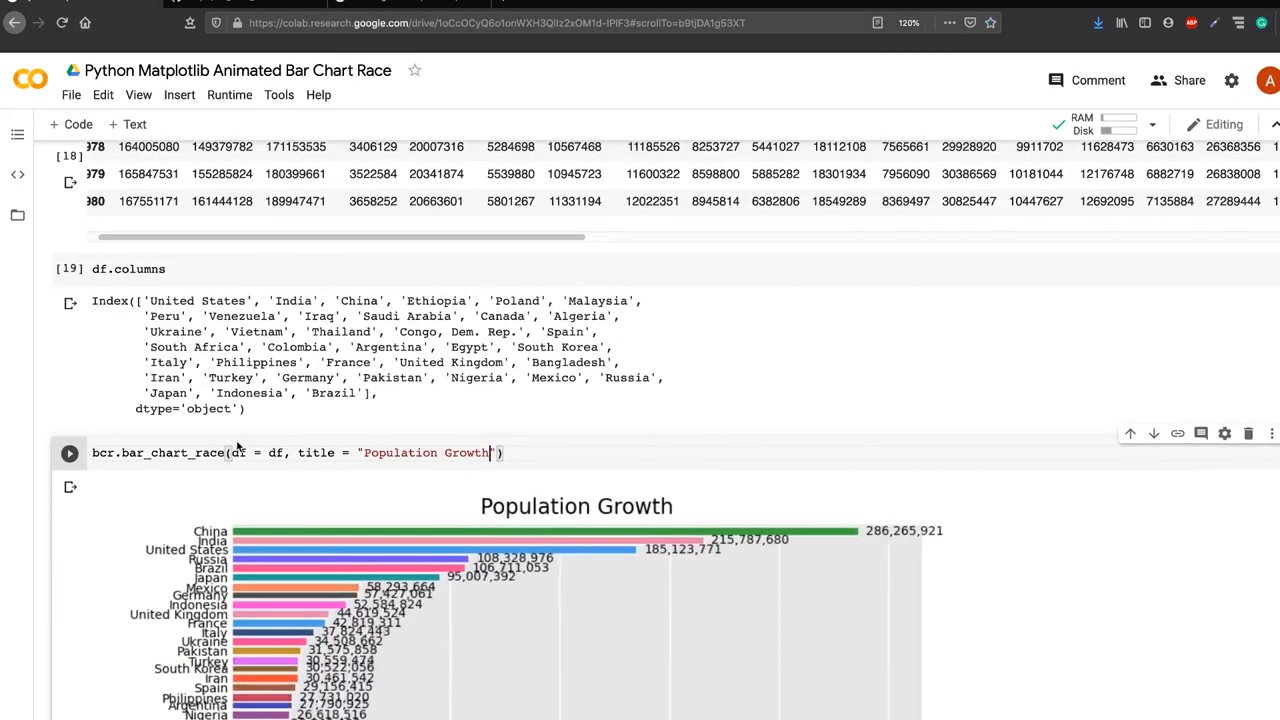
Step: Scroll past the rendered animation to the new bcr.bar_chart_race(df = df, title = "Population Growth") cell
{"action": "scroll", "scroll_direction": "up", "scroll_amount": 3}
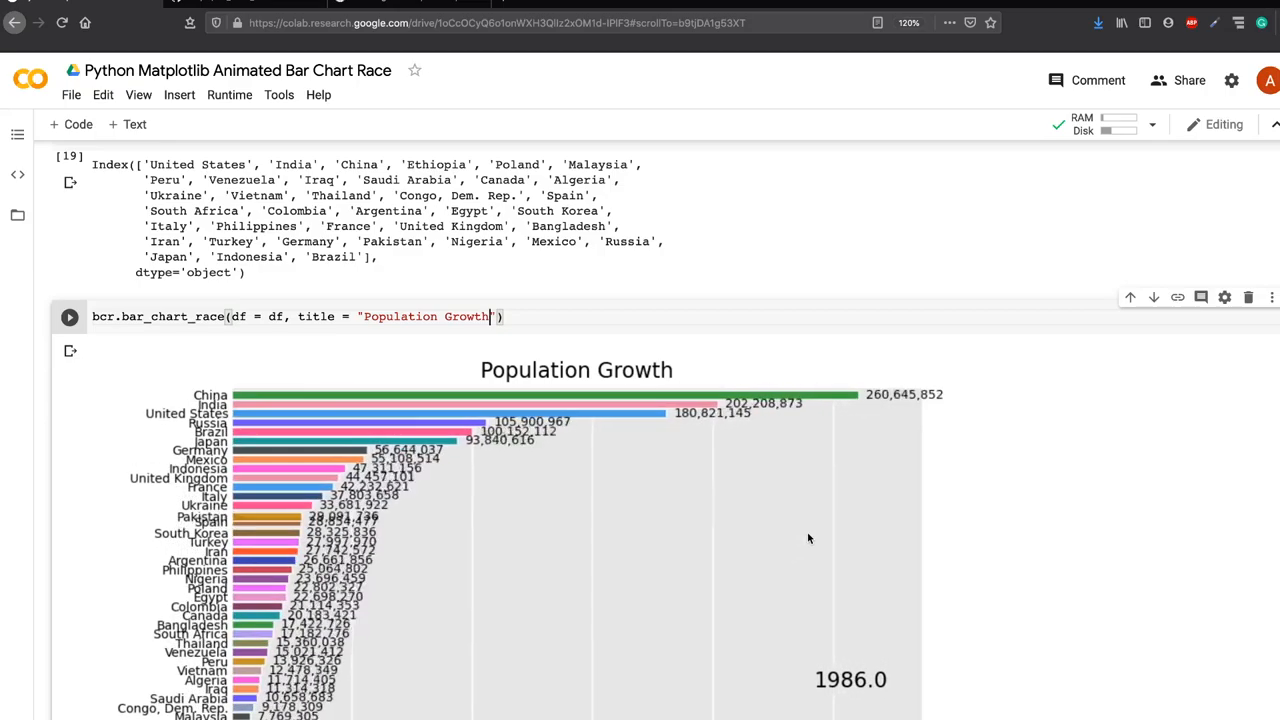
{"action": "scroll", "scroll_direction": "up", "scroll_amount": 3}
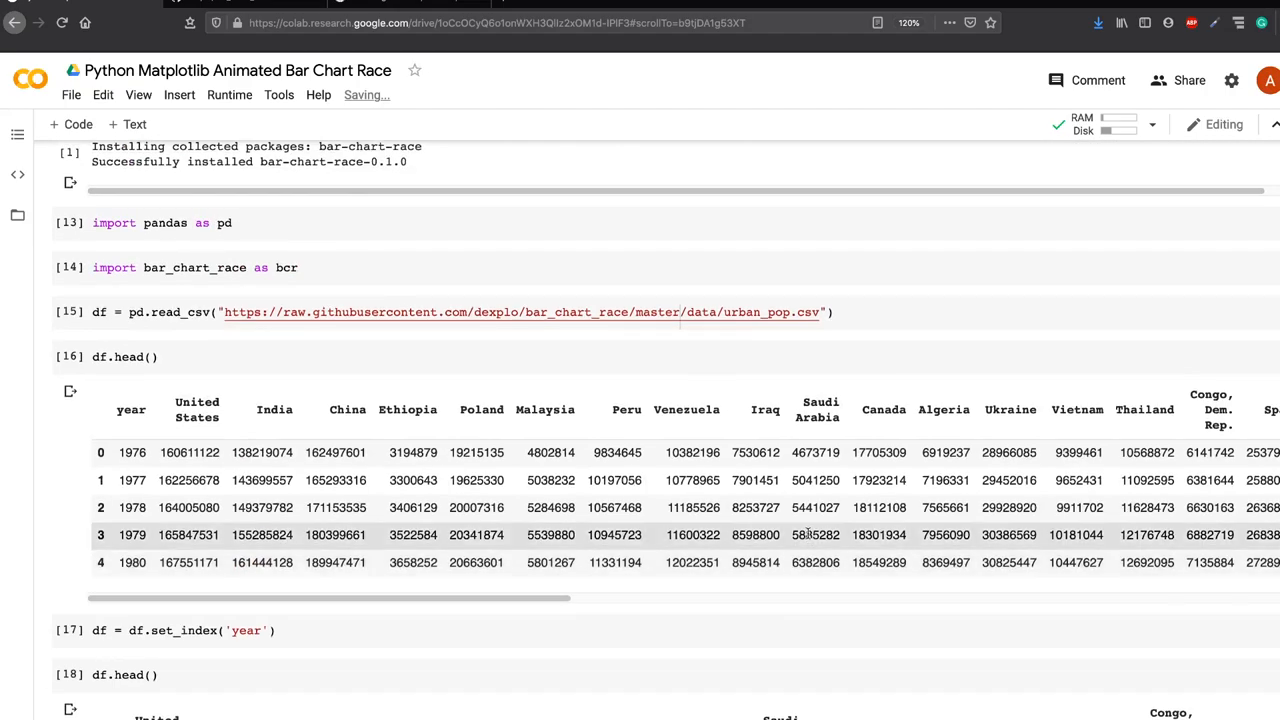
{"action": "scroll", "scroll_direction": "down", "scroll_amount": 3}
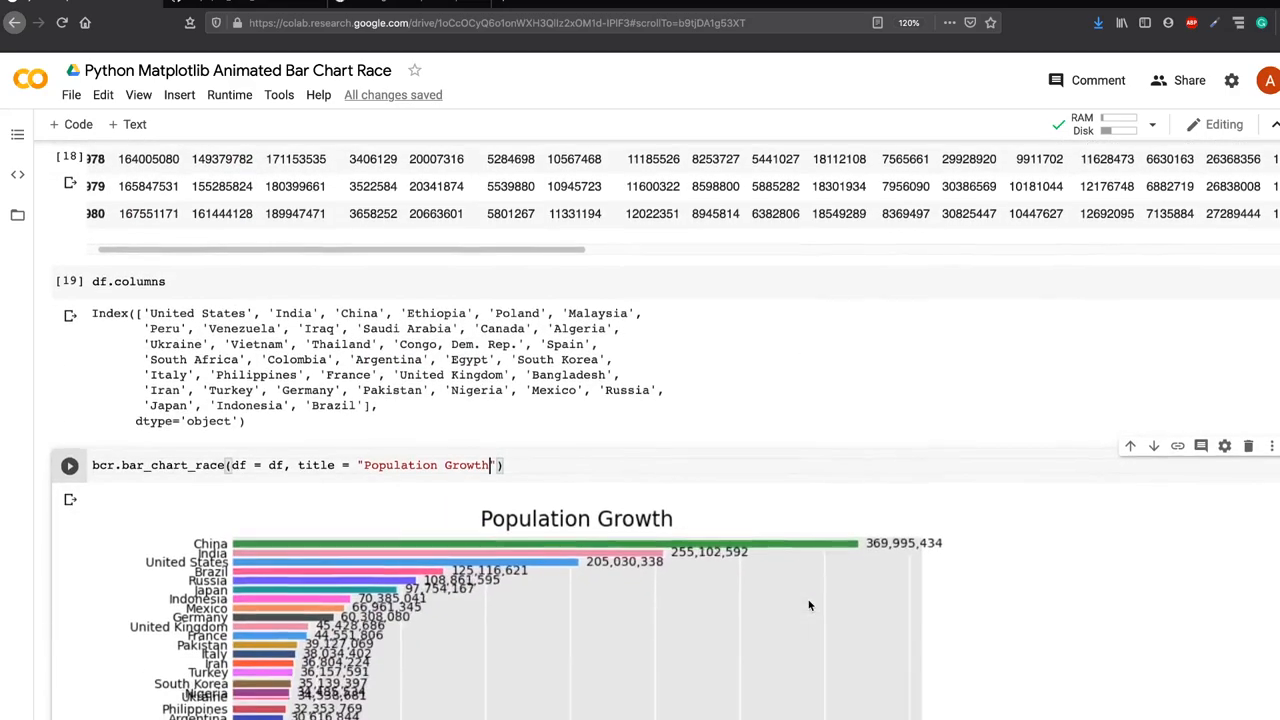
{"action": "scroll", "scroll_direction": "down", "scroll_amount": 3}
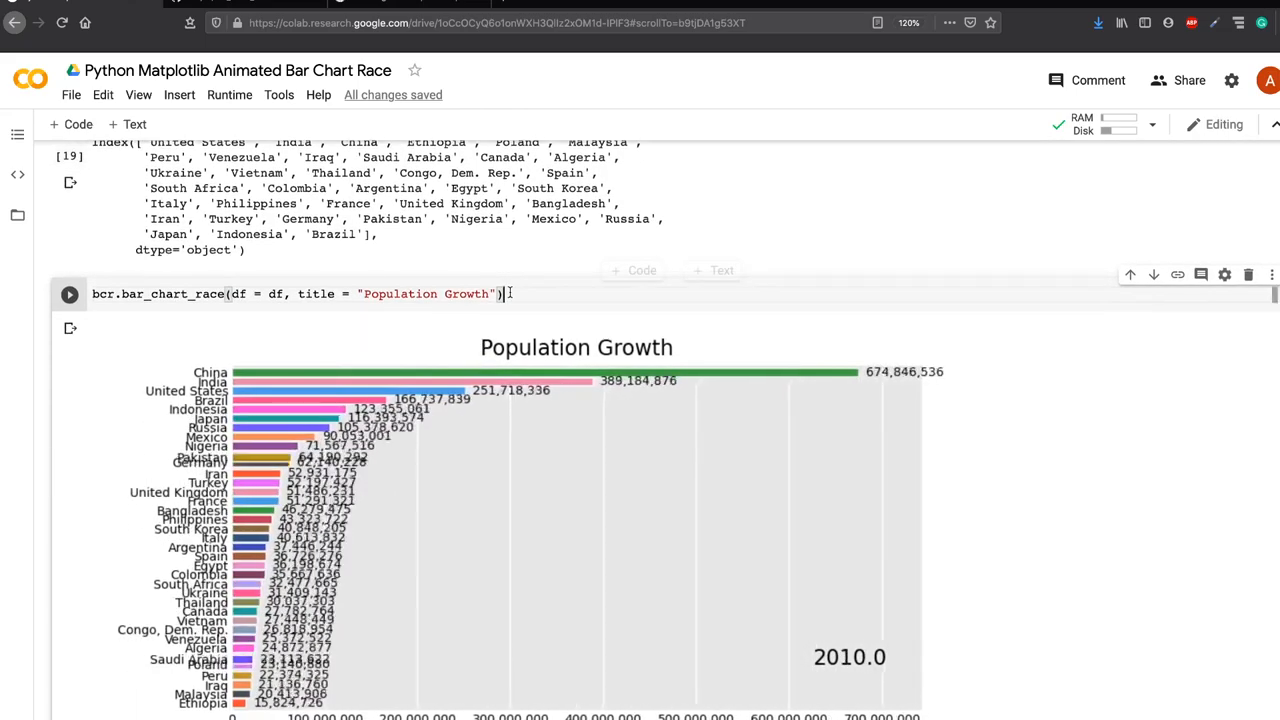
{"action": "scroll", "scroll_direction": "down", "scroll_amount": 3}
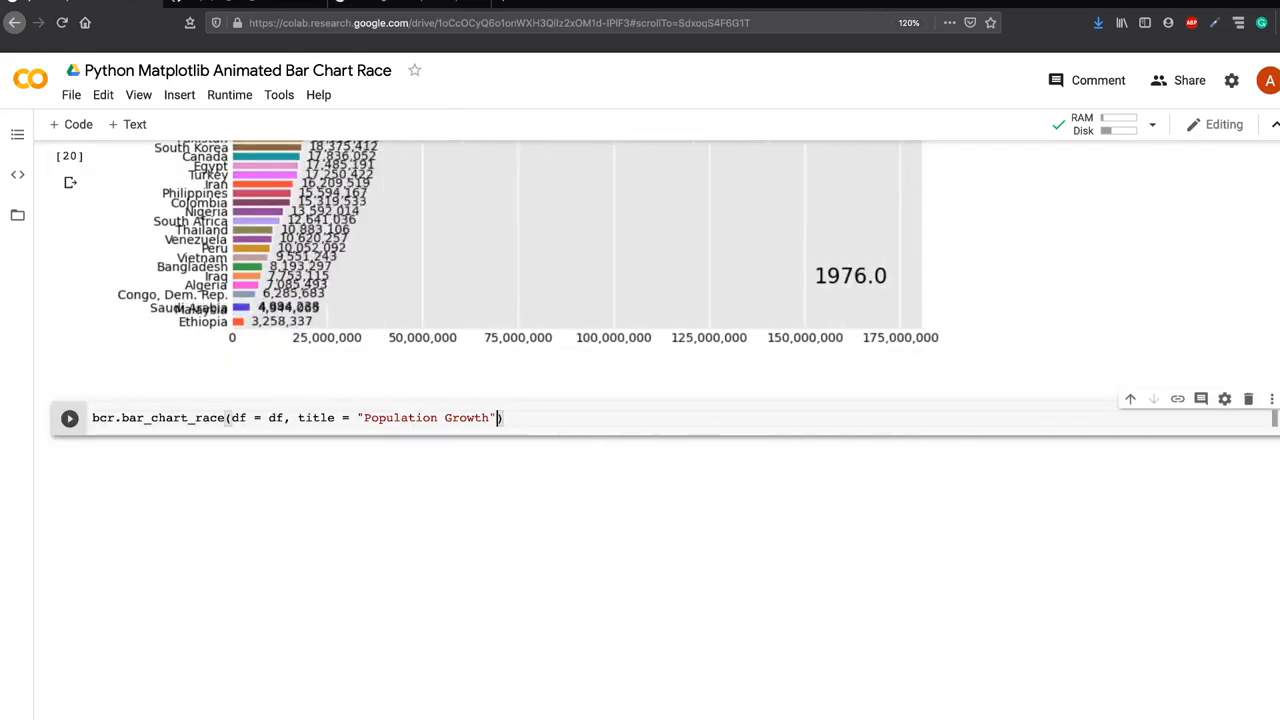
Step: Add n_bars=10 to the bar_chart_race call and begin typing an orientation argument
{"action": "type", "text": ","}
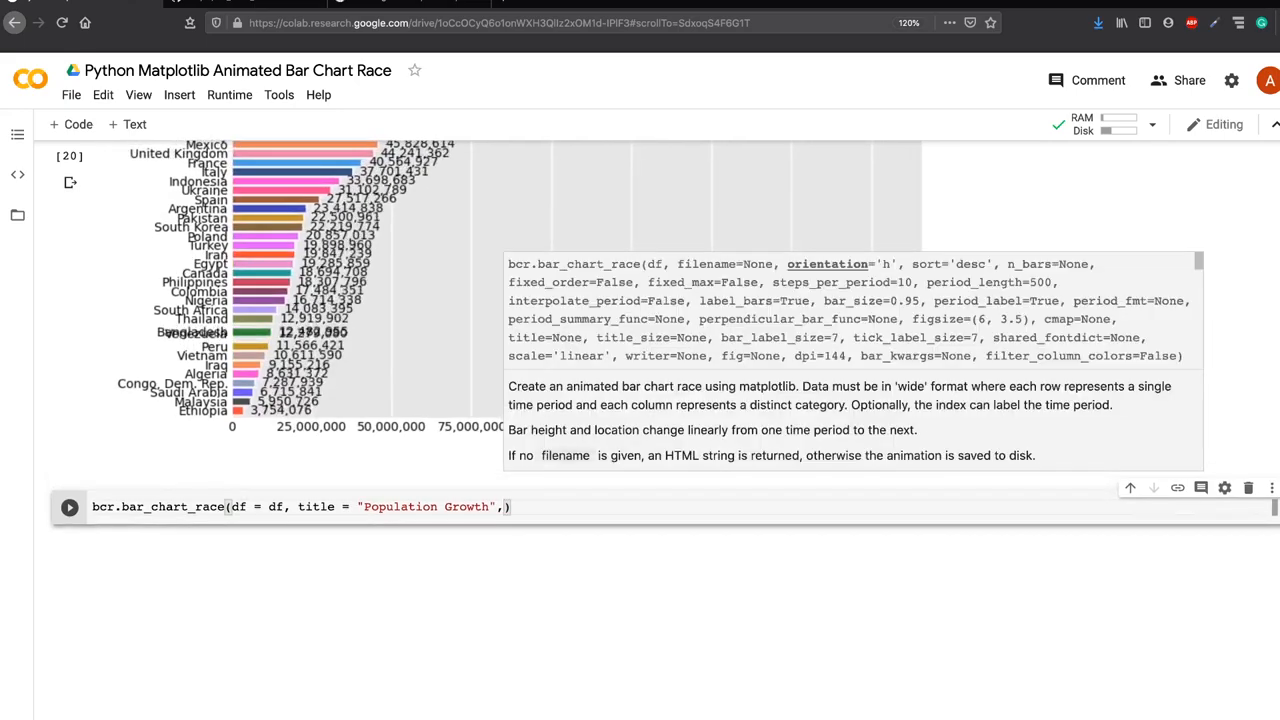
{"action": "type", "text": ",n_bars="}
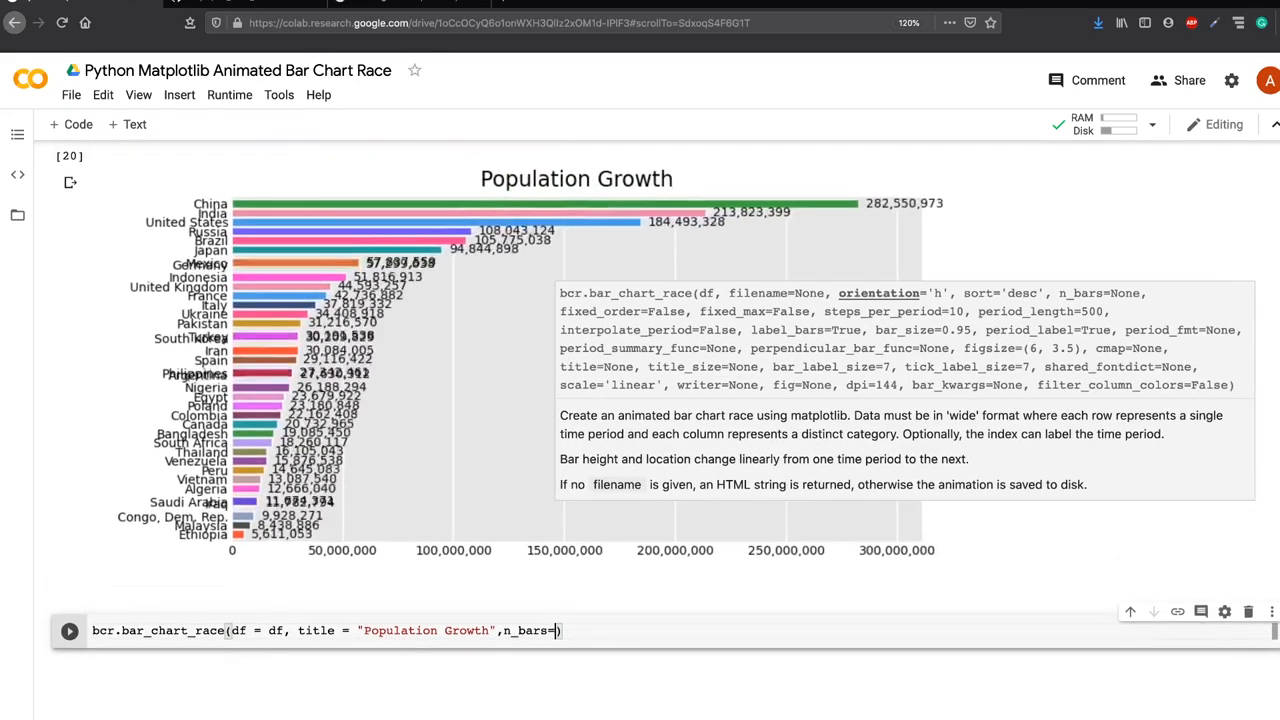
{"action": "type", "text": "10"}
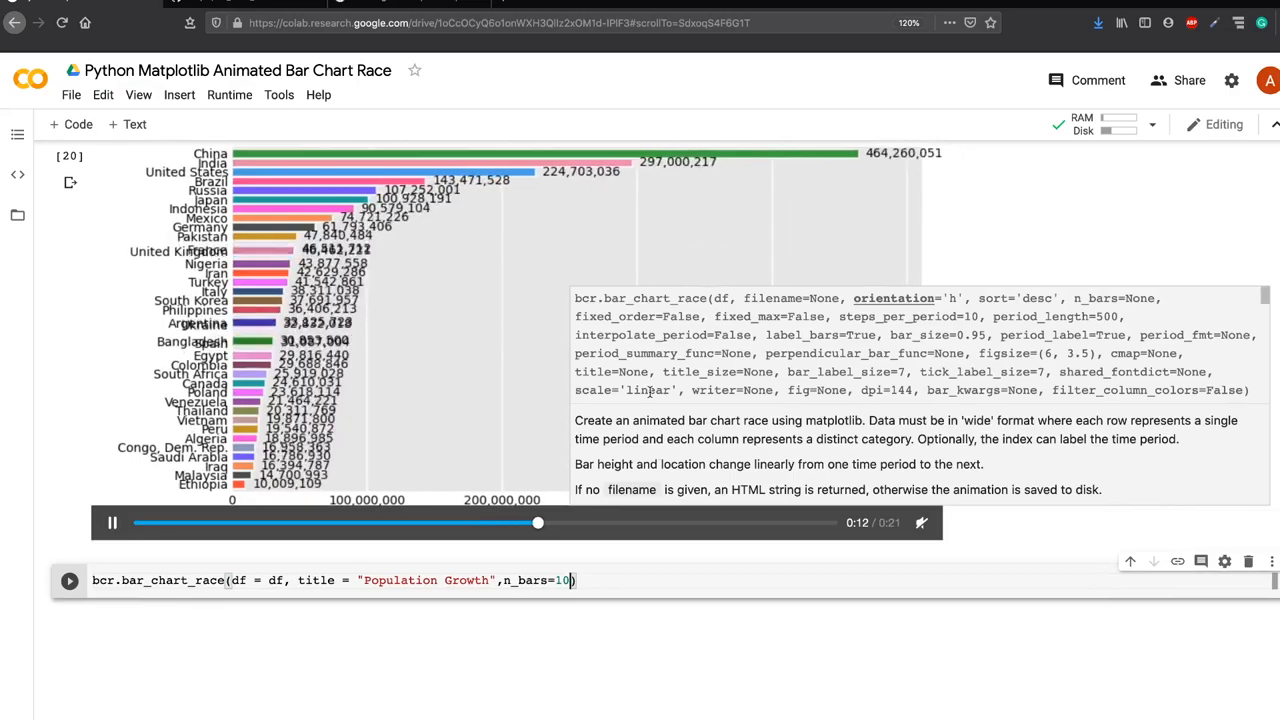
{"action": "type", "text": ", orient"}
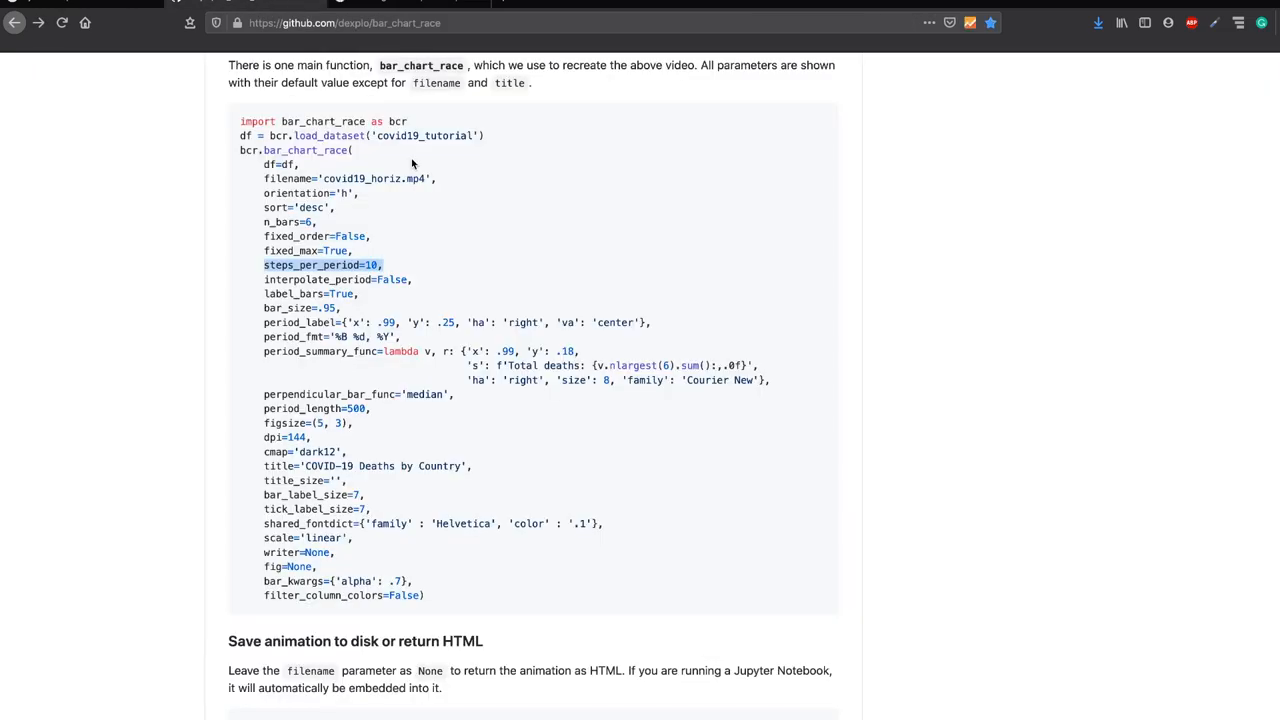
{"action": "mouse_move", "coordinate": [481, 316]}
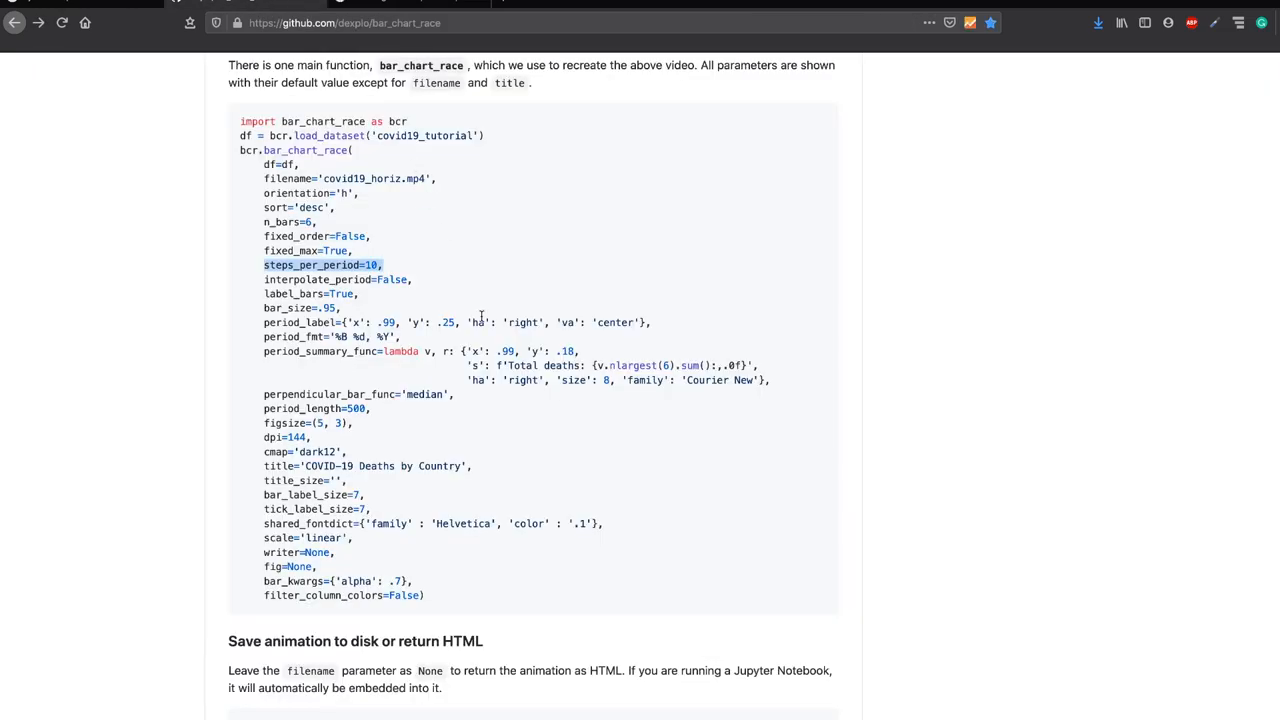
{"action": "mouse_move", "coordinate": [412, 152]}
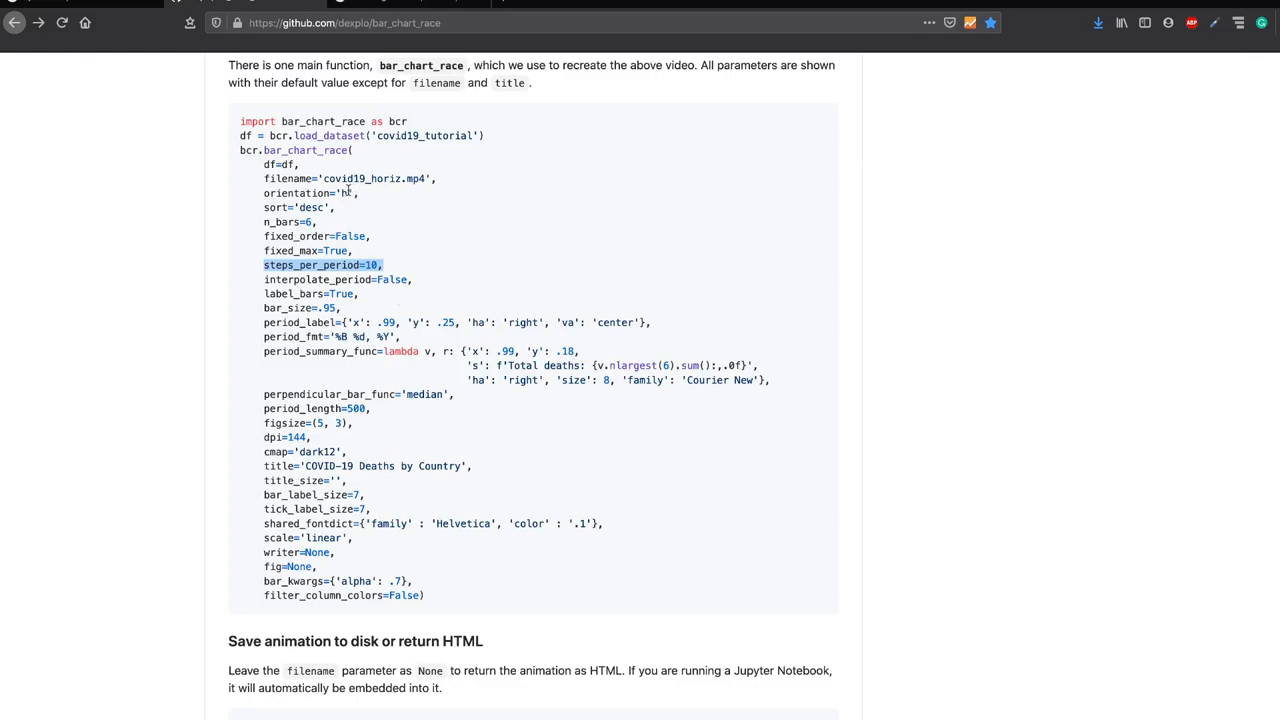
{"action": "mouse_move", "coordinate": [320, 270]}
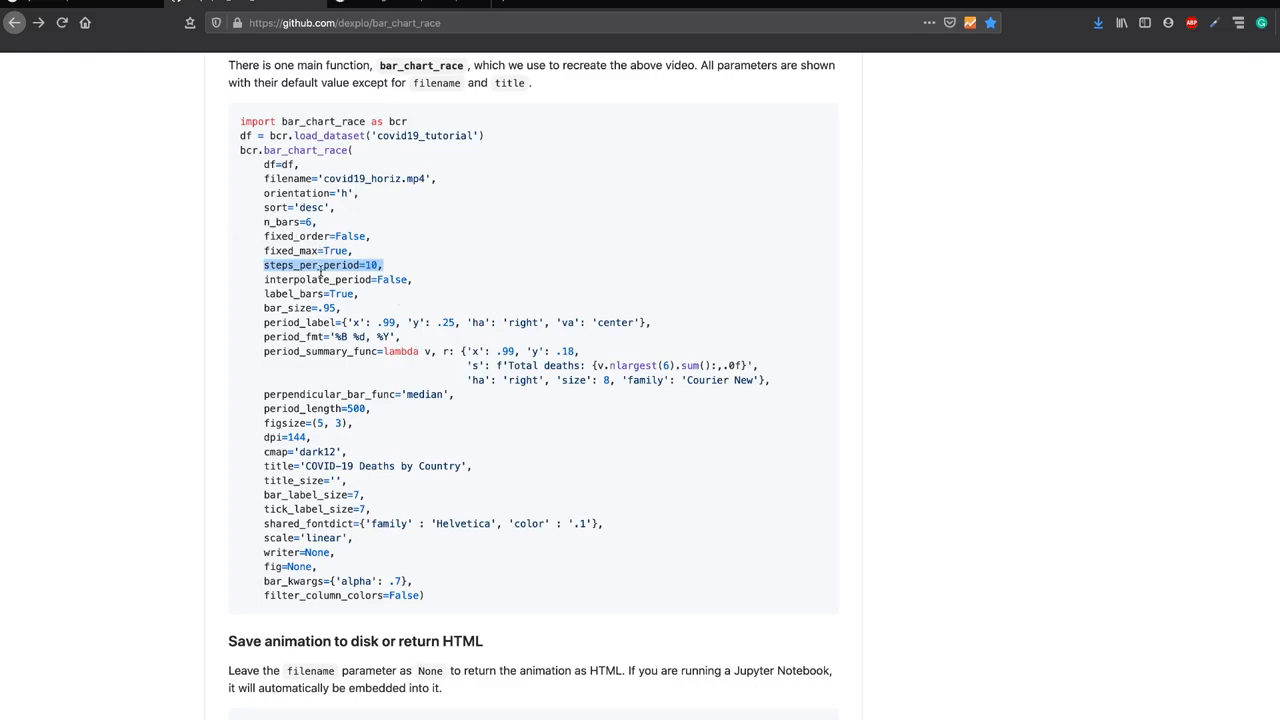
{"action": "mouse_move", "coordinate": [332, 270]}
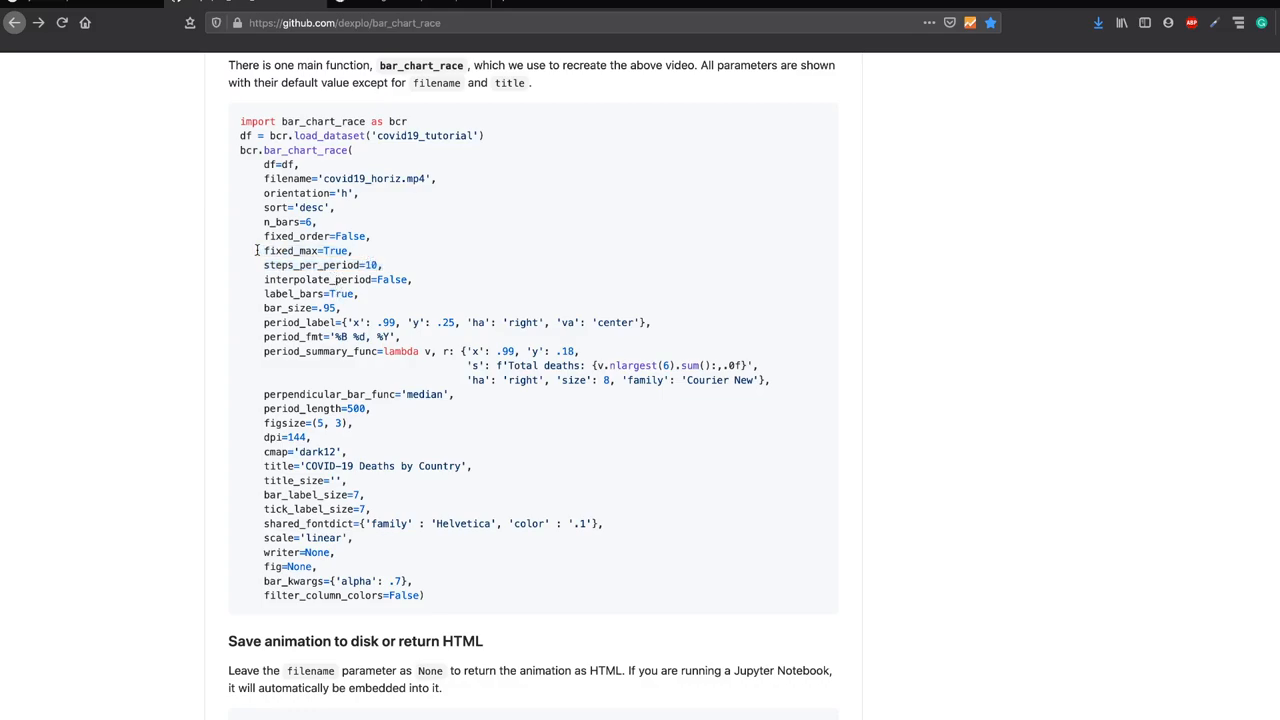
{"action": "mouse_move", "coordinate": [365, 347]}
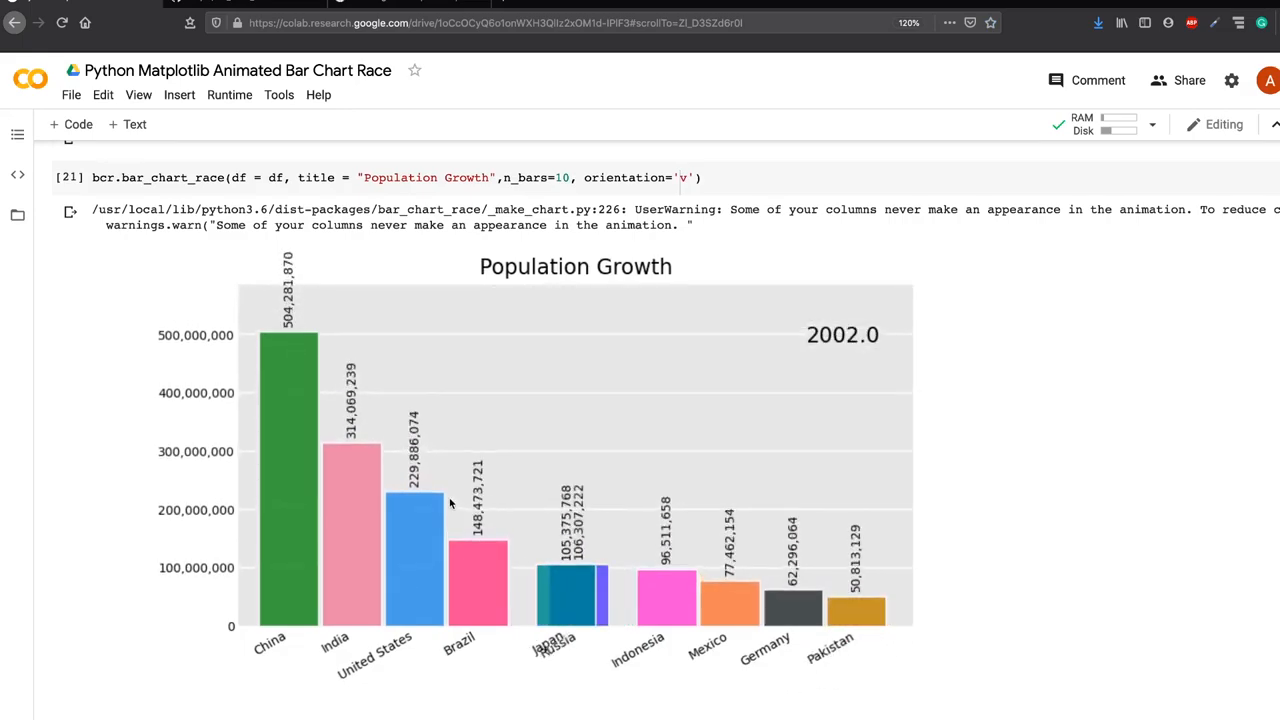
Step: Play the output video of the vertical 10-bar Population Growth race
{"action": "left_click", "coordinate": [112, 703]}
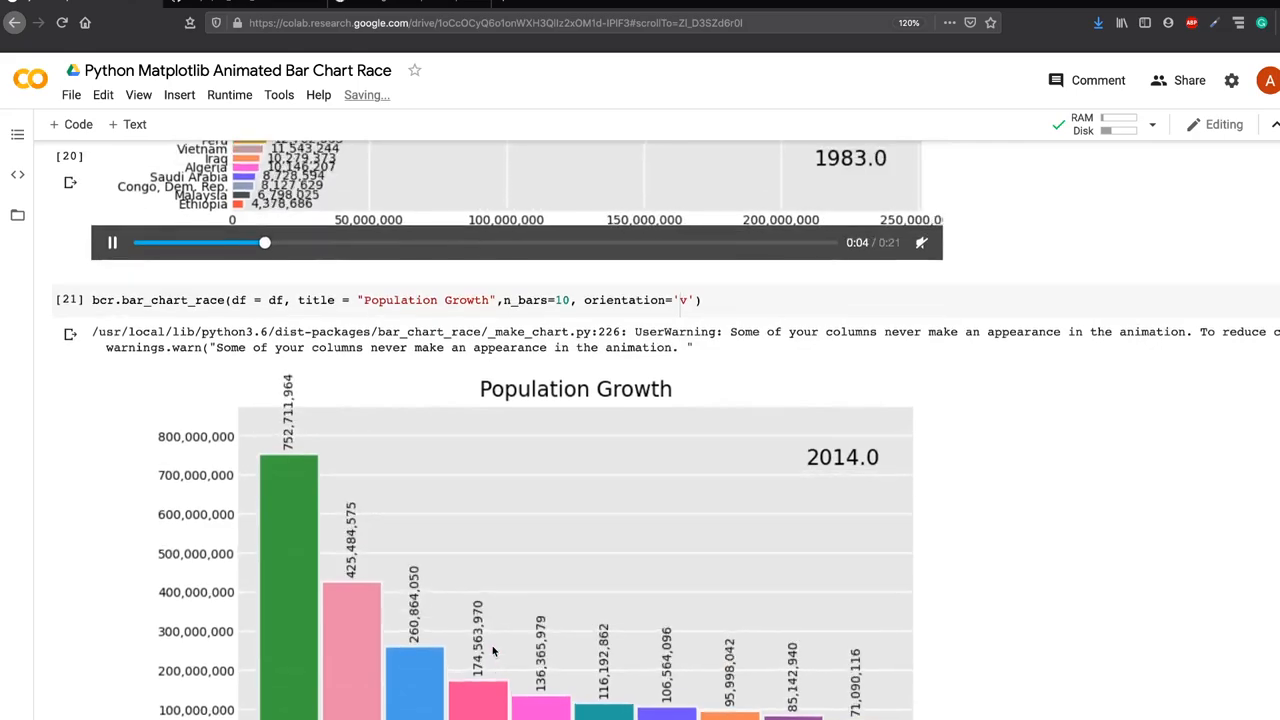
{"action": "scroll", "scroll_direction": "up", "scroll_amount": 3}
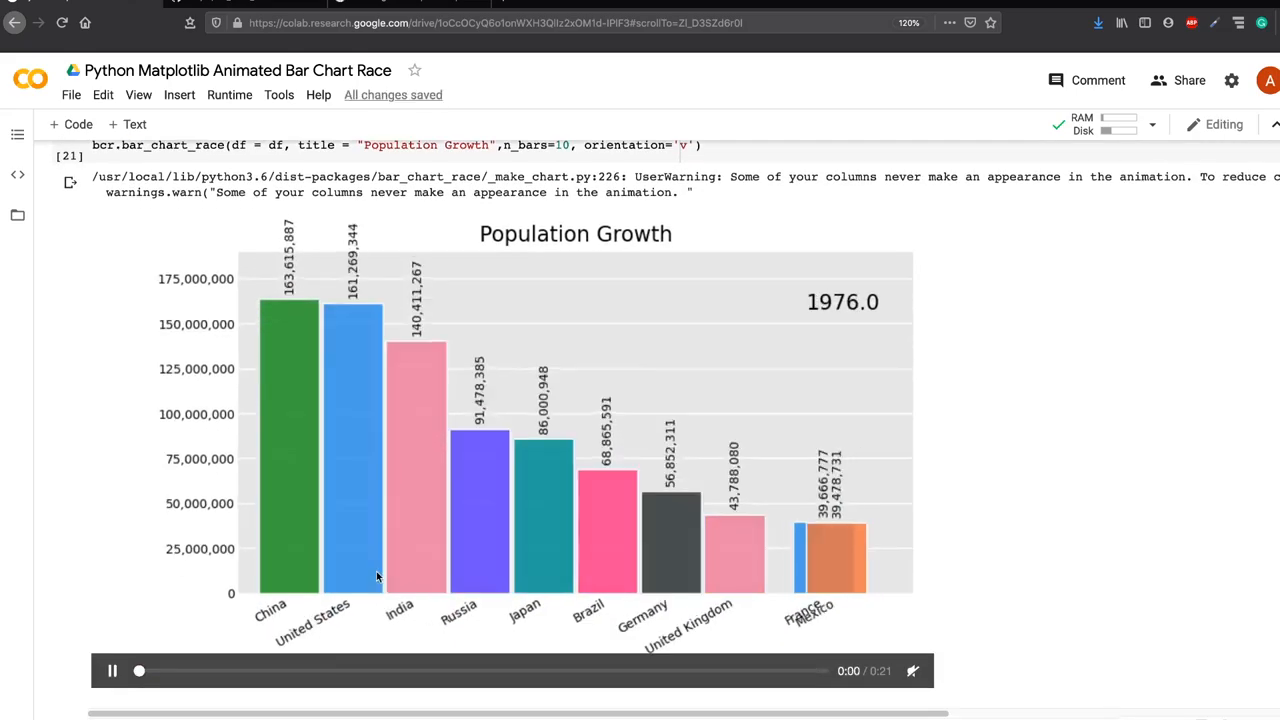
{"action": "left_click", "coordinate": [113, 671]}
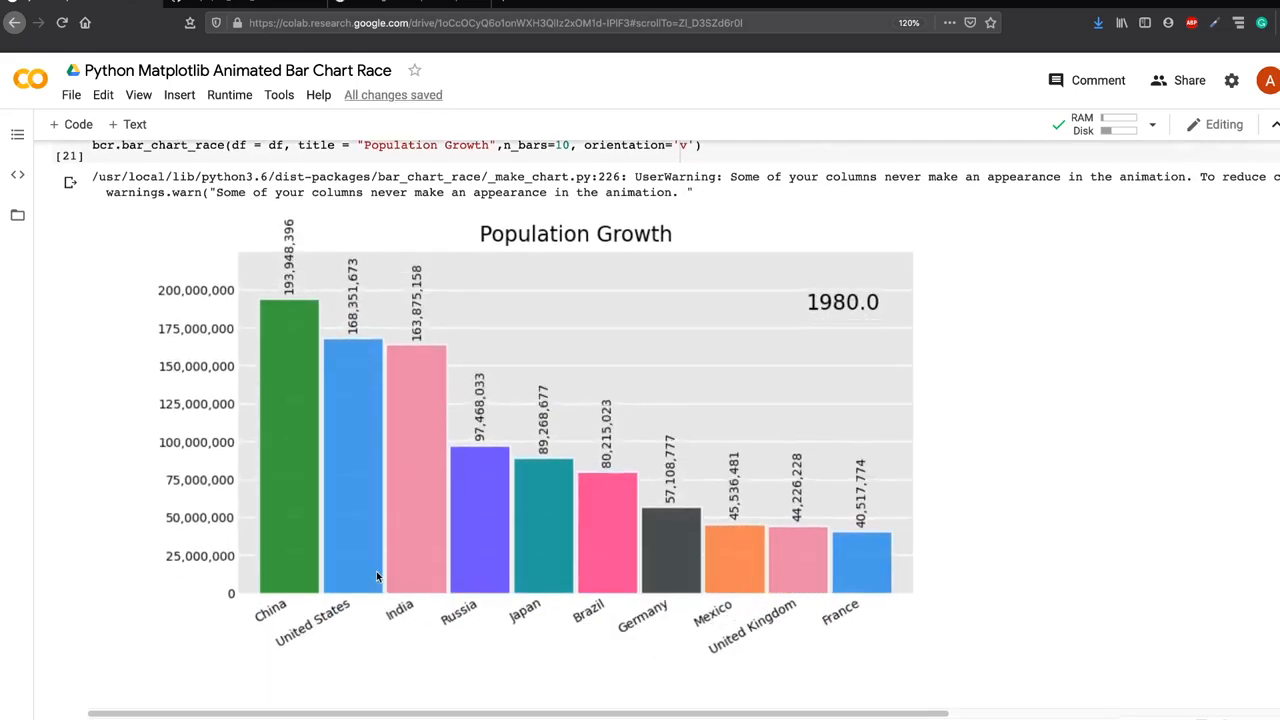
{"action": "scroll", "scroll_direction": "up", "scroll_amount": 3}
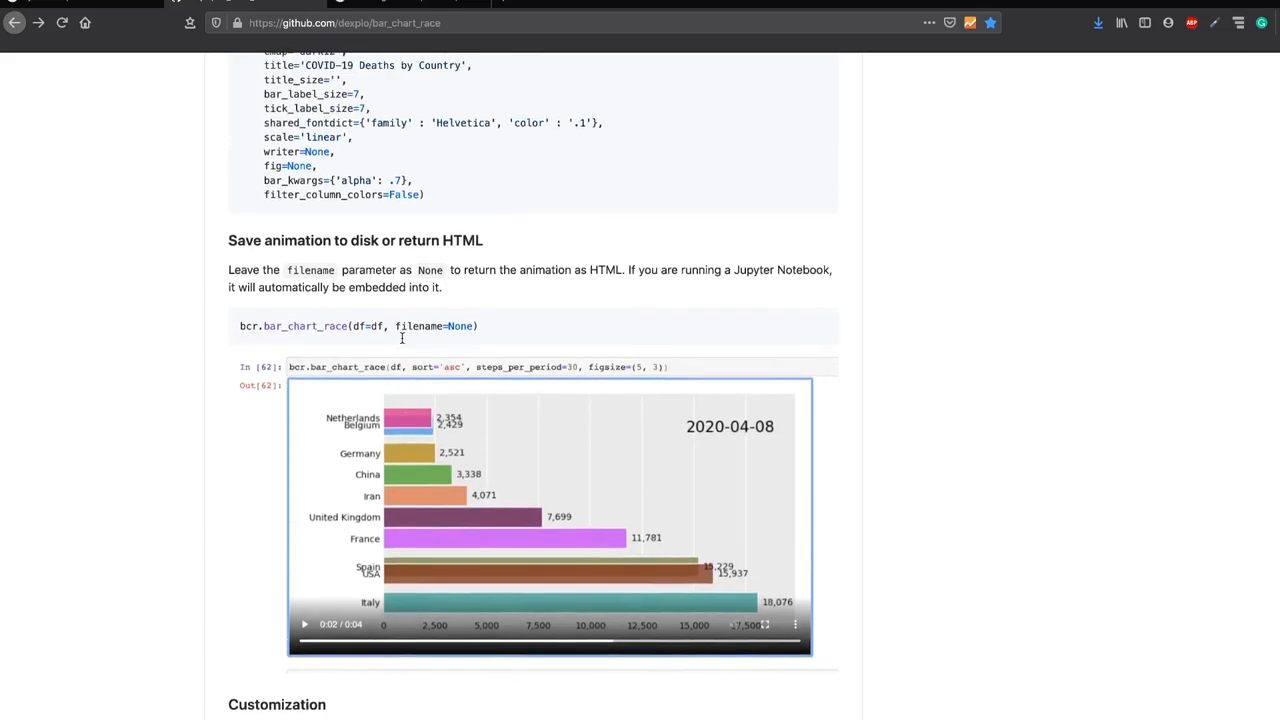
Step: Scroll the README up to parameter defaults such as period_length=500 and dpi=144
{"action": "scroll", "scroll_direction": "up", "scroll_amount": 3}
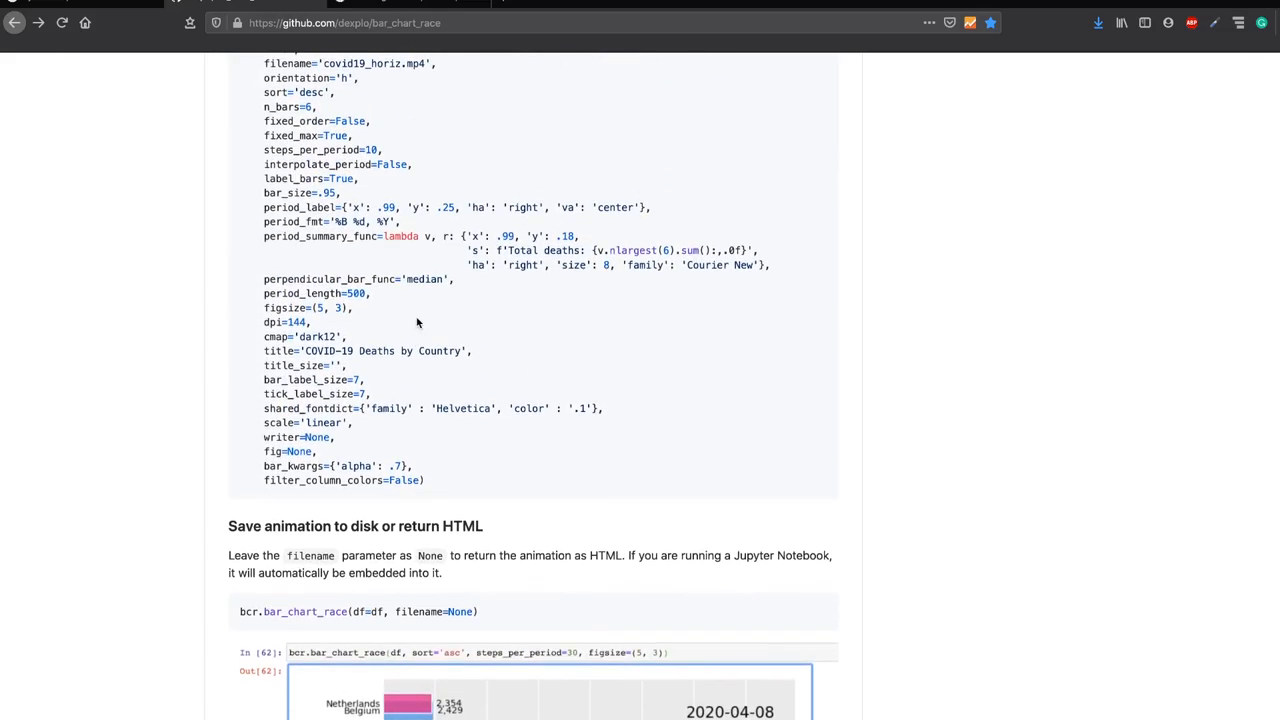
{"action": "mouse_move", "coordinate": [360, 340]}
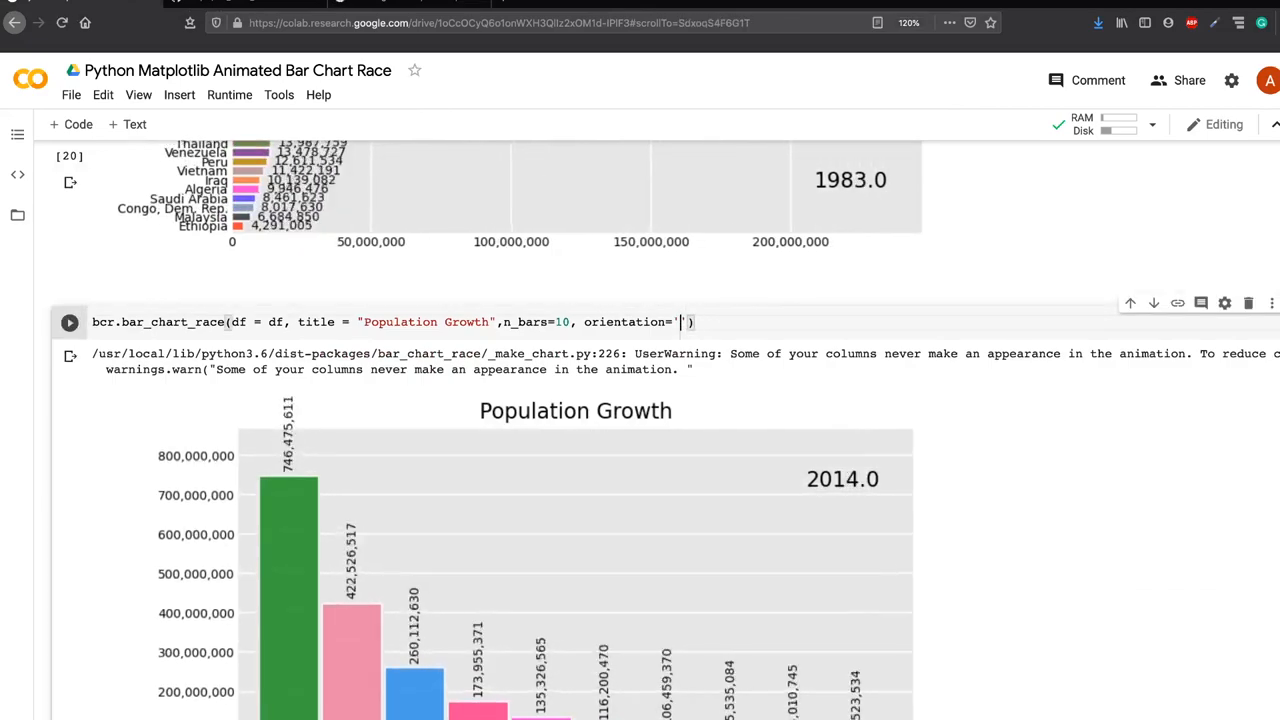
Step: Set orientation='h' and add fixed_order=True to the bar_chart_race call
{"action": "type", "text": "h"}
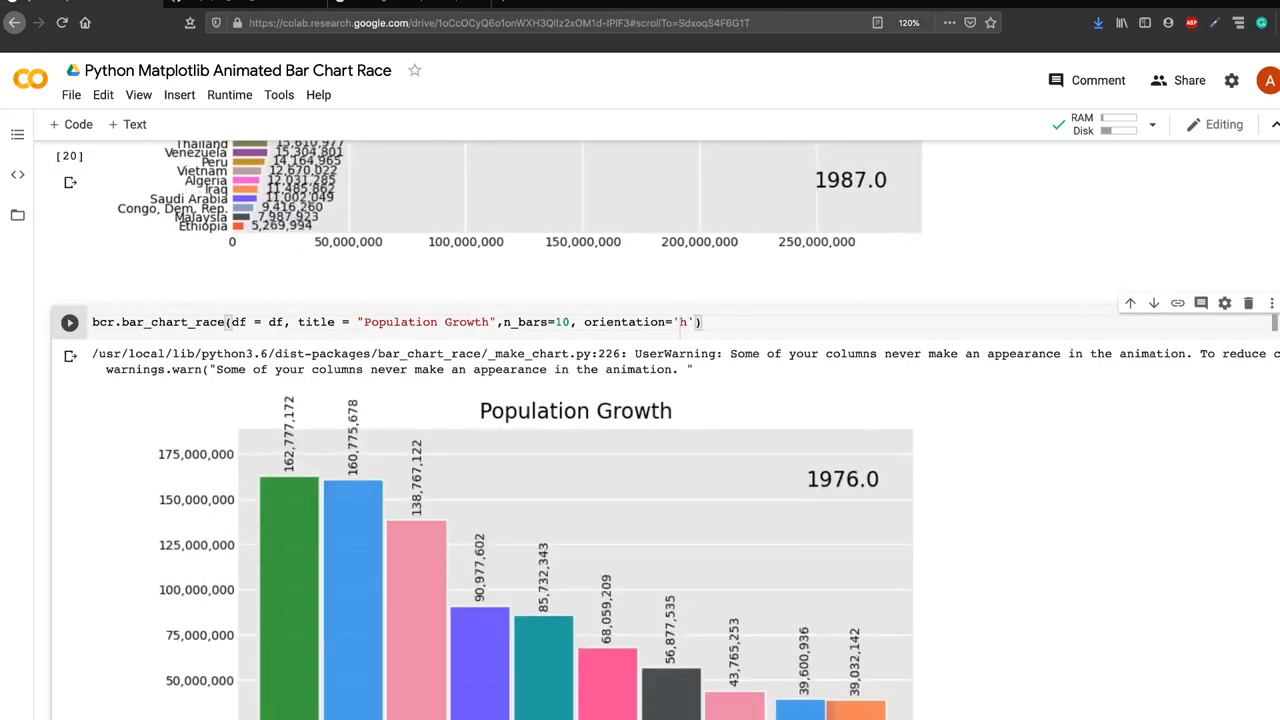
{"action": "type", "text": ", fixed_order="}
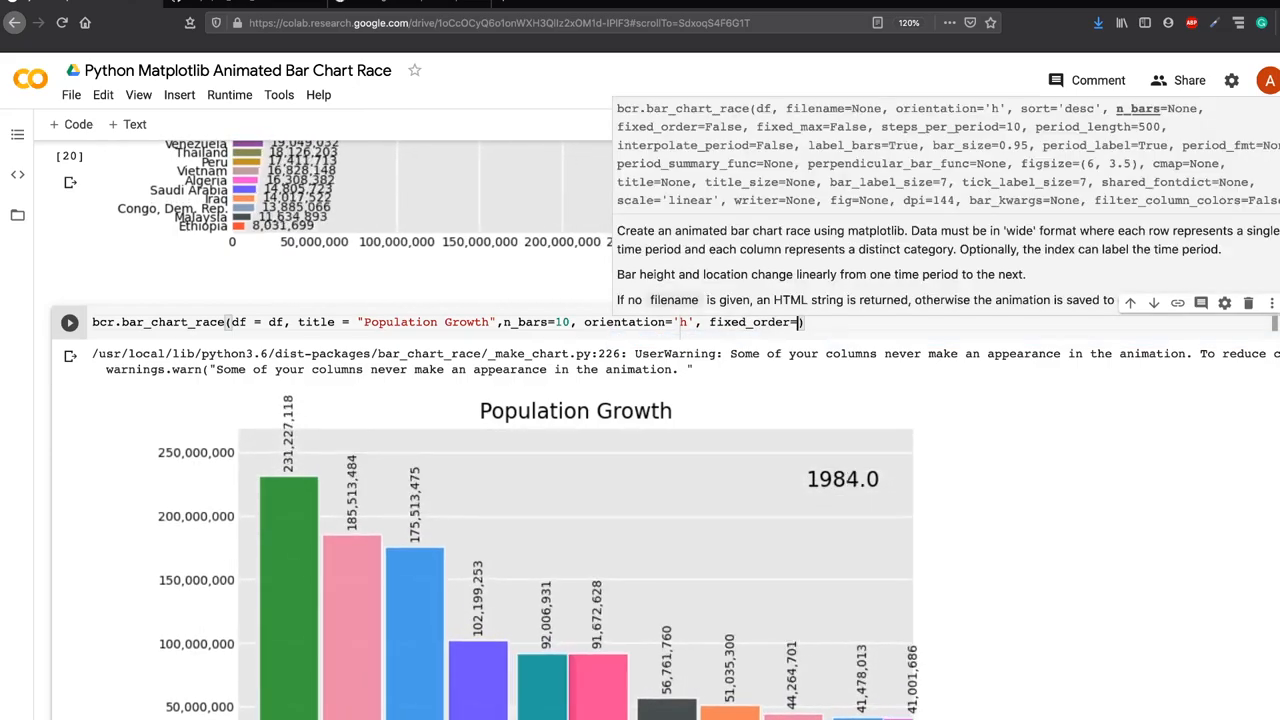
{"action": "type", "text": "True,"}
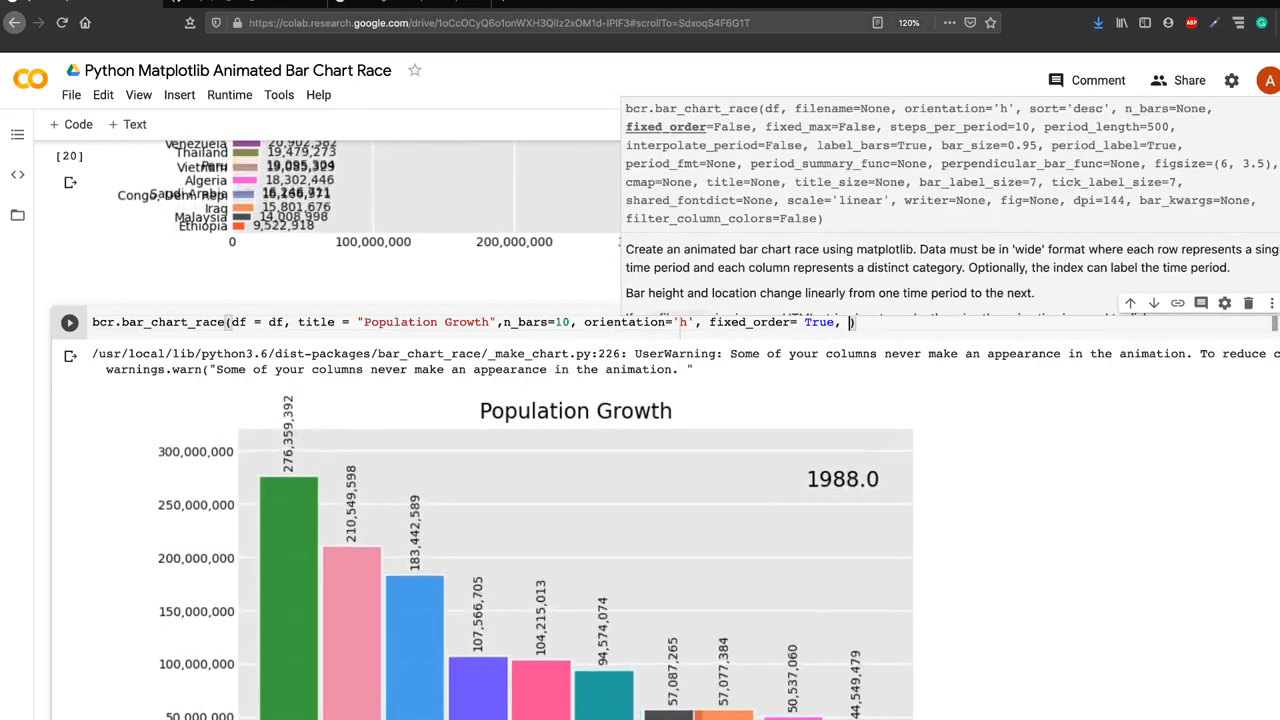
{"action": "left_click", "coordinate": [408, 6]}
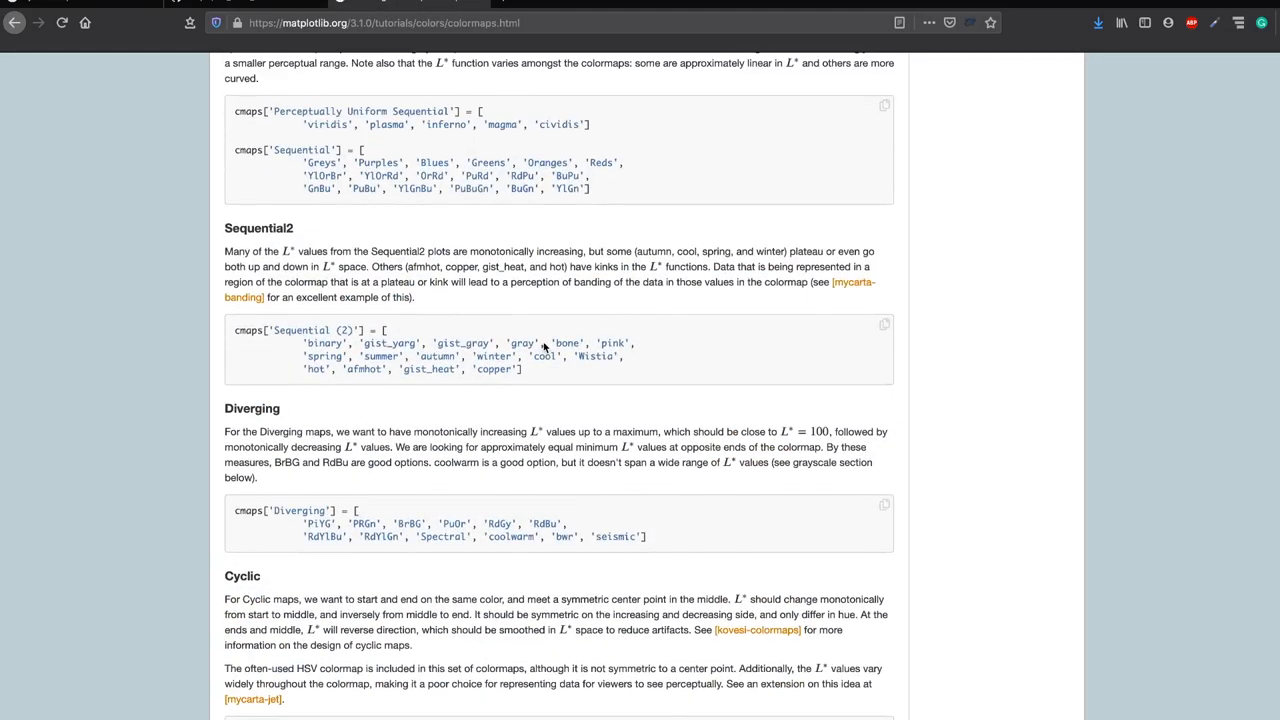
Step: Scroll through Matplotlib's colormap swatches toward the miscellaneous colormaps such as prism
{"action": "scroll", "scroll_direction": "down", "scroll_amount": 3}
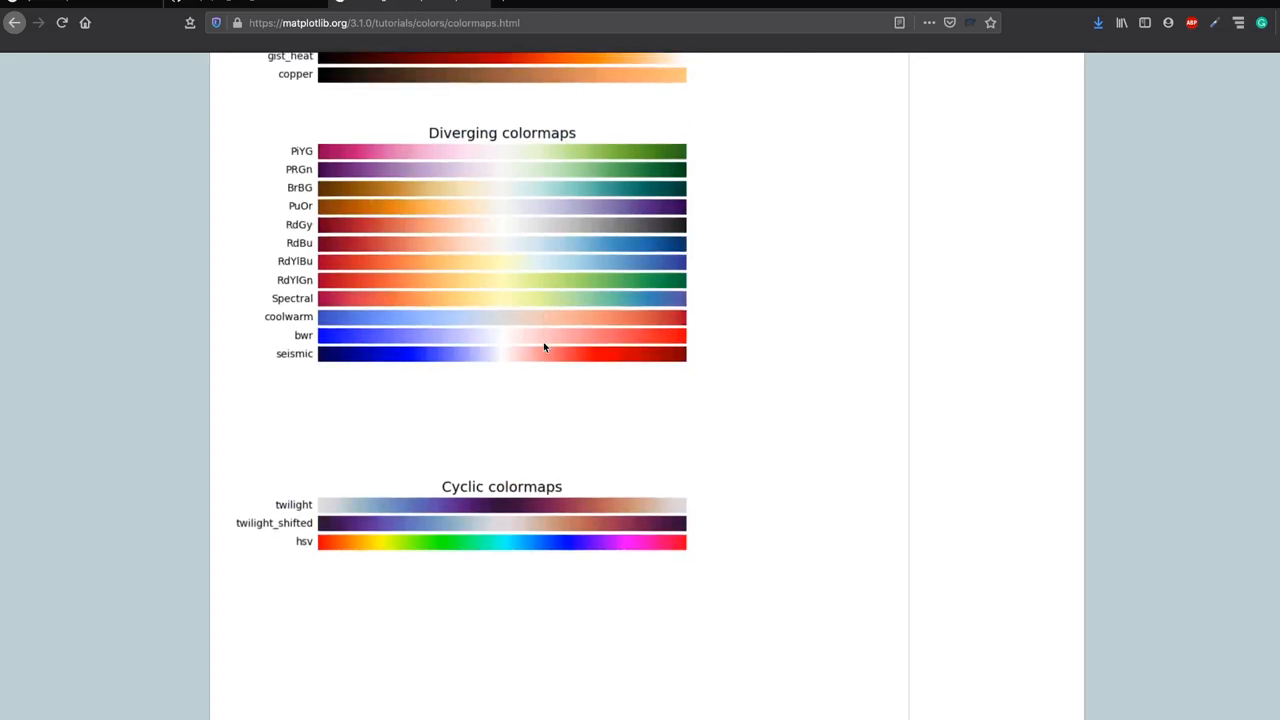
{"action": "scroll", "scroll_direction": "up", "scroll_amount": 3}
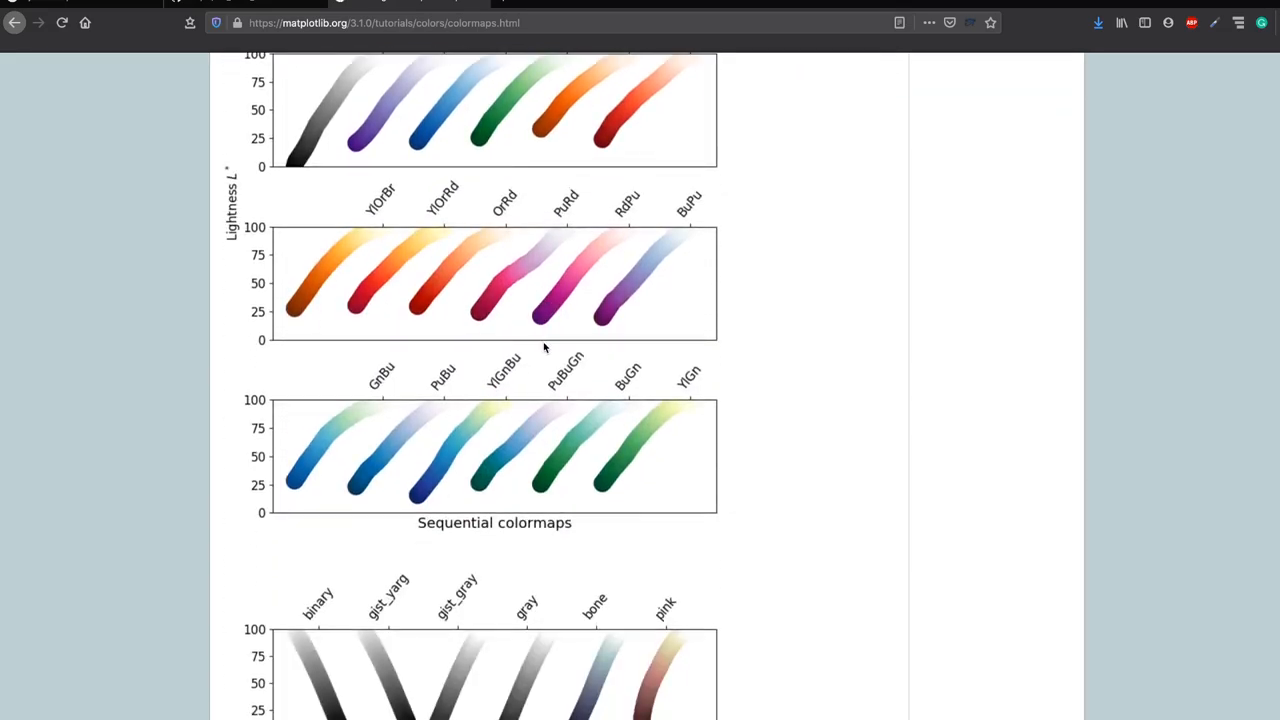
{"action": "scroll", "scroll_direction": "down", "scroll_amount": 3}
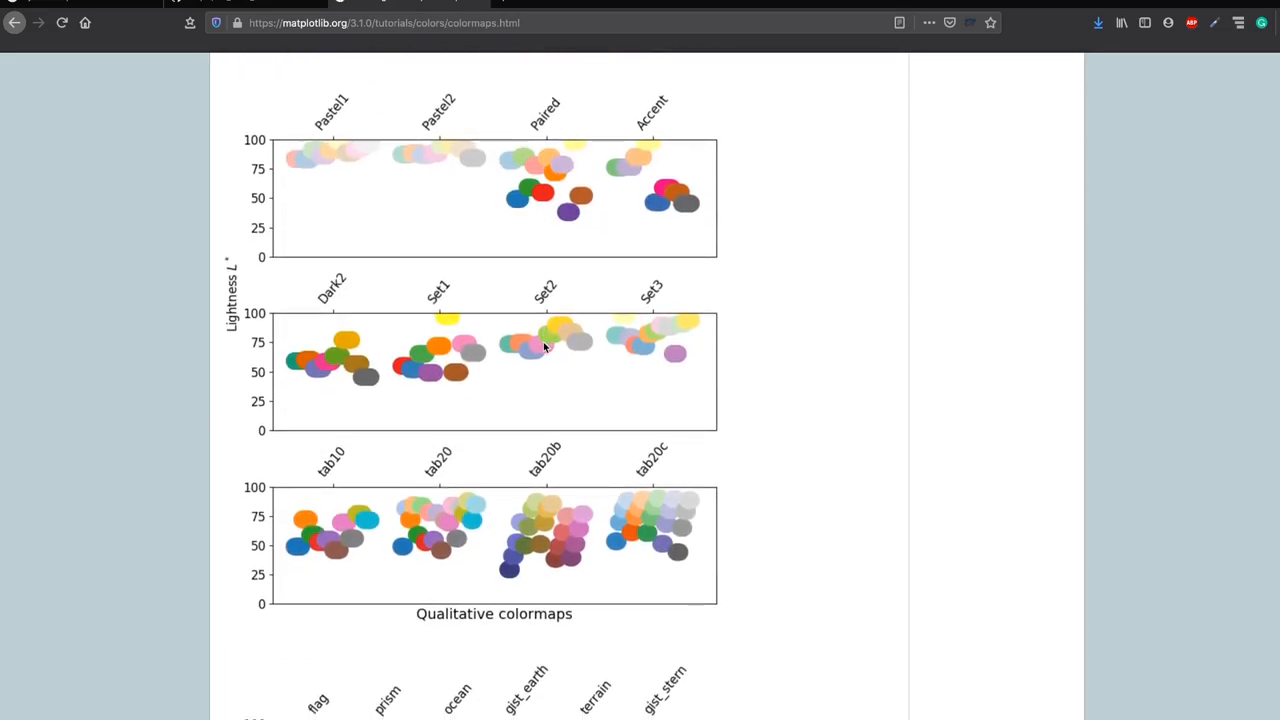
{"action": "mouse_move", "coordinate": [118, 33]}
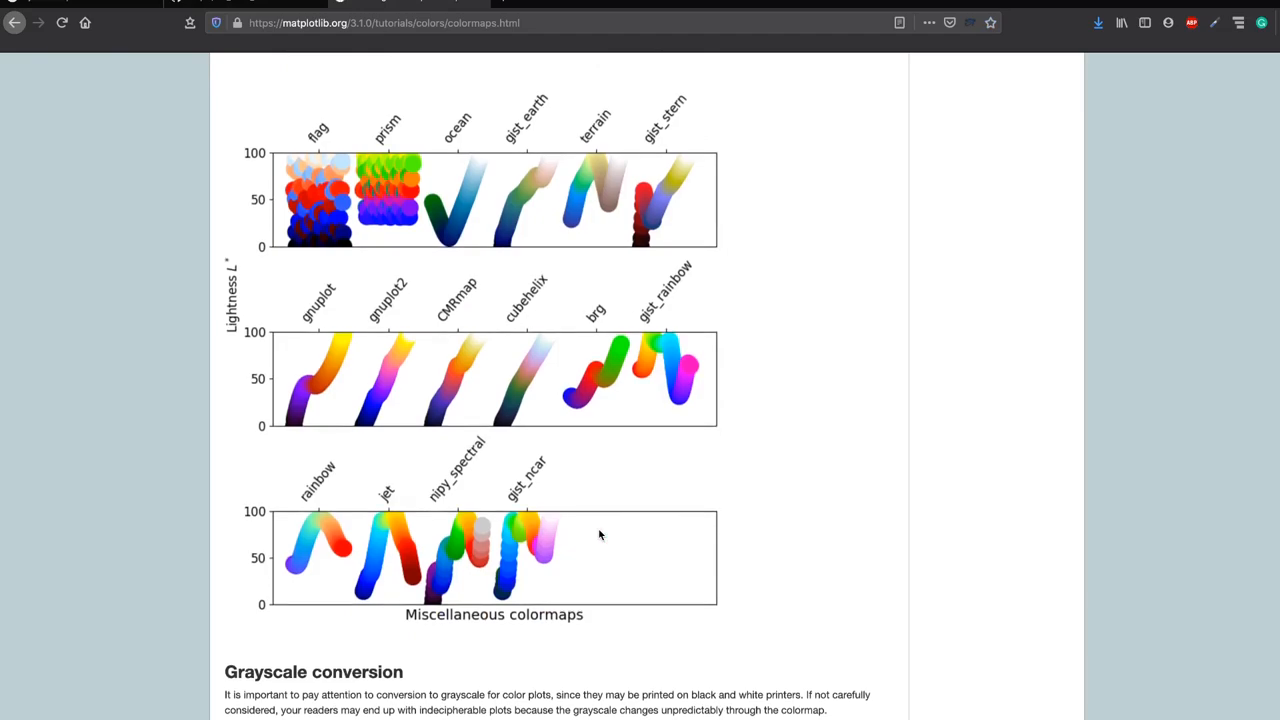
{"action": "mouse_move", "coordinate": [408, 129]}
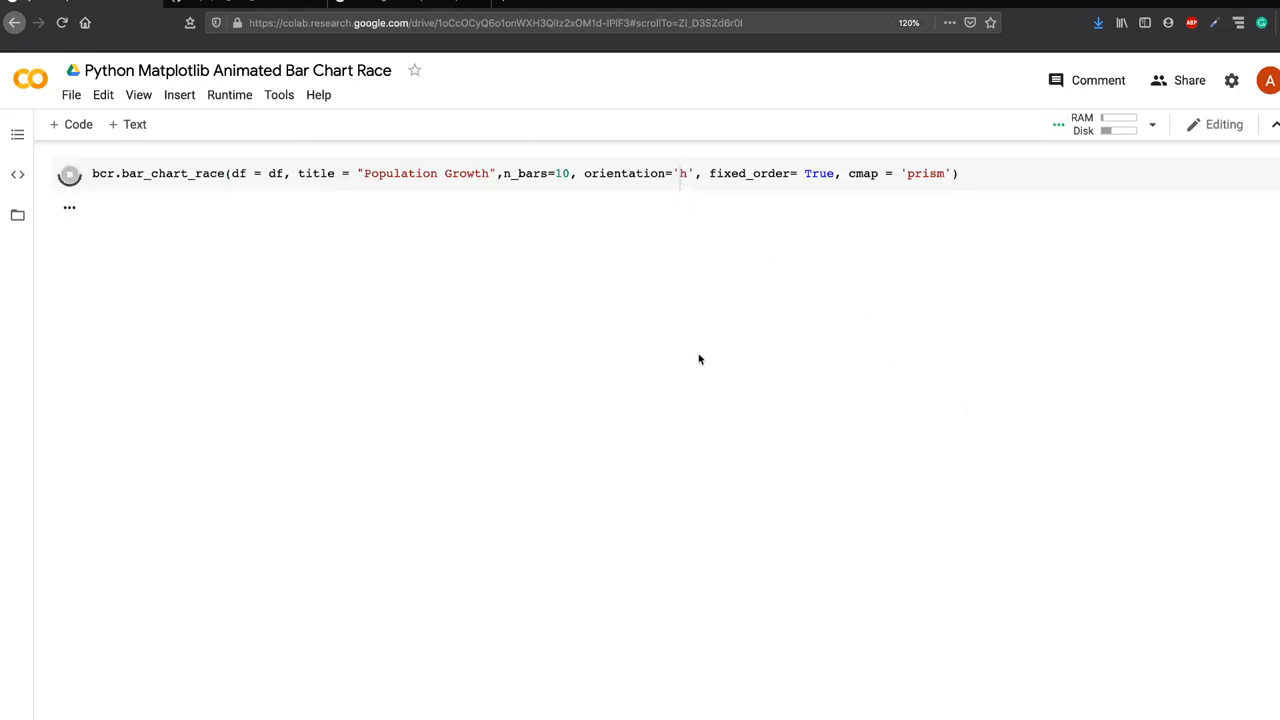
Step: Add cmap='prism' to the bar_chart_race call and run the cell
{"action": "scroll", "scroll_direction": "down", "scroll_amount": 3}
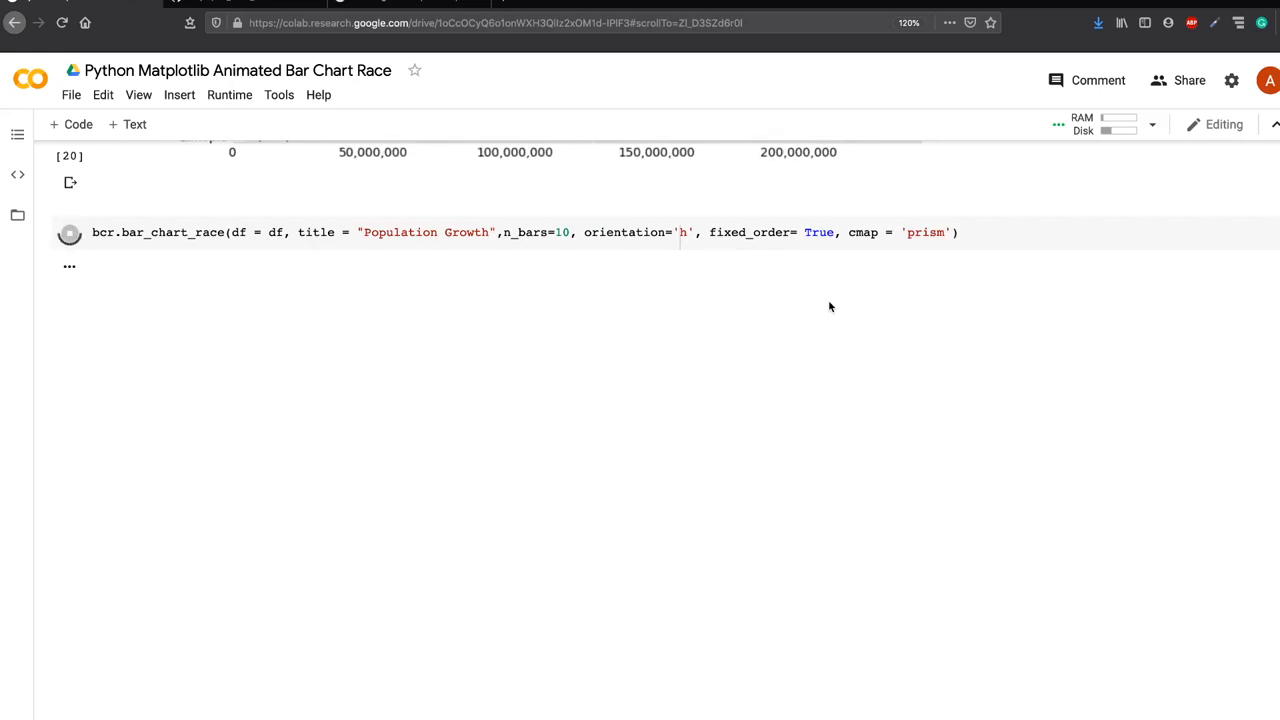
{"action": "left_click", "coordinate": [69, 232]}
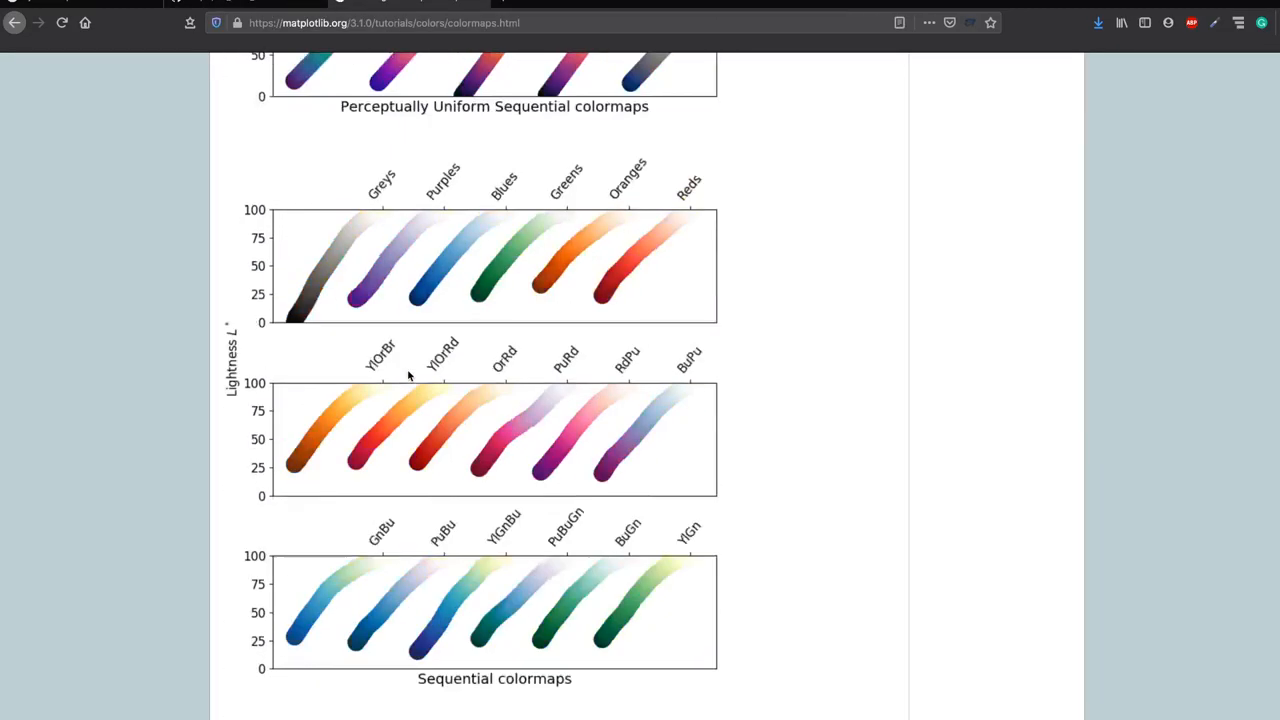
Step: Scroll the Matplotlib colormaps page to the Sequential colormaps figure
{"action": "scroll", "scroll_direction": "down", "scroll_amount": 3}
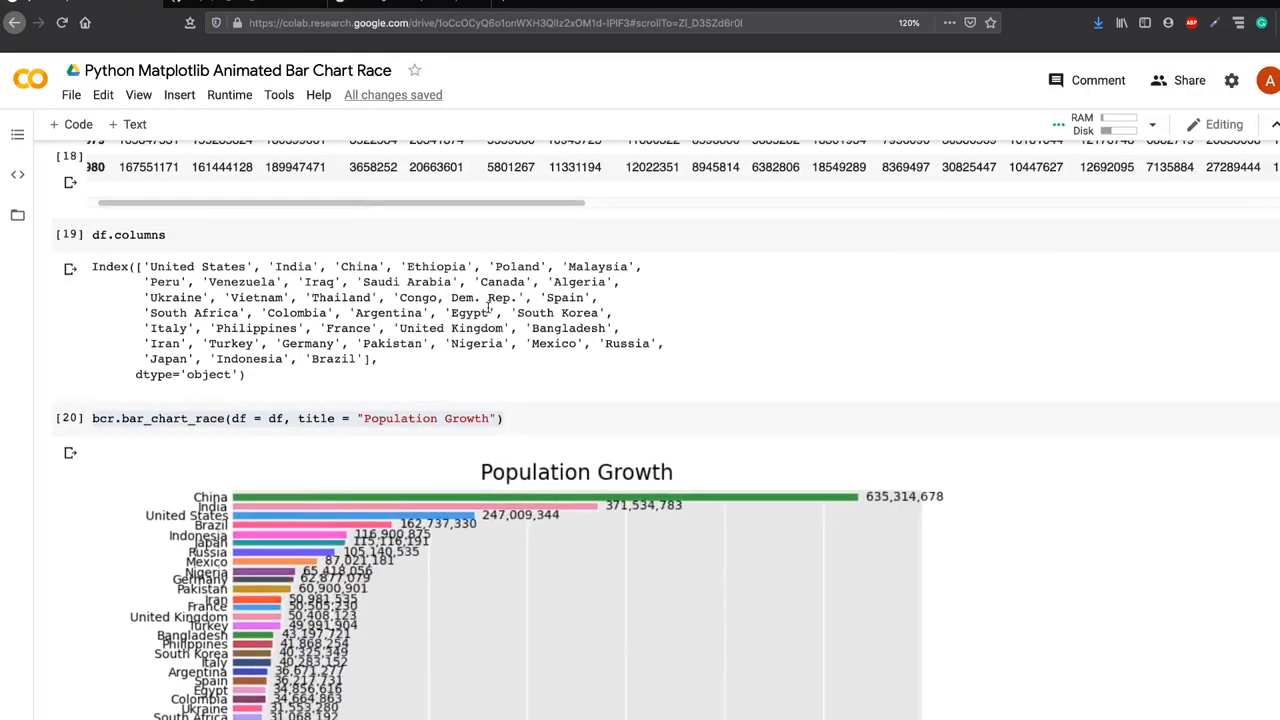
Step: Scroll the notebook to the df.columns output and the first Population Growth chart
{"action": "scroll", "scroll_direction": "down", "scroll_amount": 3}
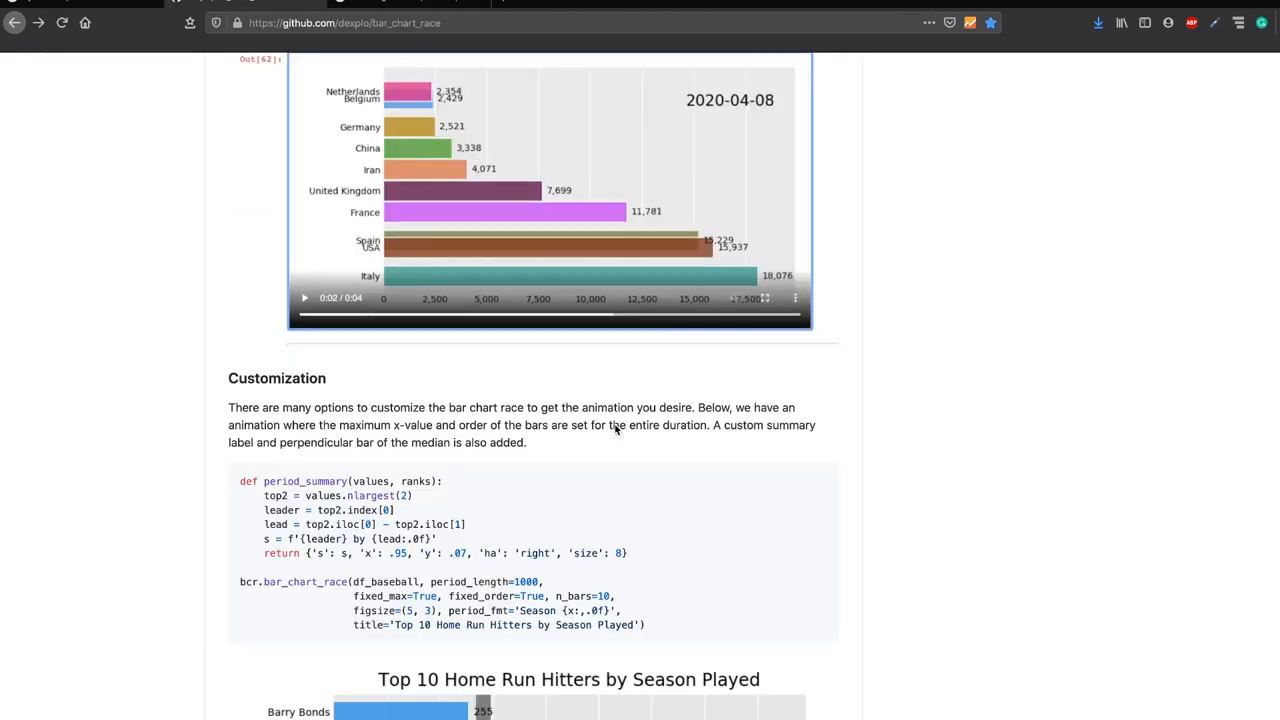
Step: Scroll the bar_chart_race README through Customization, Main function and Quickstart, then back to the title
{"action": "scroll", "scroll_direction": "down", "scroll_amount": 3}
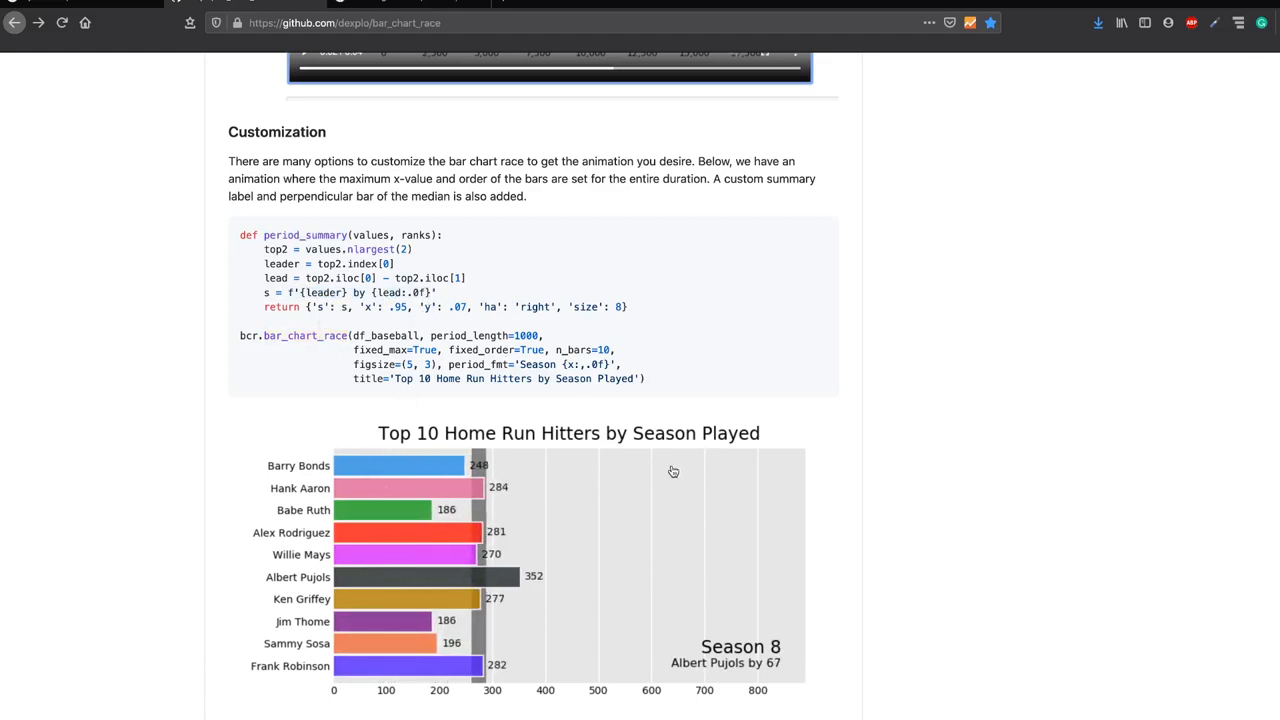
{"action": "scroll", "scroll_direction": "up", "scroll_amount": 3}
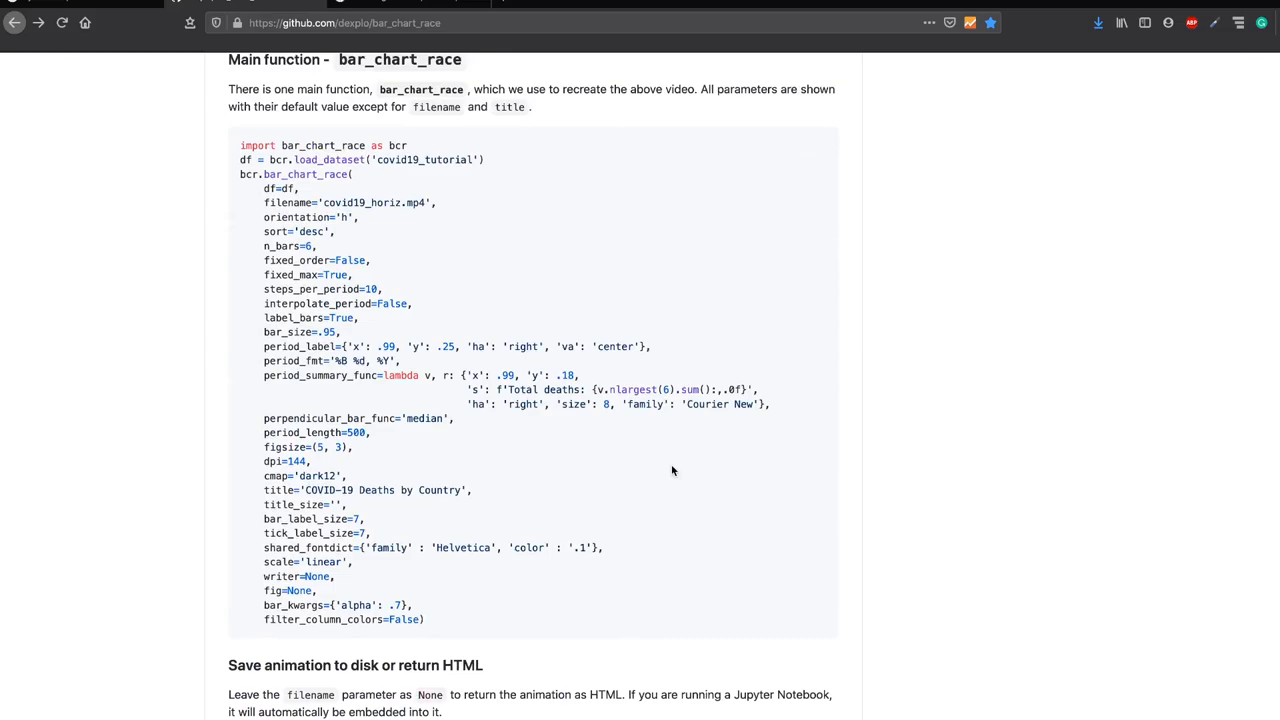
{"action": "scroll", "scroll_direction": "up", "scroll_amount": 3}
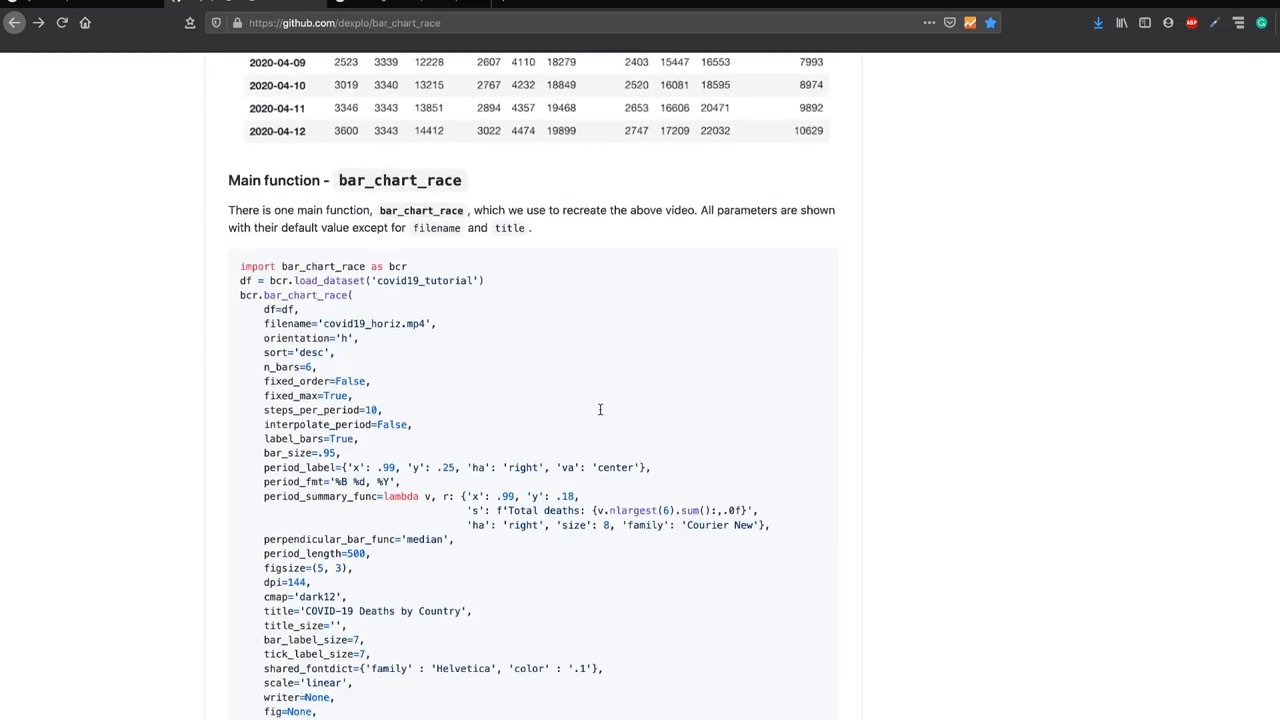
{"action": "scroll", "scroll_direction": "up", "scroll_amount": 3}
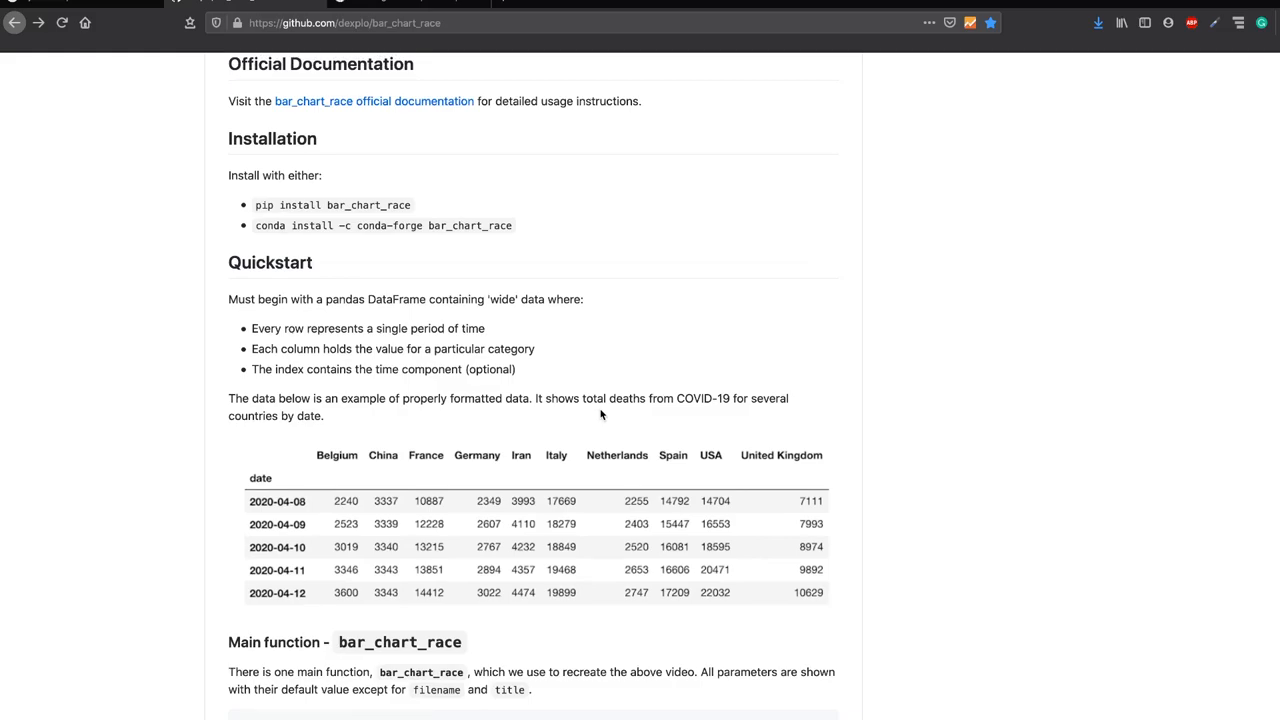
{"action": "scroll", "scroll_direction": "up", "scroll_amount": 3}
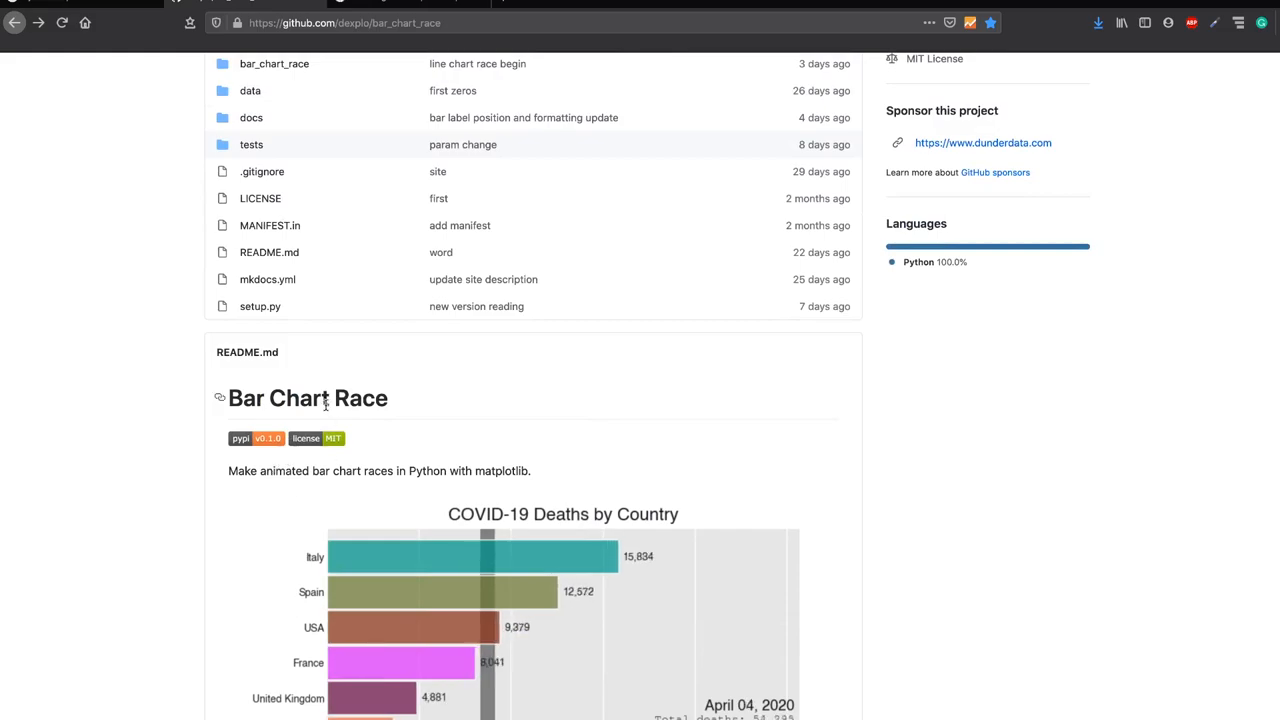
Step: Highlight 'Race' in the README heading and scroll up to the dexplo/bar_chart_race file list
{"action": "double_click", "coordinate": [360, 398]}
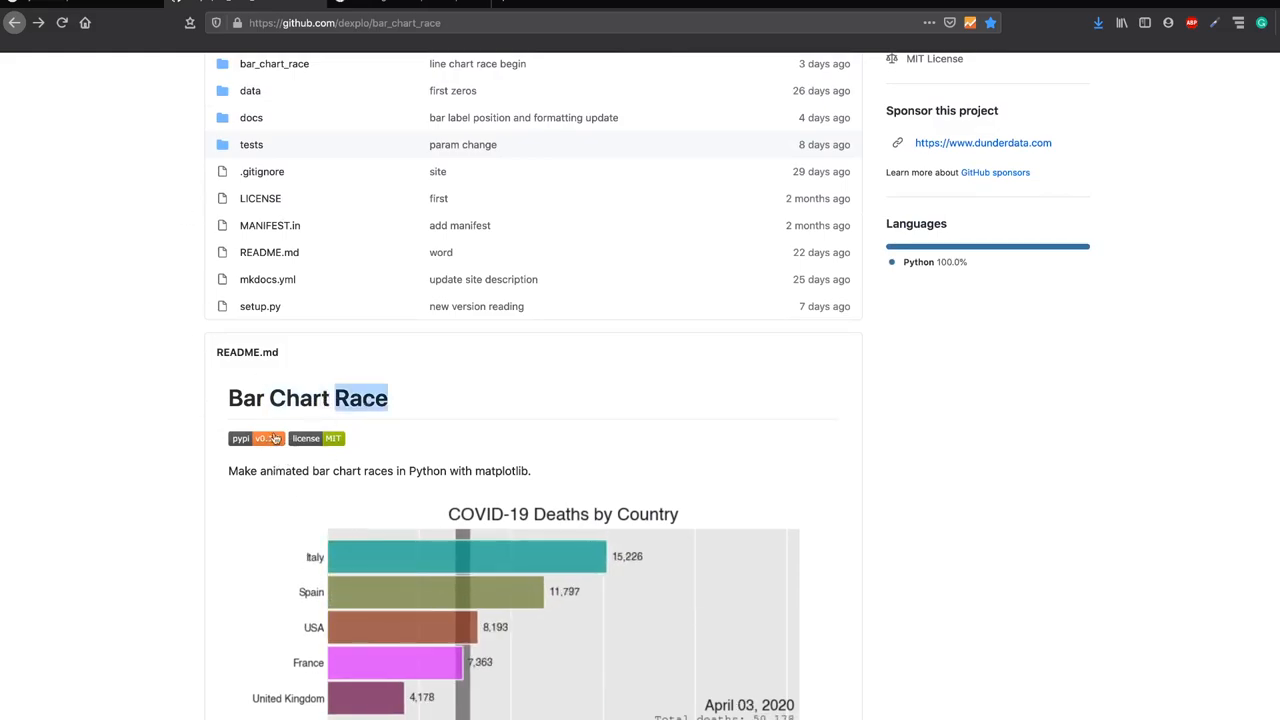
{"action": "scroll", "scroll_direction": "up", "scroll_amount": 3}
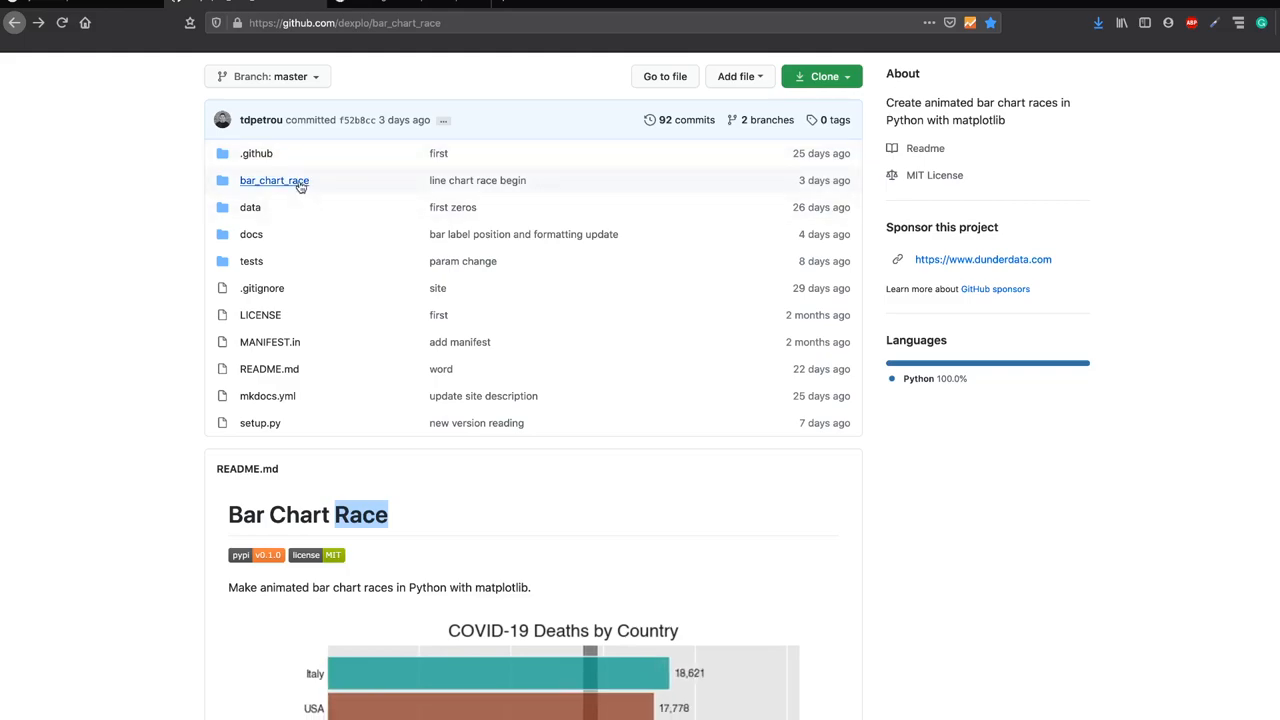
{"action": "mouse_move", "coordinate": [274, 180]}
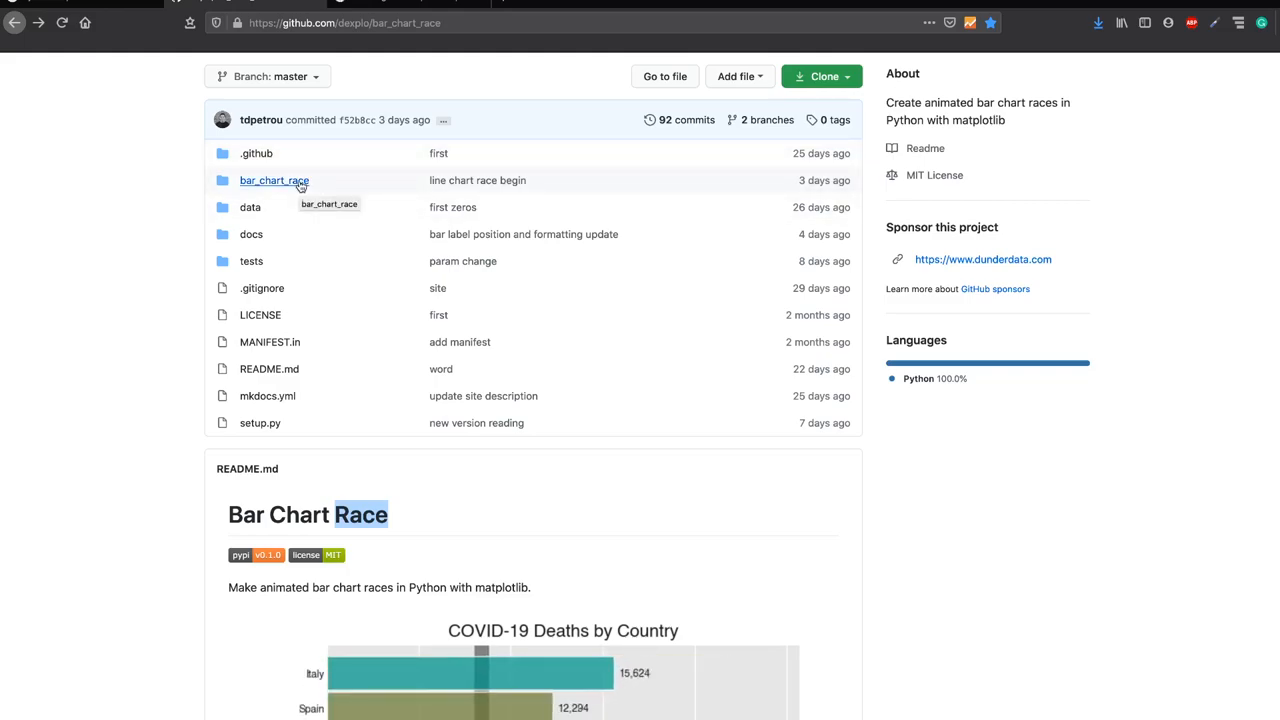
{"action": "scroll", "scroll_direction": "down", "scroll_amount": 3}
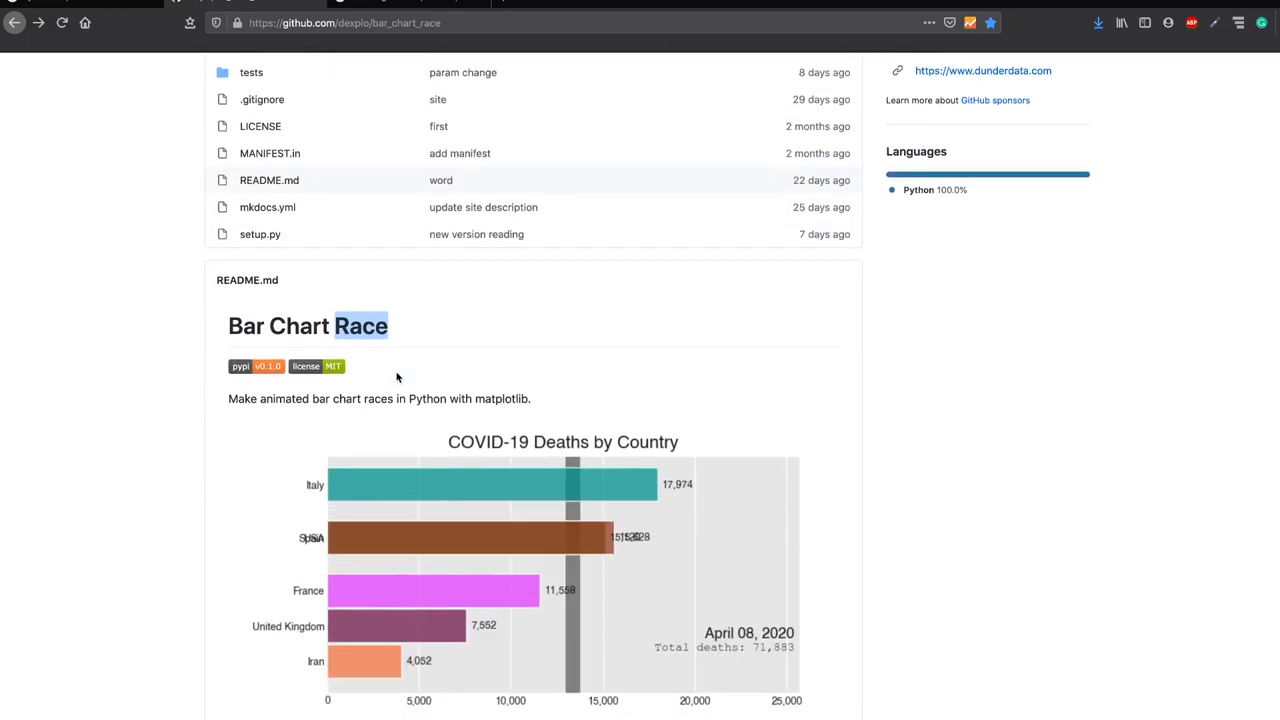
{"action": "scroll", "scroll_direction": "down", "scroll_amount": 3}
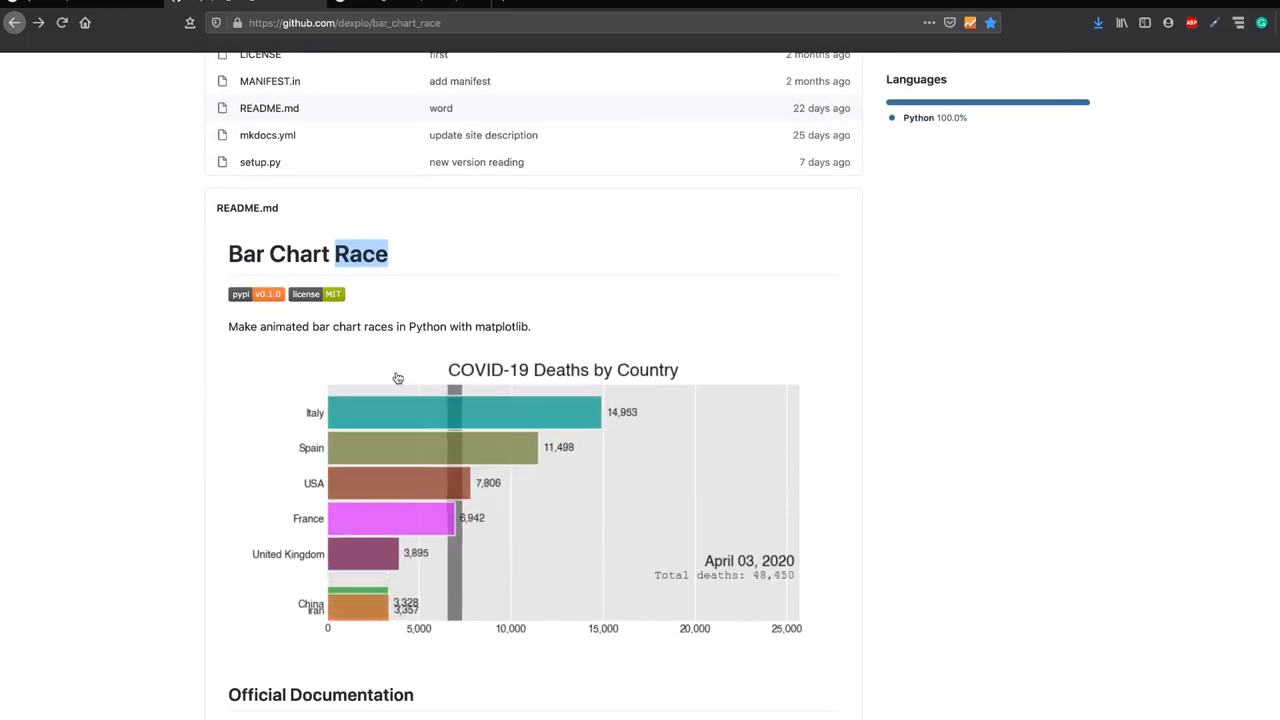
{"action": "scroll", "scroll_direction": "up", "scroll_amount": 3}
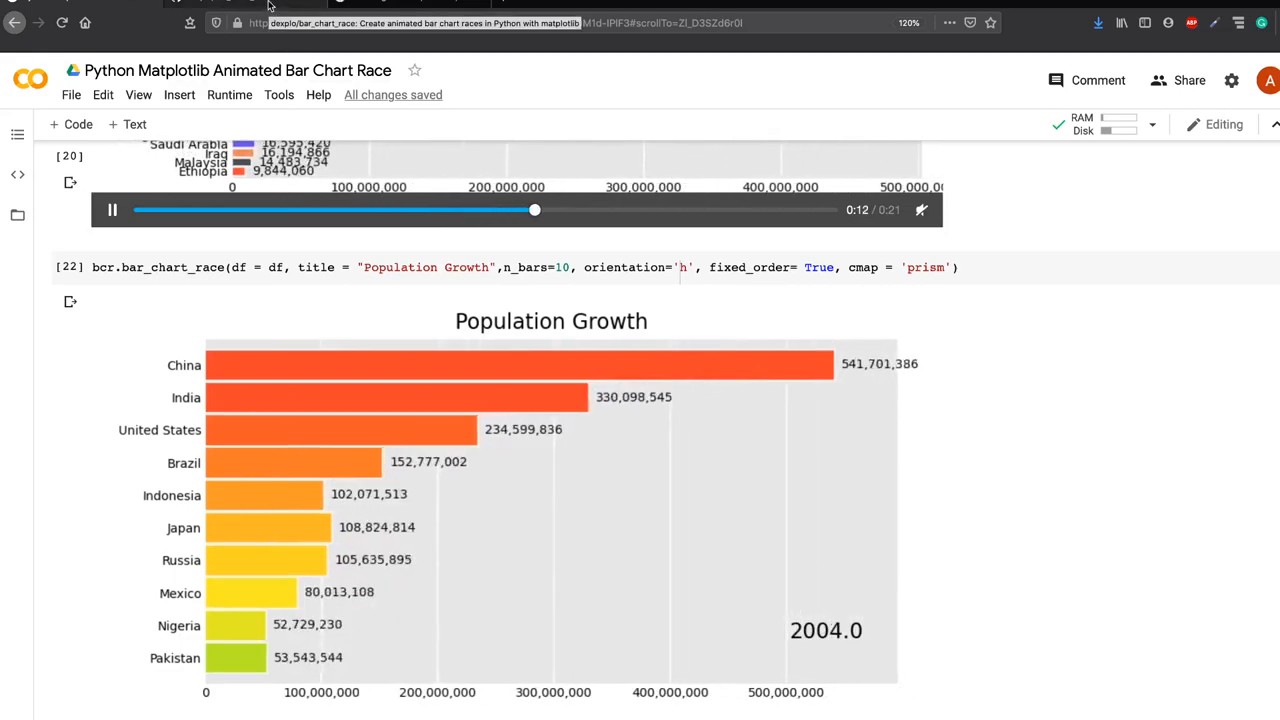
{"action": "left_click", "coordinate": [440, 8]}
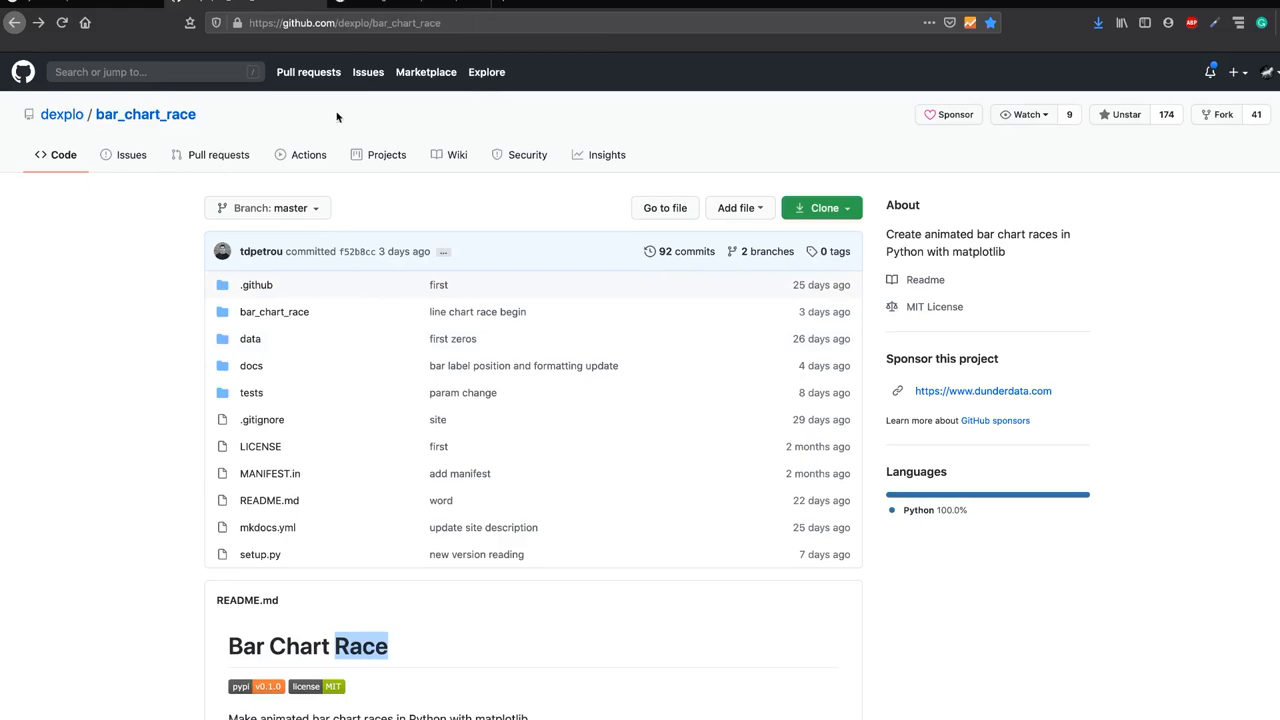
{"action": "mouse_move", "coordinate": [62, 114]}
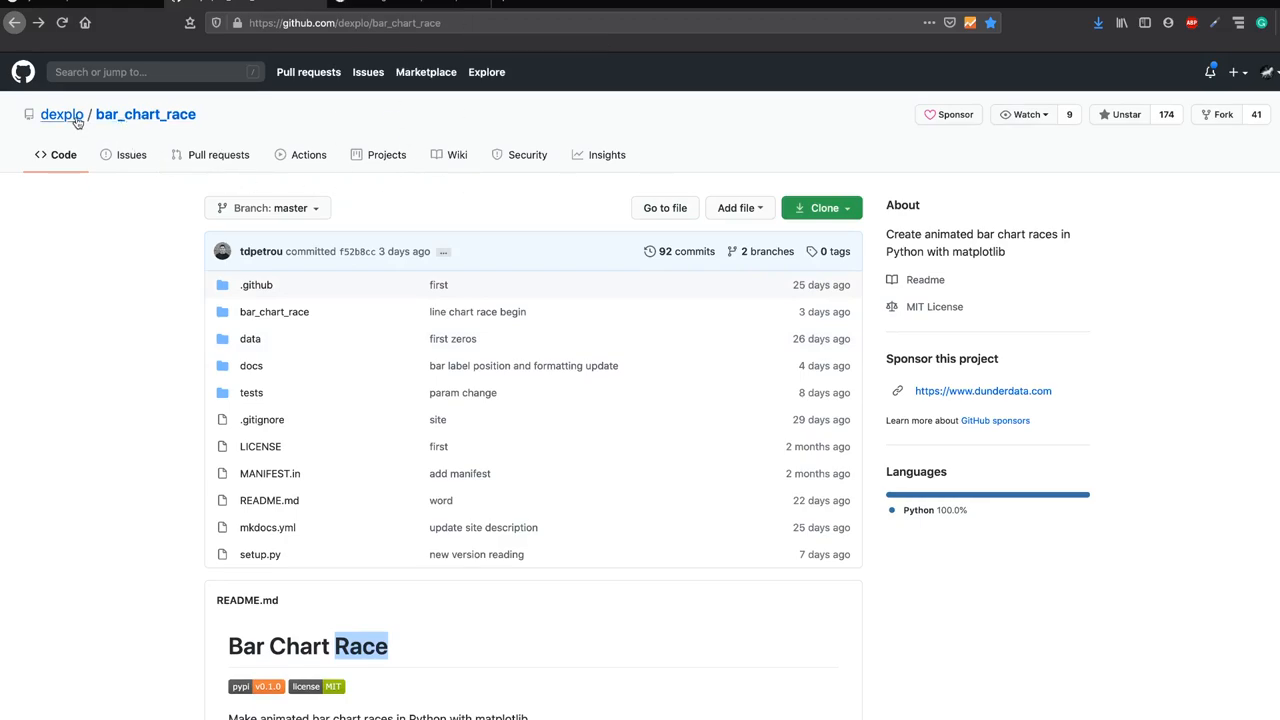
{"action": "mouse_move", "coordinate": [930, 378]}
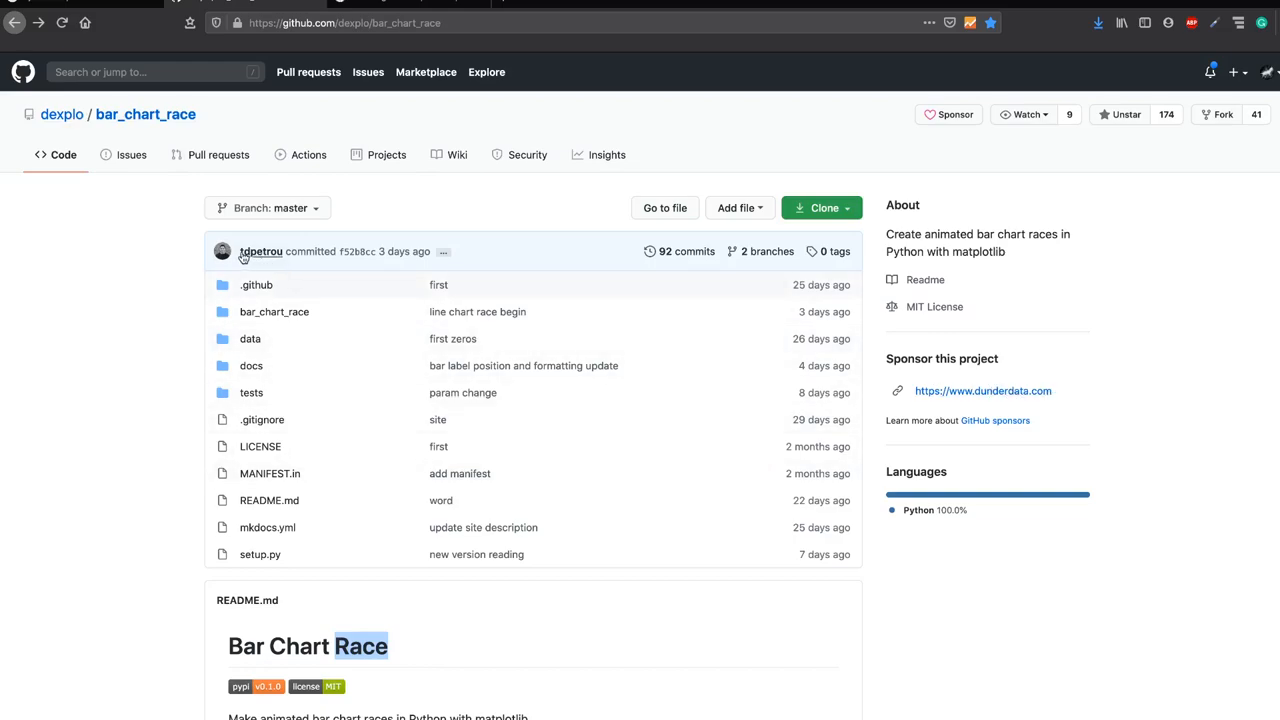
{"action": "mouse_move", "coordinate": [222, 251]}
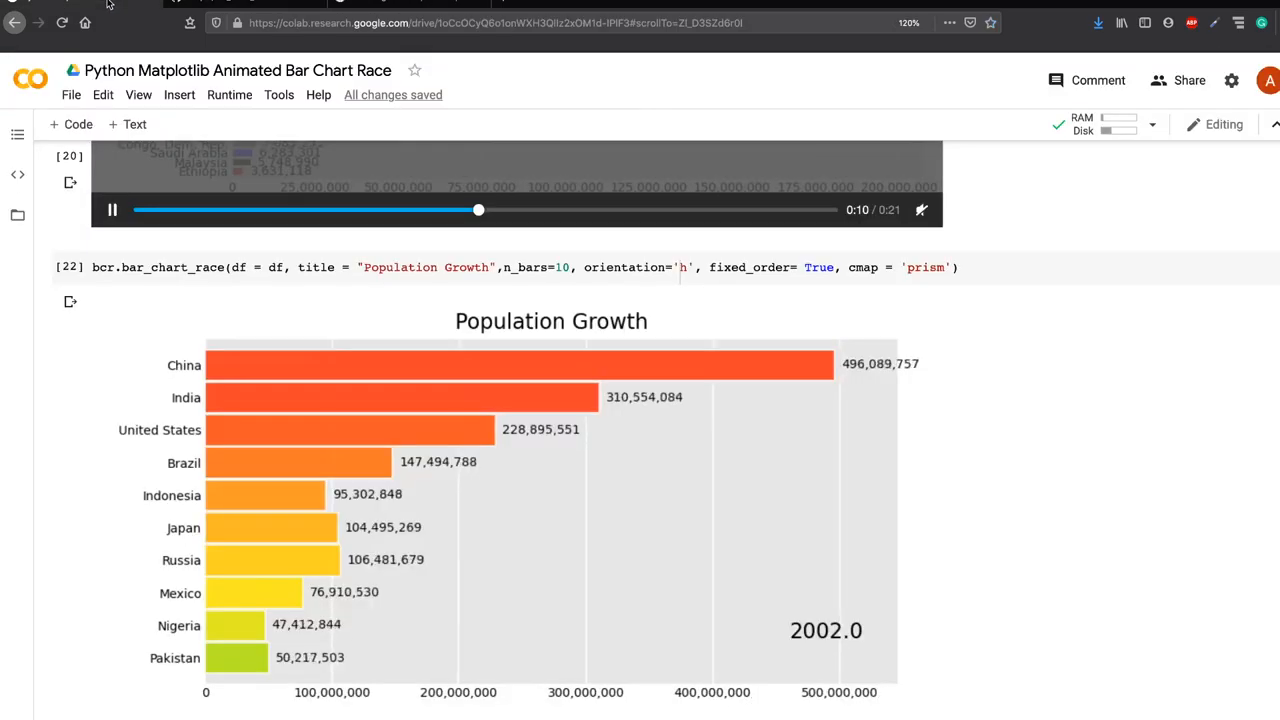
Step: Scroll the Colab notebook up from the cell 22 race to the cell 18 population DataFrame
{"action": "scroll", "scroll_direction": "up", "scroll_amount": 3}
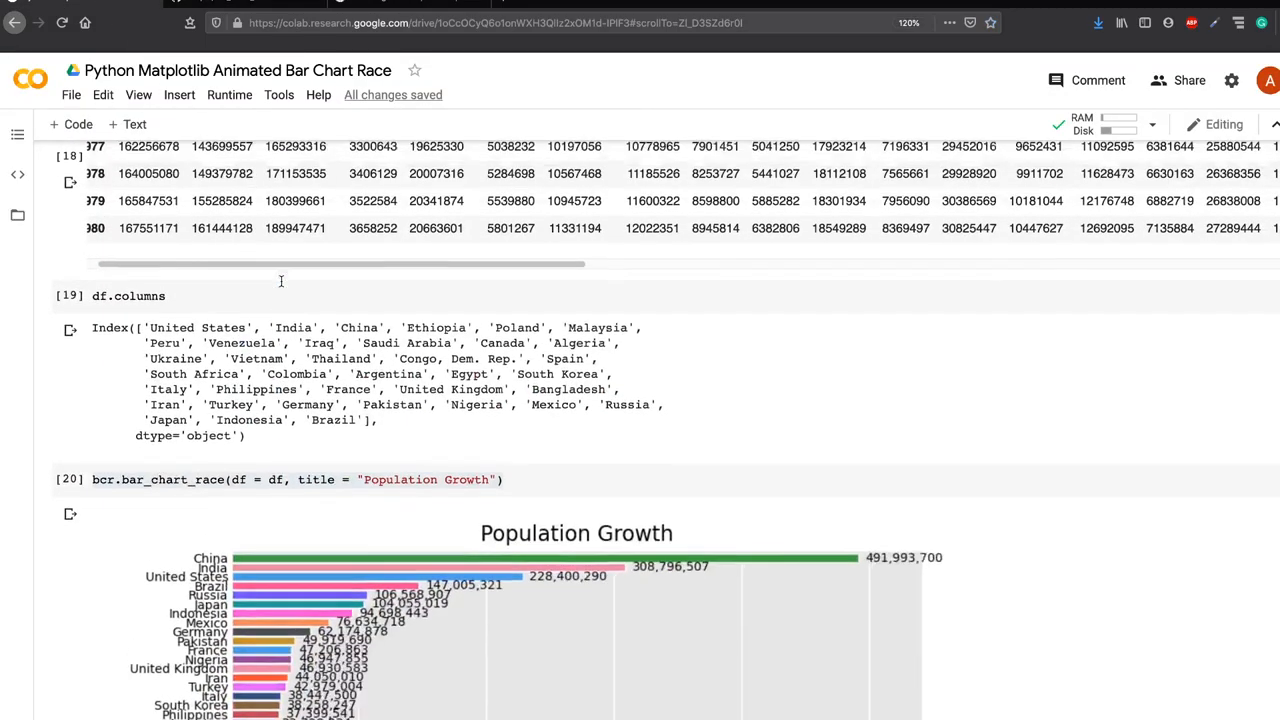
{"action": "scroll", "scroll_direction": "up", "scroll_amount": 3}
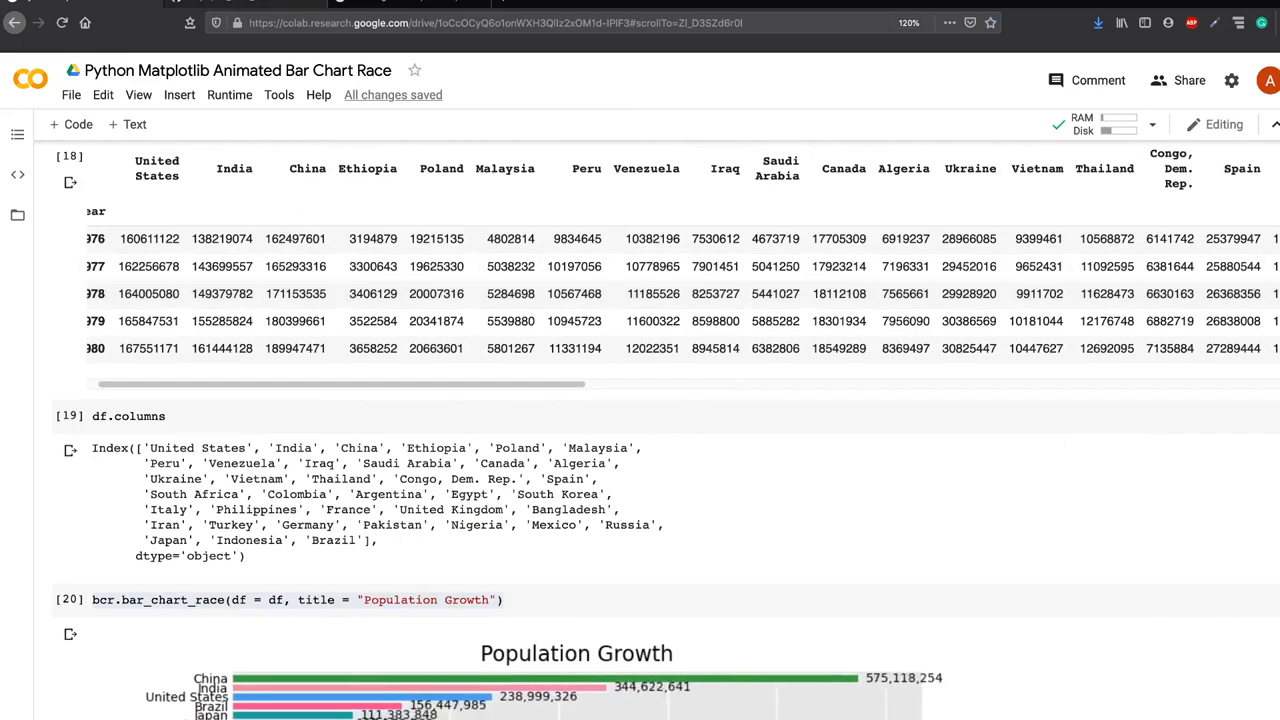